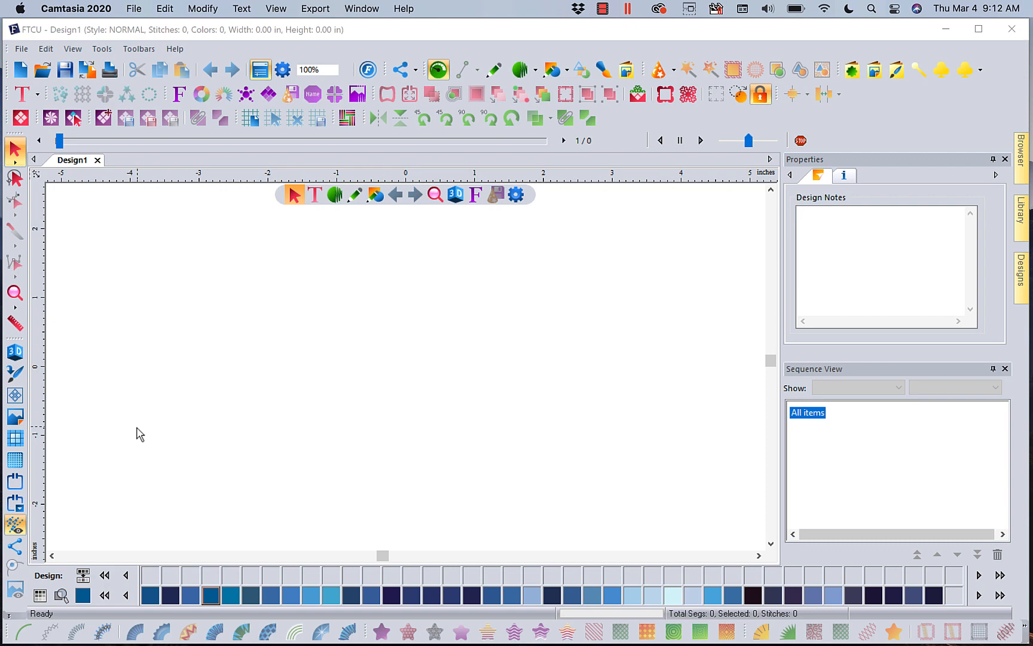
# Open the Library panel from its tab on the right edge
pyautogui.click(738, 94)
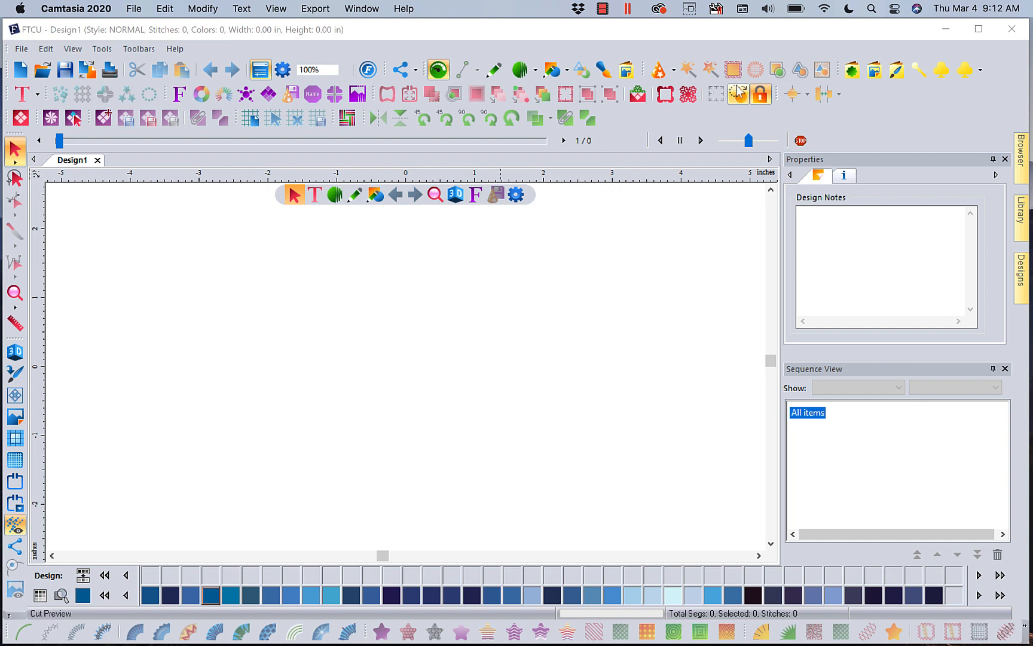
pyautogui.moveTo(733, 70)
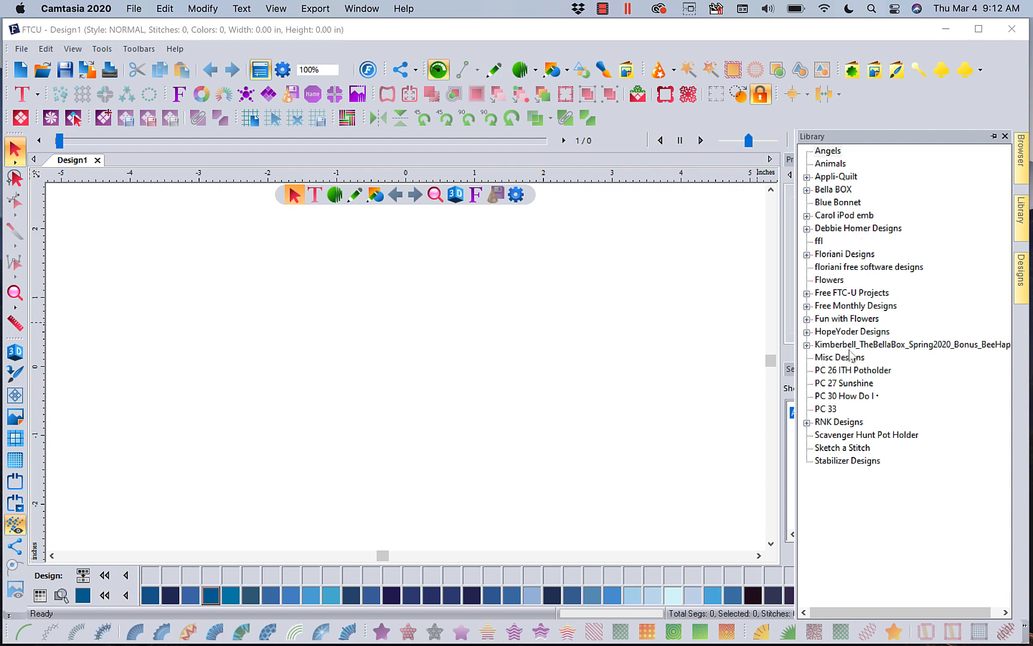
# Expand Free FTC-U Projects > Free Monthly Designs > JANUARY, preview January2018, and scroll to the XOXO design
pyautogui.click(807, 292)
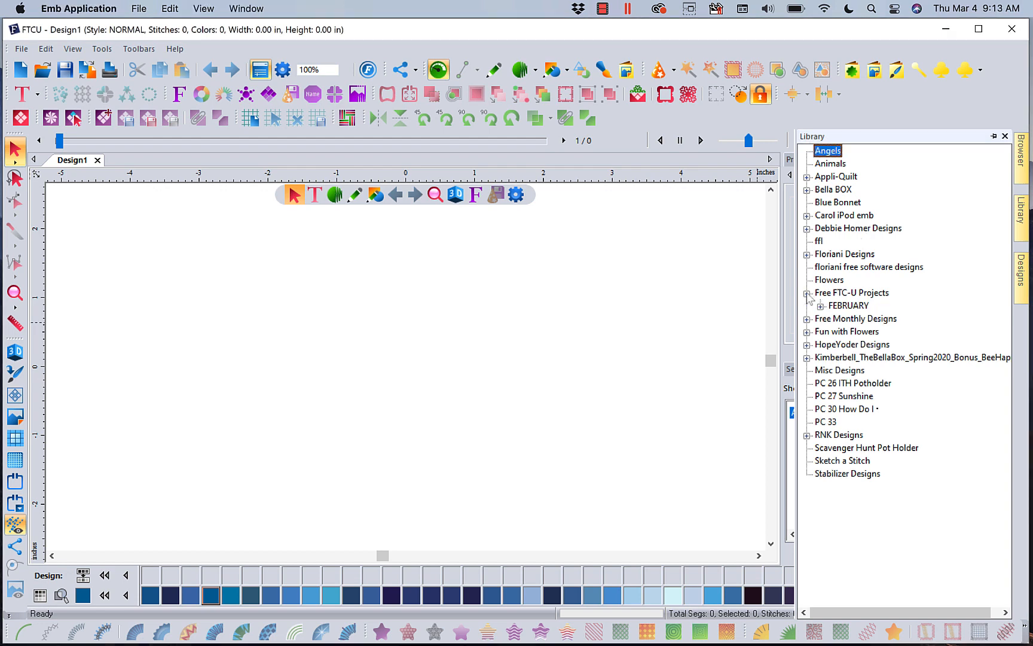
pyautogui.click(807, 318)
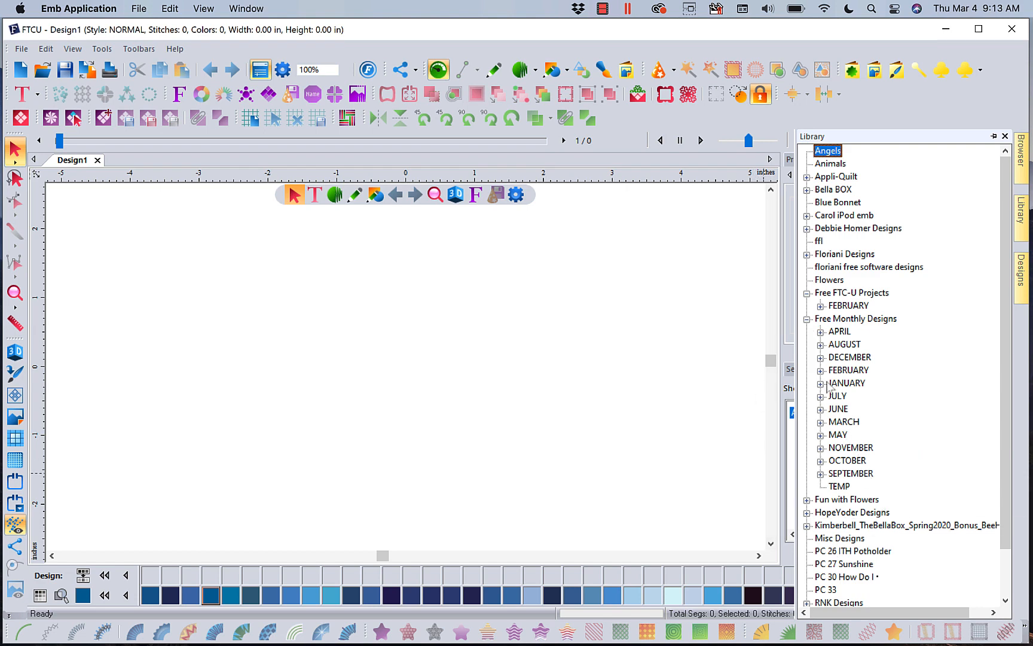
pyautogui.click(820, 382)
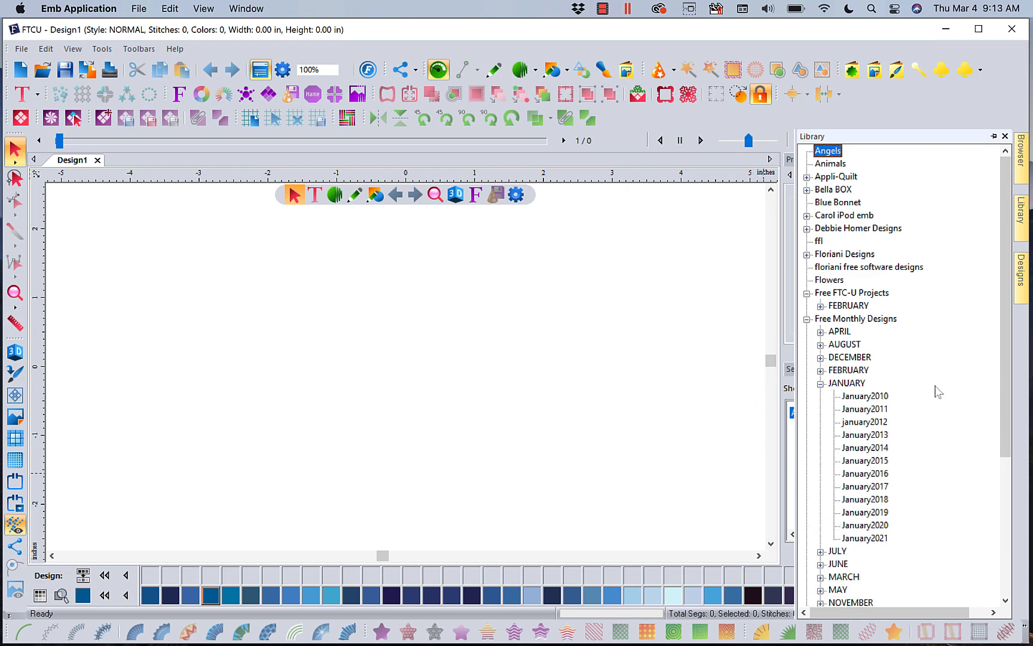
pyautogui.click(864, 499)
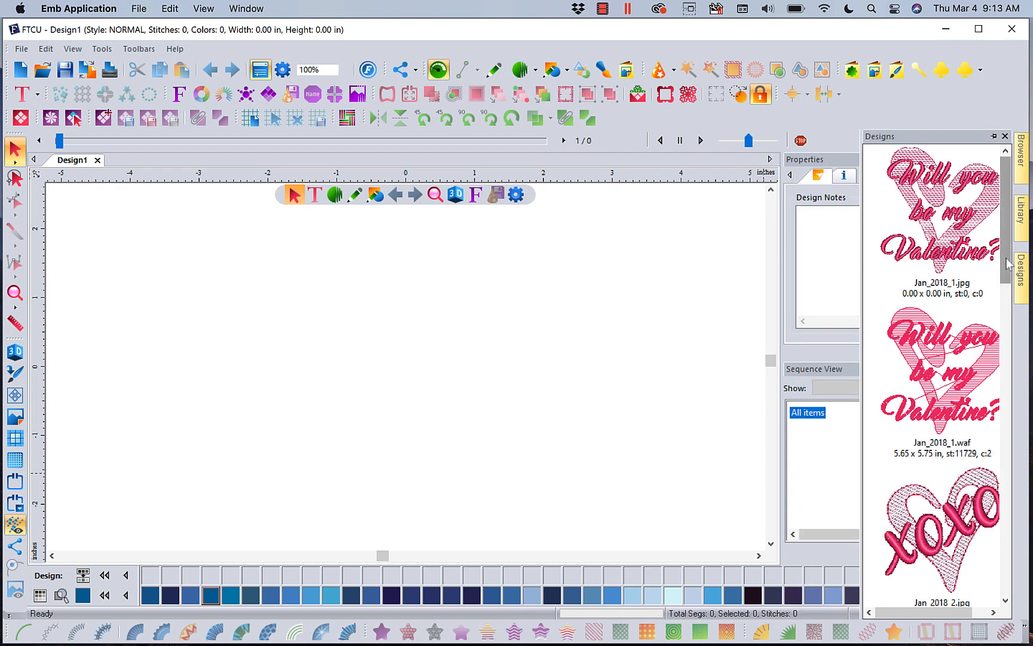
pyautogui.scroll(-3)
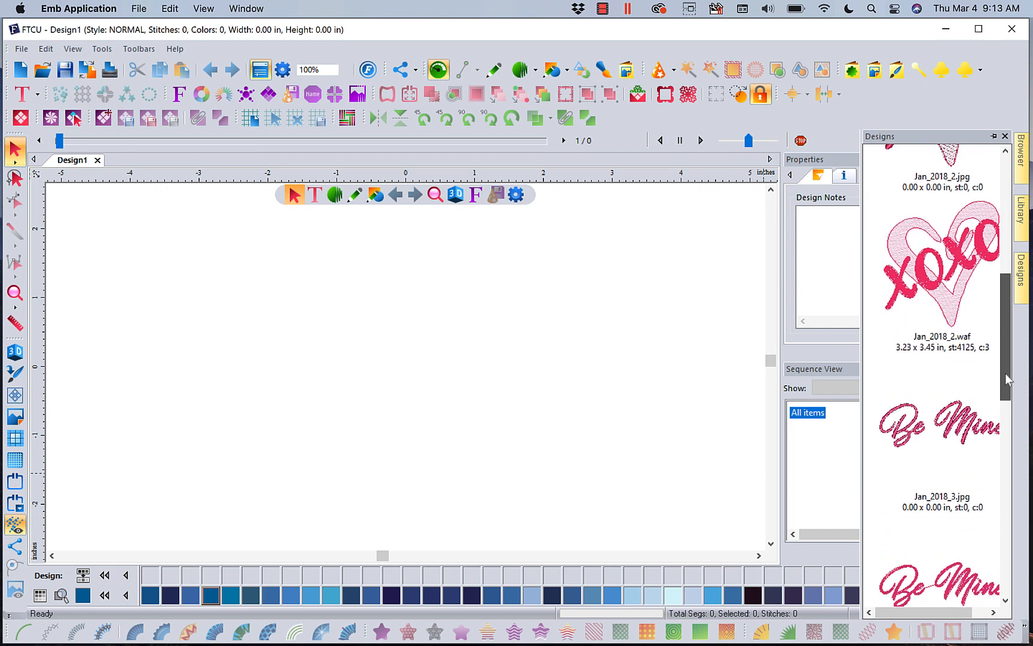
pyautogui.scroll(-3)
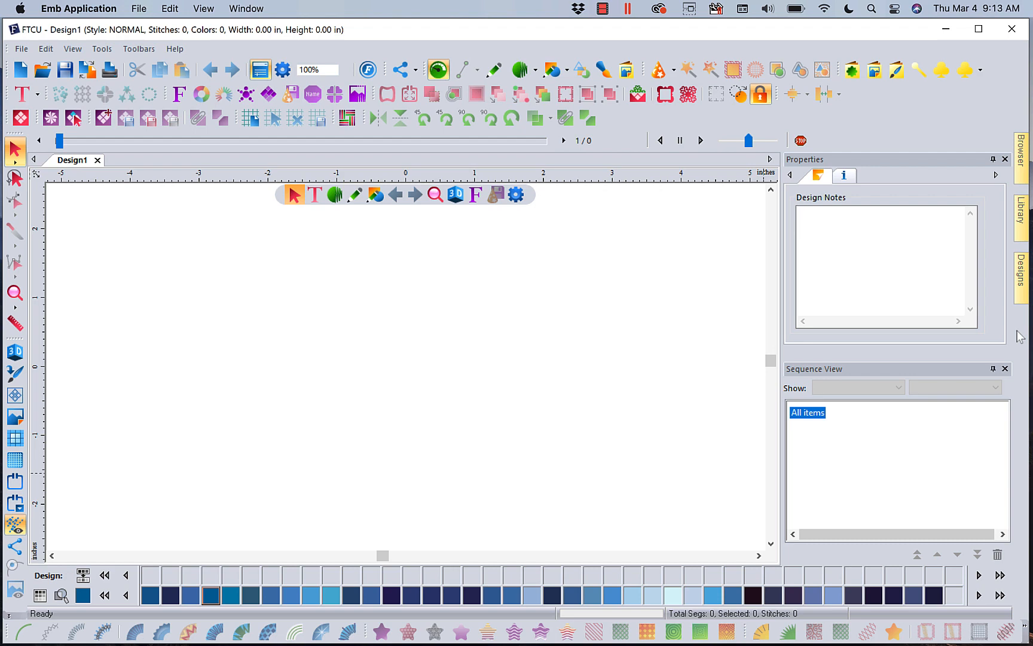
pyautogui.click(1021, 271)
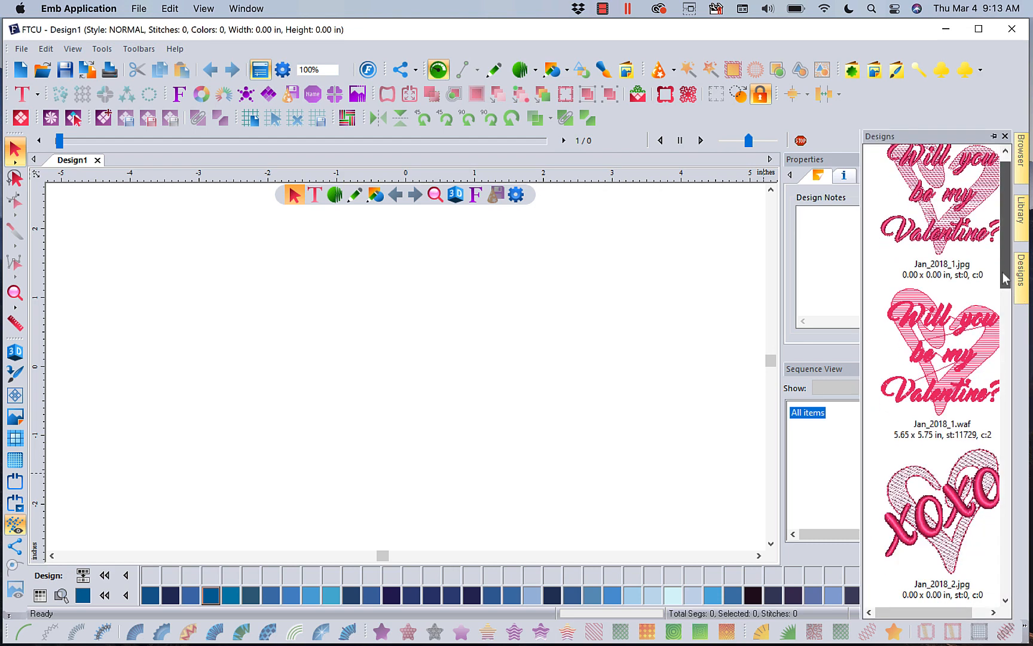
pyautogui.scroll(-3)
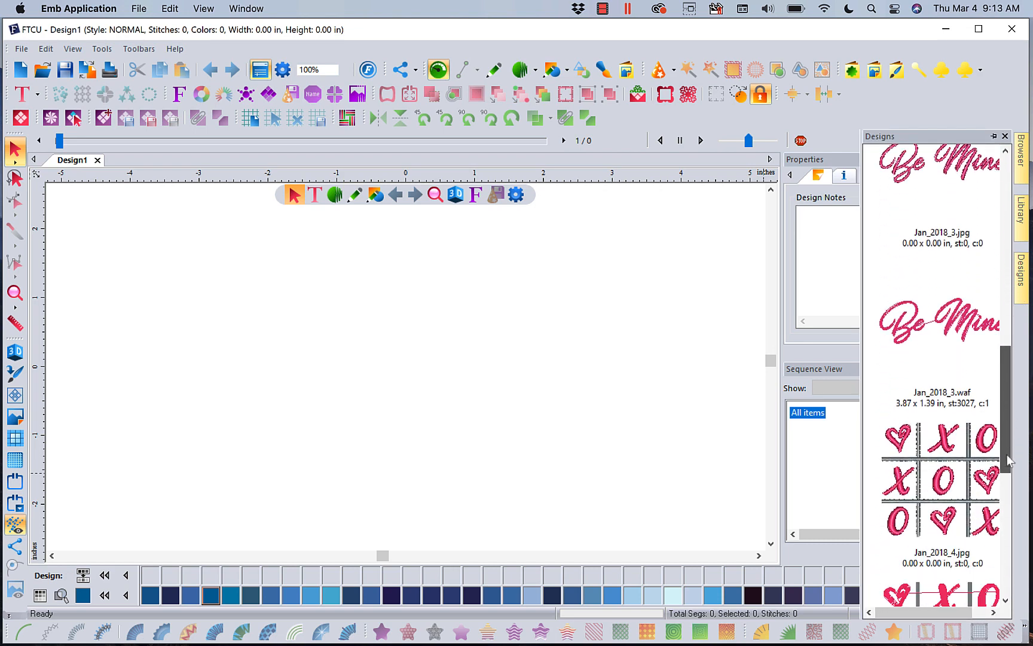
pyautogui.scroll(-3)
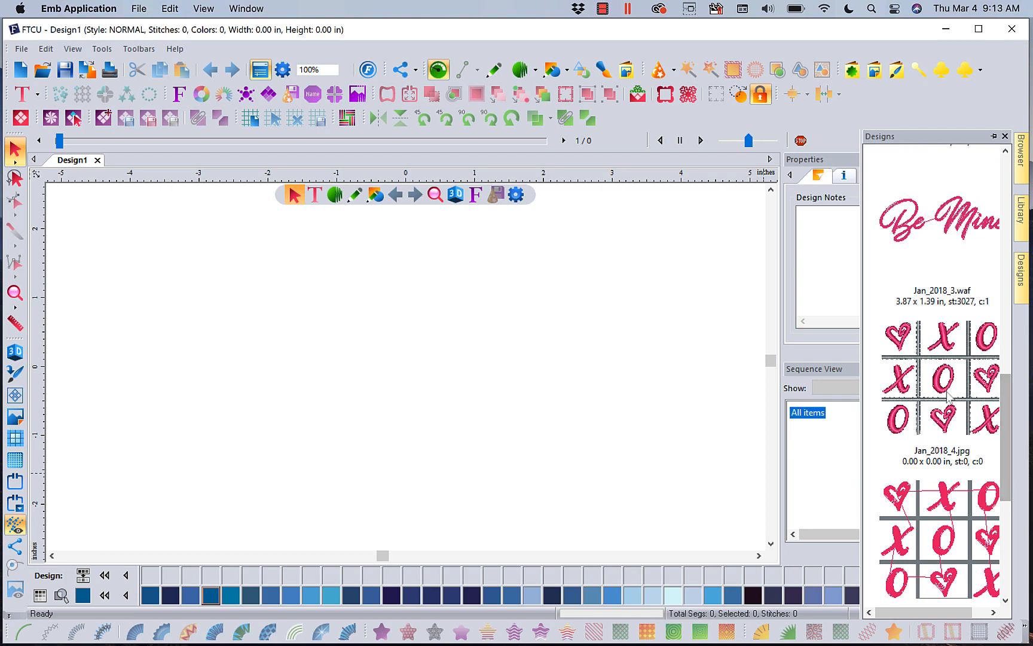
pyautogui.moveTo(928, 402)
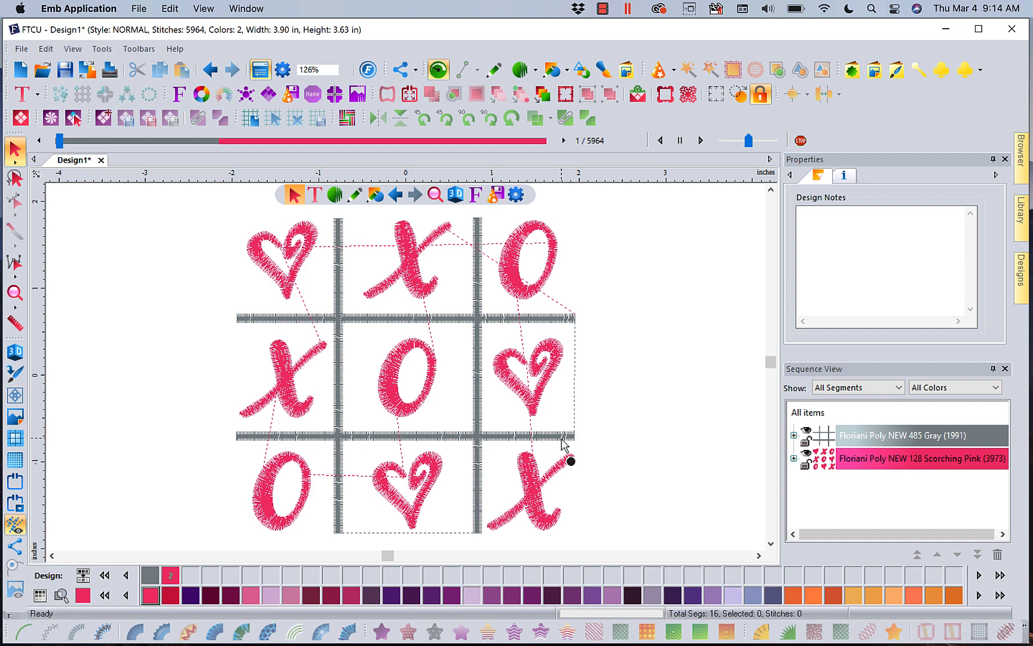
pyautogui.moveTo(488, 395)
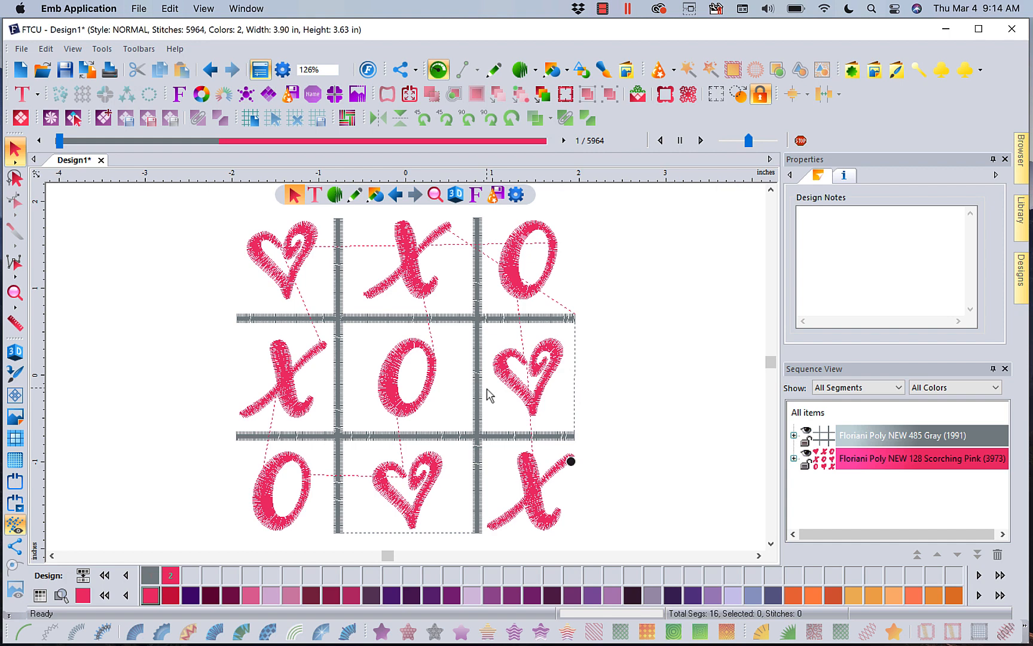
pyautogui.moveTo(432, 256)
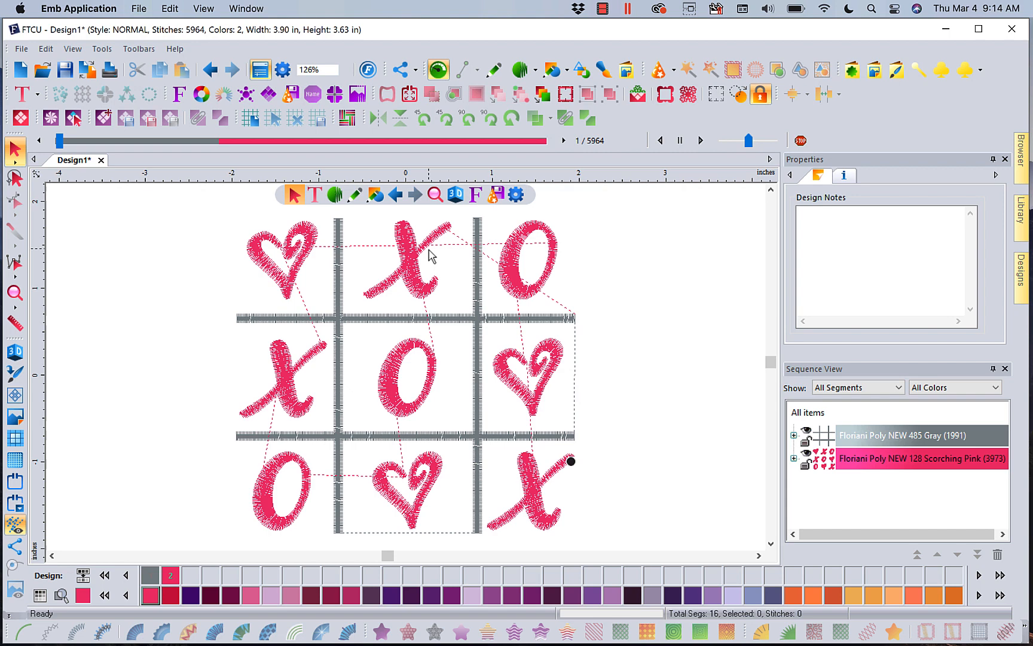
pyautogui.moveTo(710, 406)
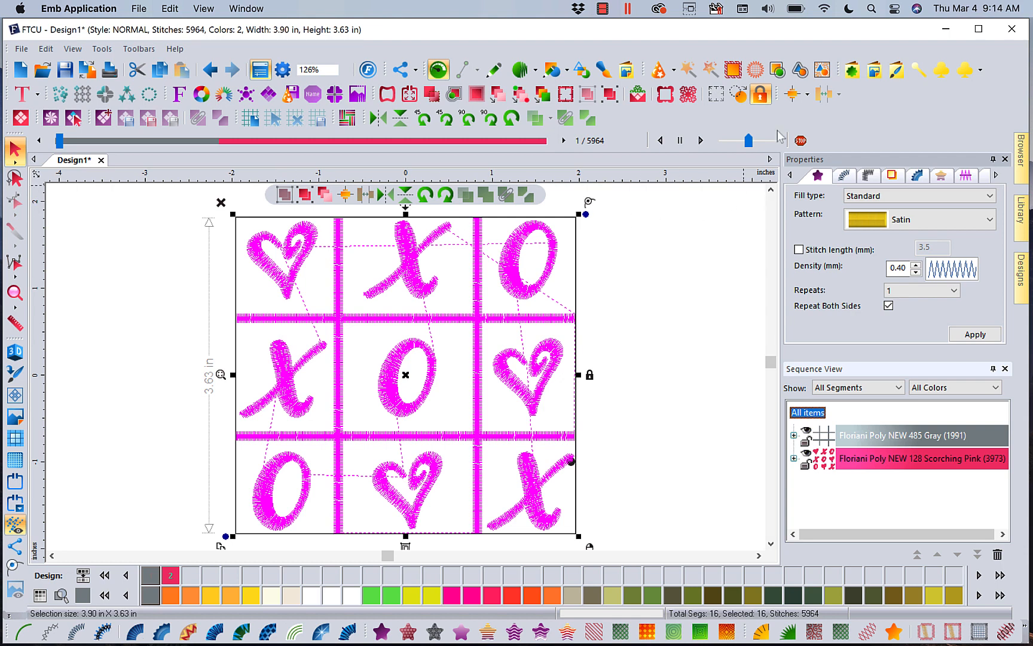
pyautogui.moveTo(731, 70)
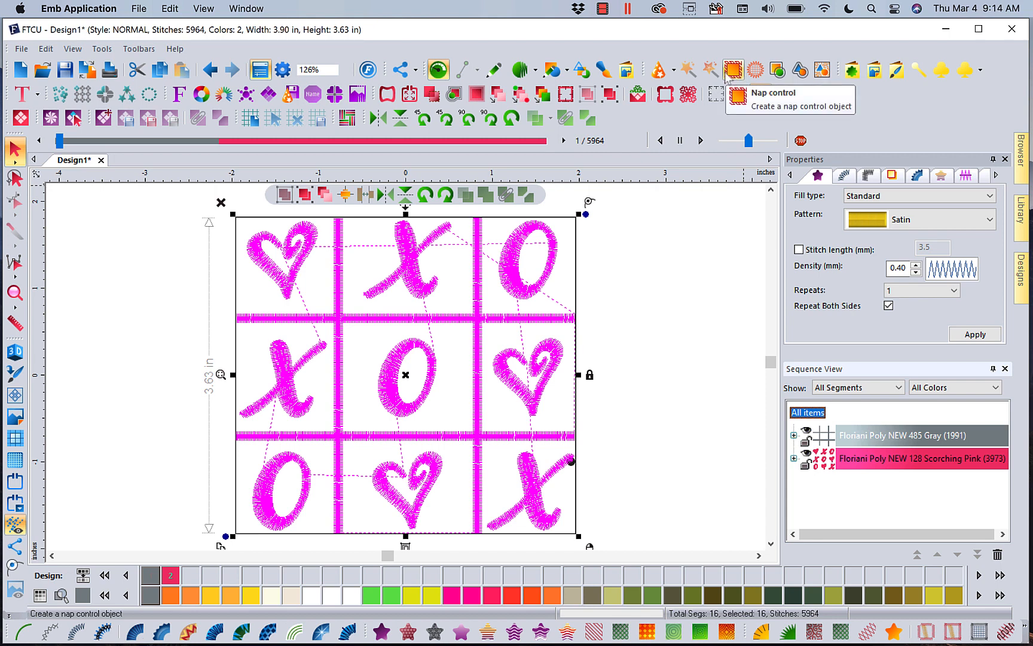
# Launch the Nap control tool to bring up the Auto Nap Blocker dialog for the XOXO design
pyautogui.click(731, 69)
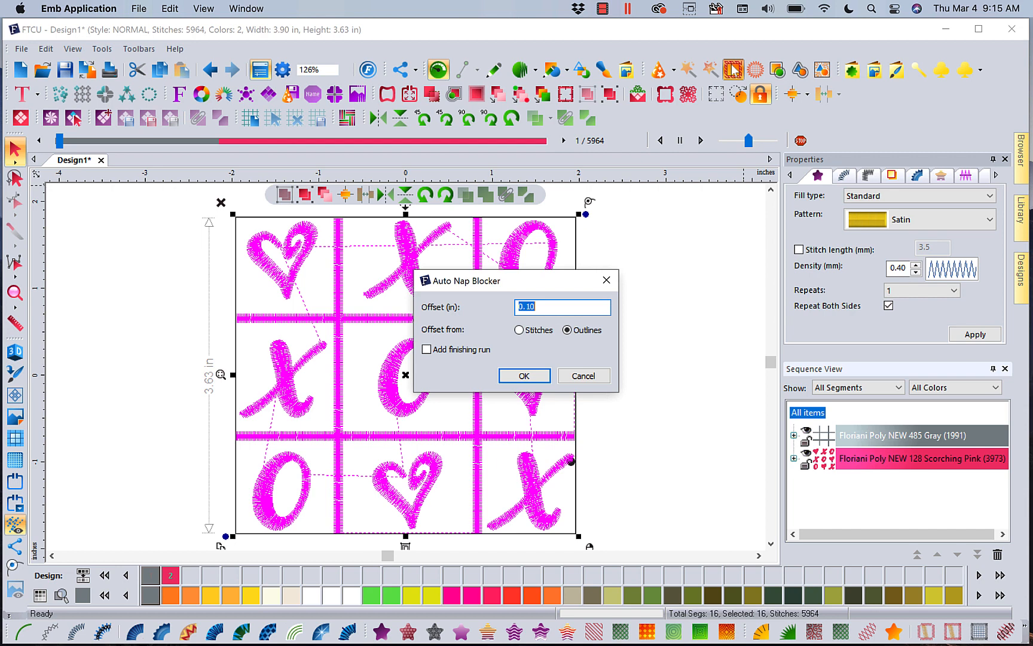
pyautogui.moveTo(551, 238)
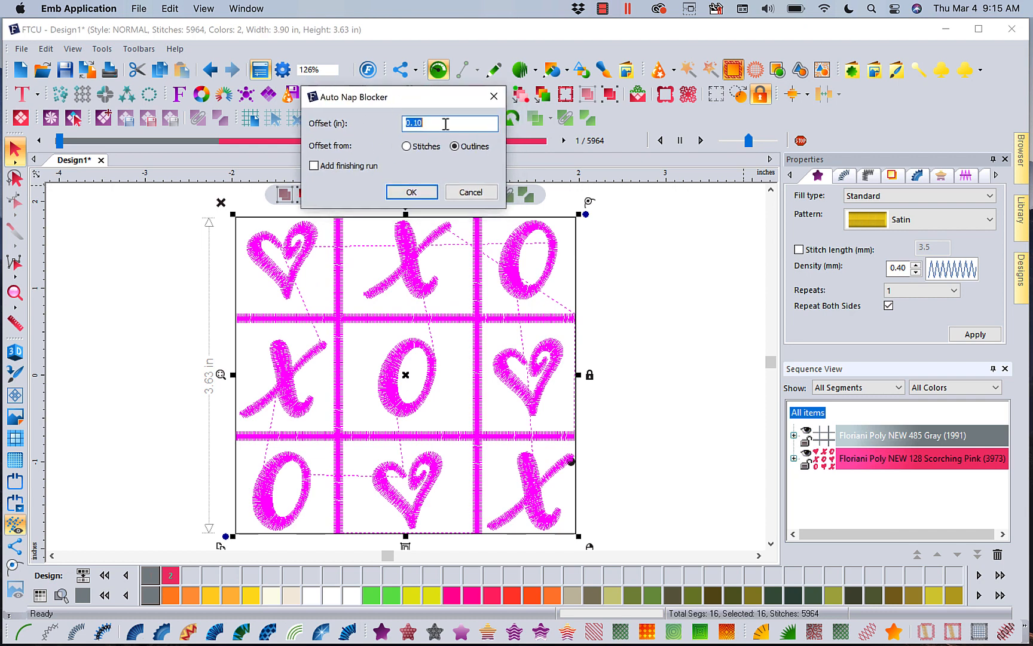
pyautogui.moveTo(293, 337)
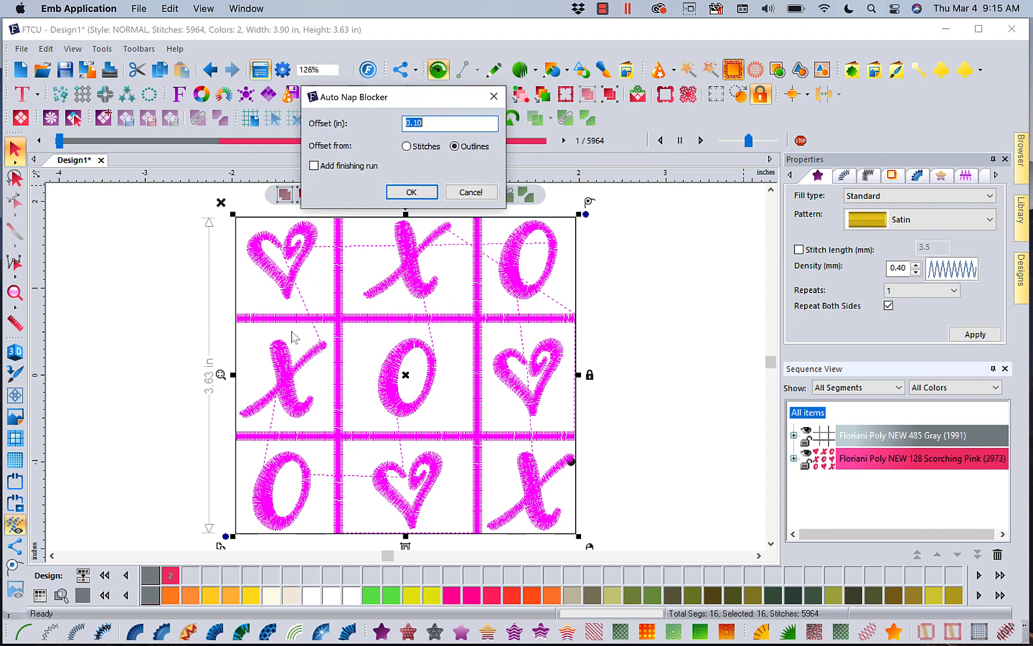
pyautogui.moveTo(256, 281)
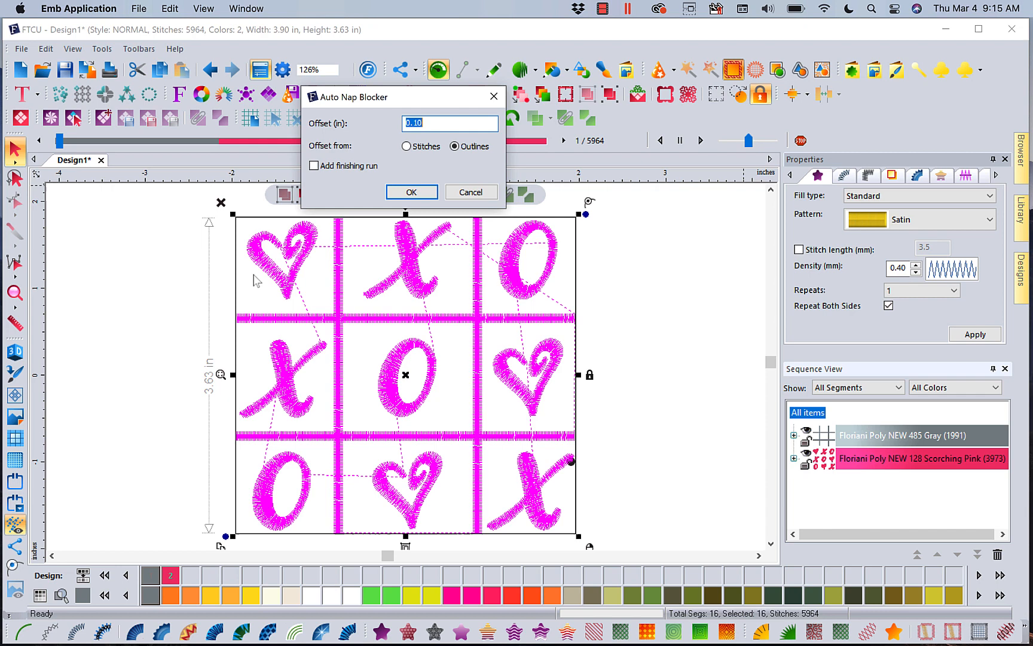
pyautogui.moveTo(331, 138)
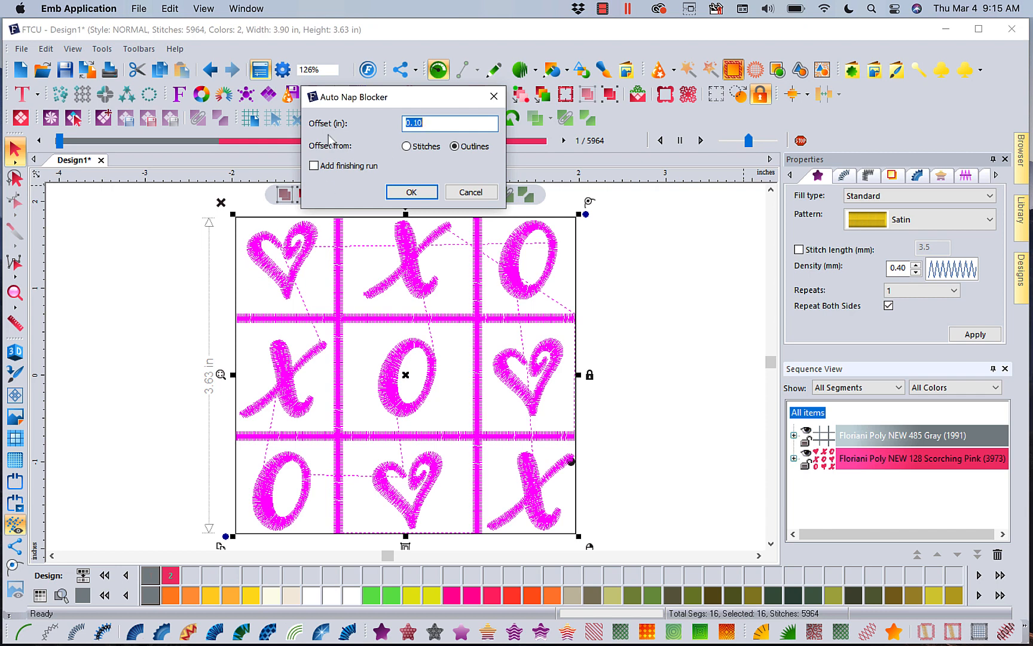
pyautogui.moveTo(270, 322)
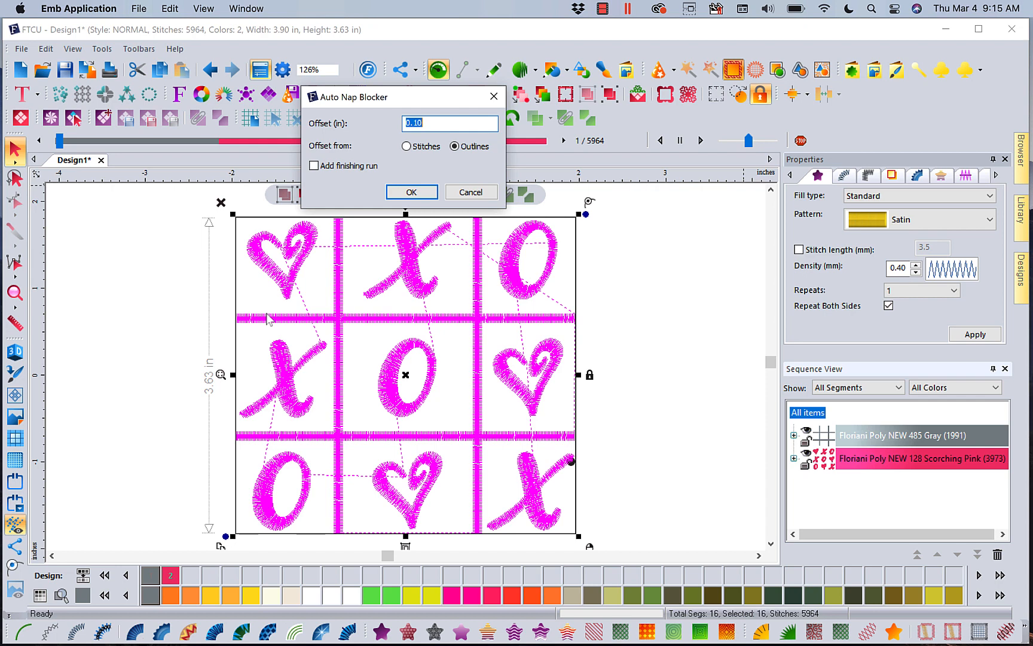
pyautogui.moveTo(277, 298)
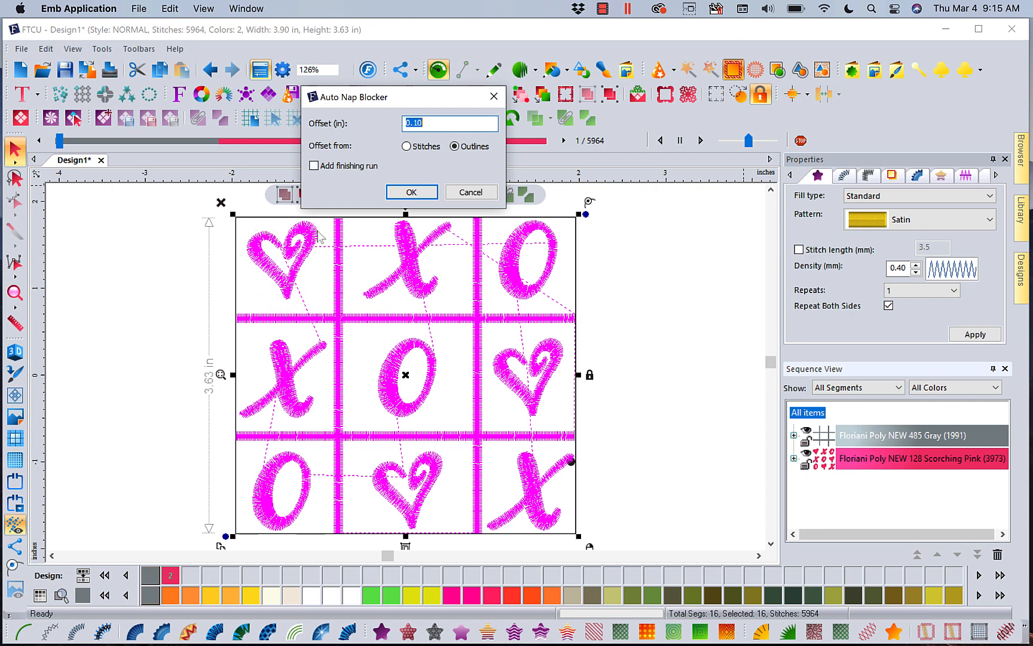
pyautogui.moveTo(361, 381)
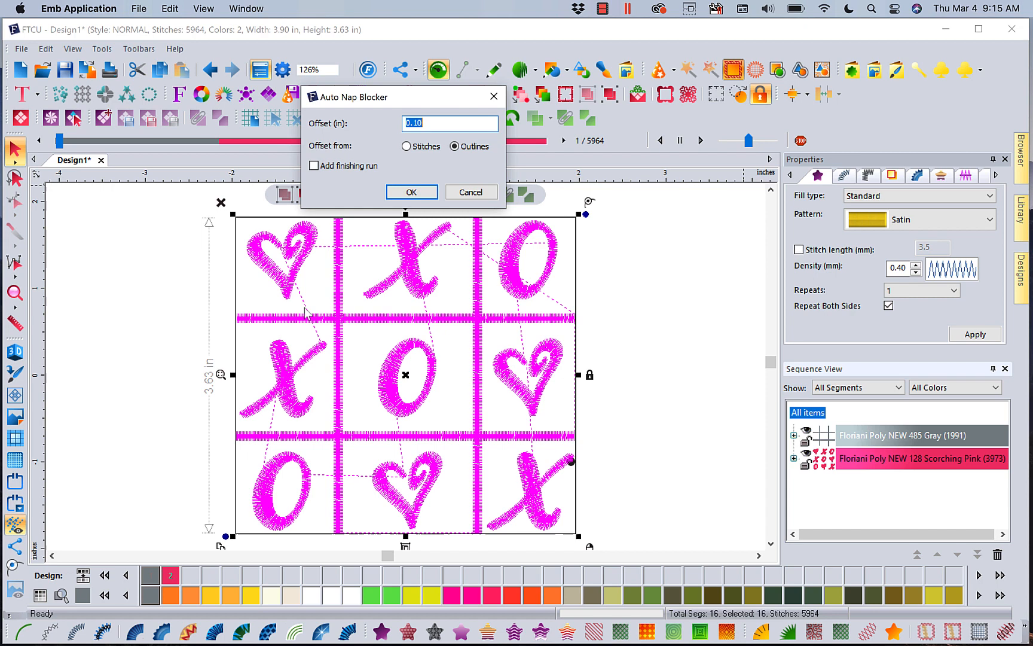
pyautogui.moveTo(316, 264)
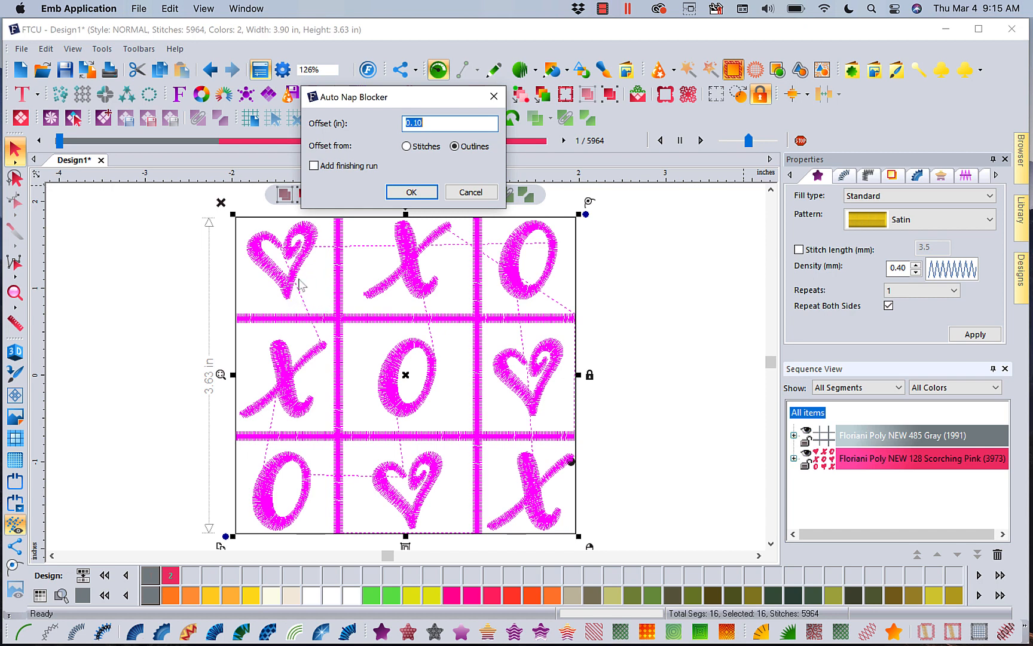
pyautogui.moveTo(310, 288)
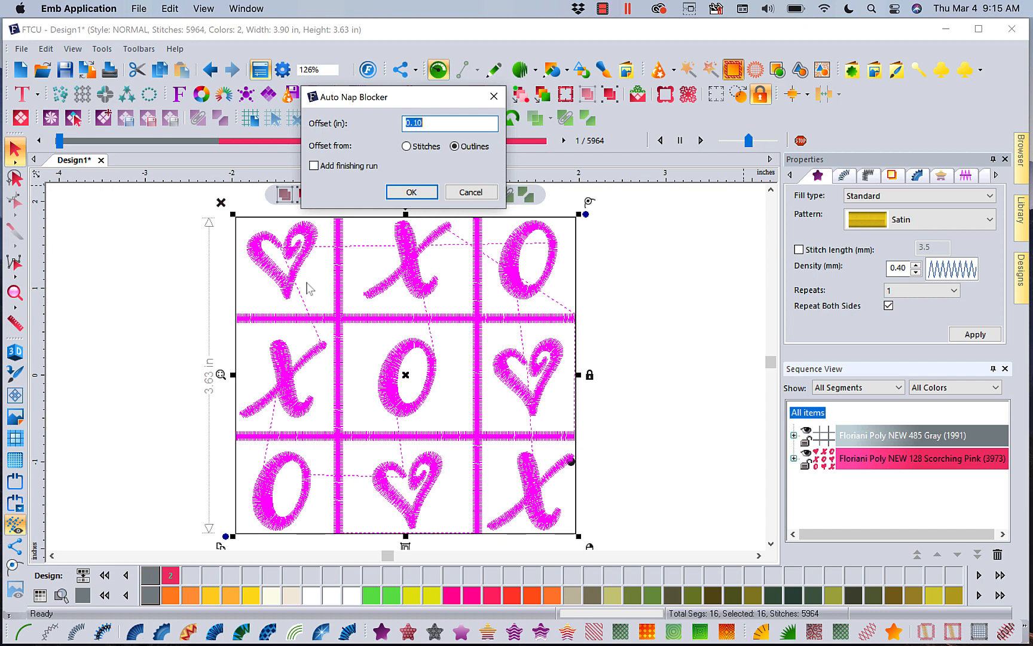
pyautogui.moveTo(245, 324)
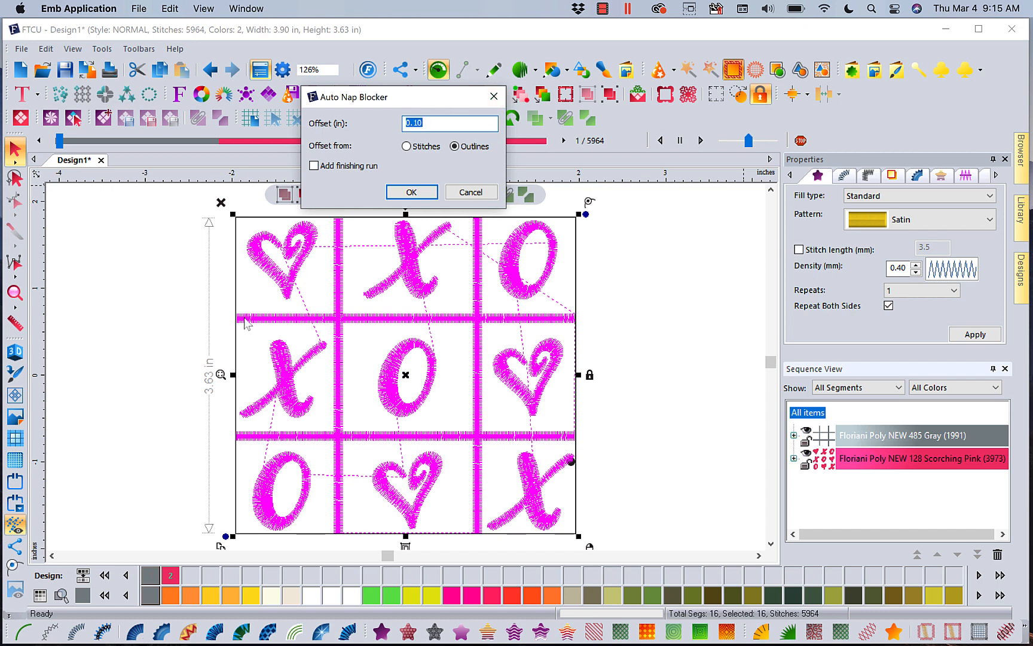
pyautogui.moveTo(247, 324)
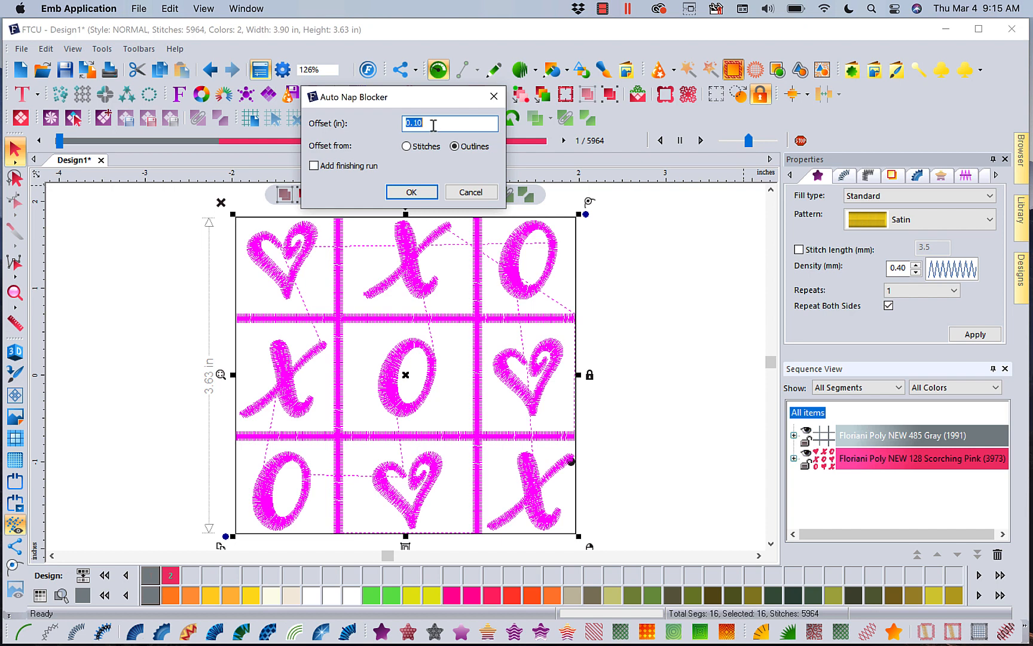
pyautogui.moveTo(303, 294)
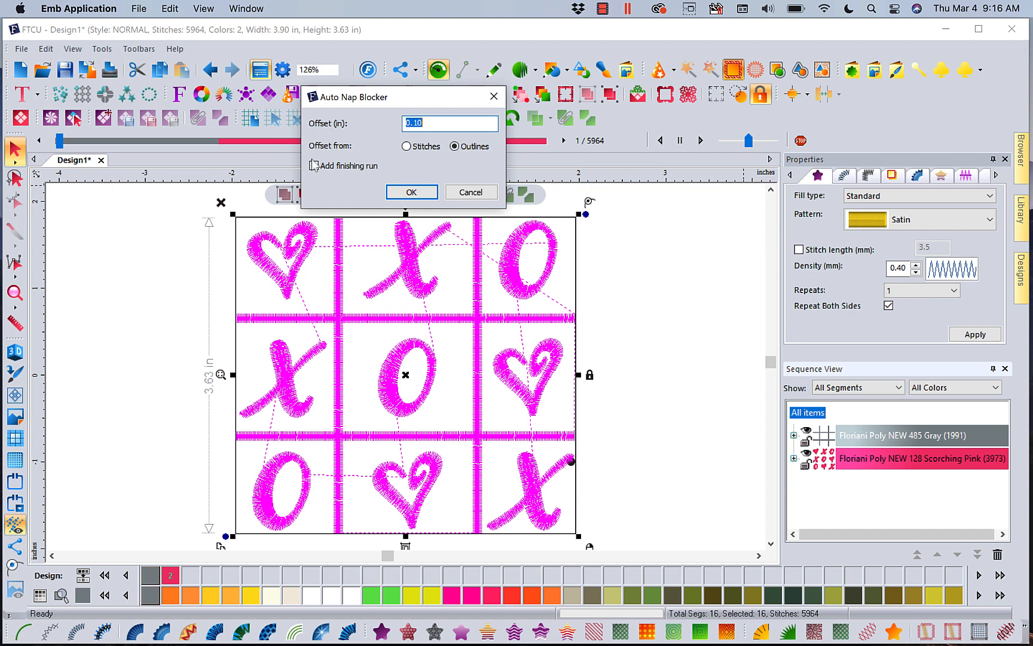
pyautogui.moveTo(334, 203)
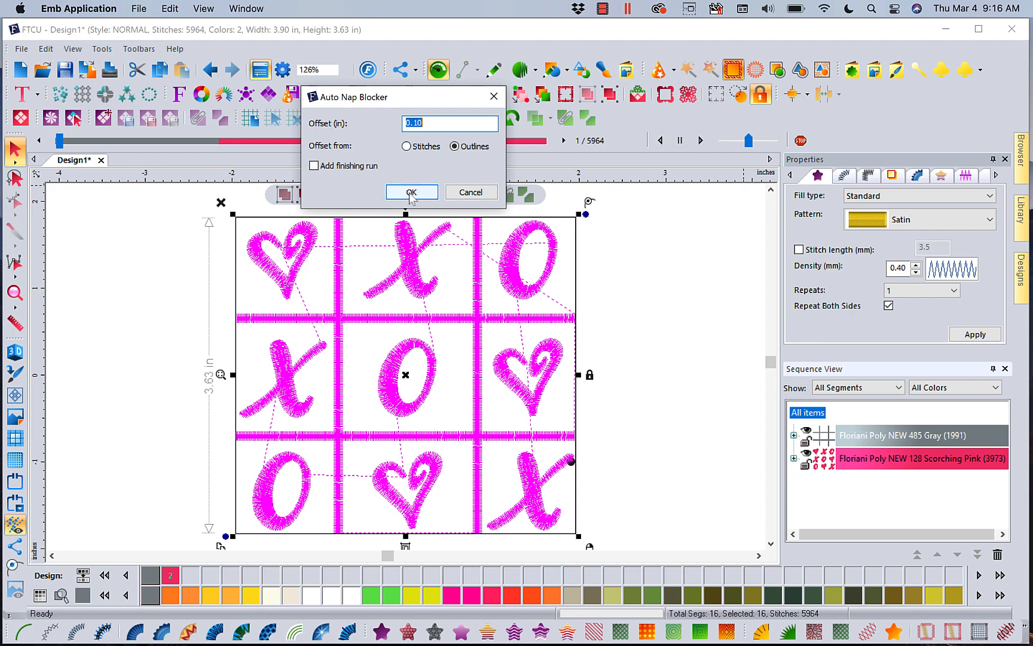
# Confirm the Auto Nap Blocker dialog to create wave-line mesh fills around the XOXO design
pyautogui.click(411, 192)
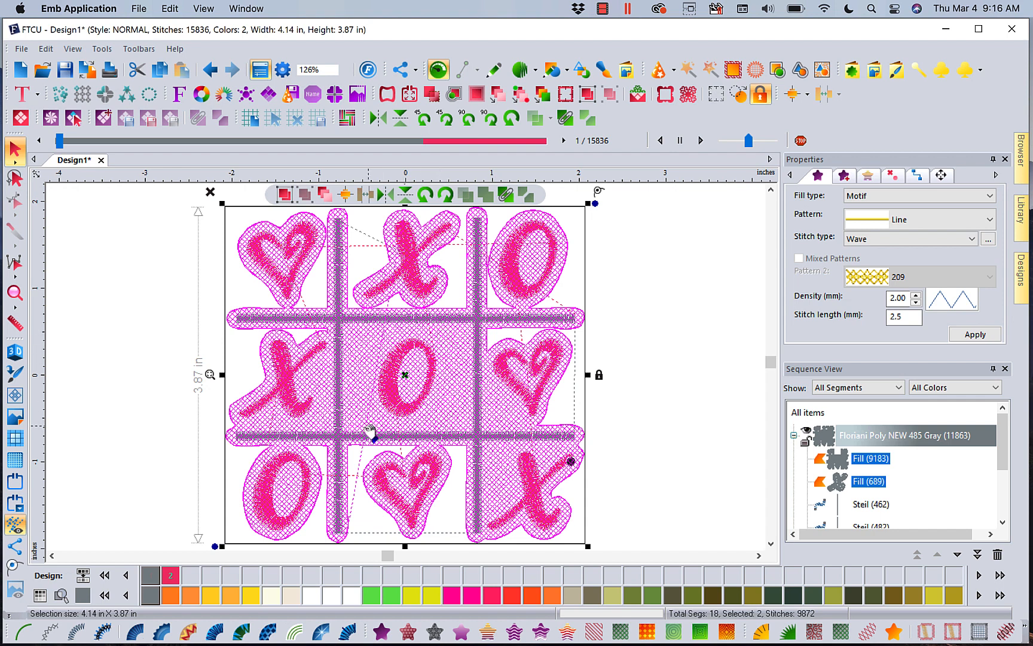
pyautogui.moveTo(455, 428)
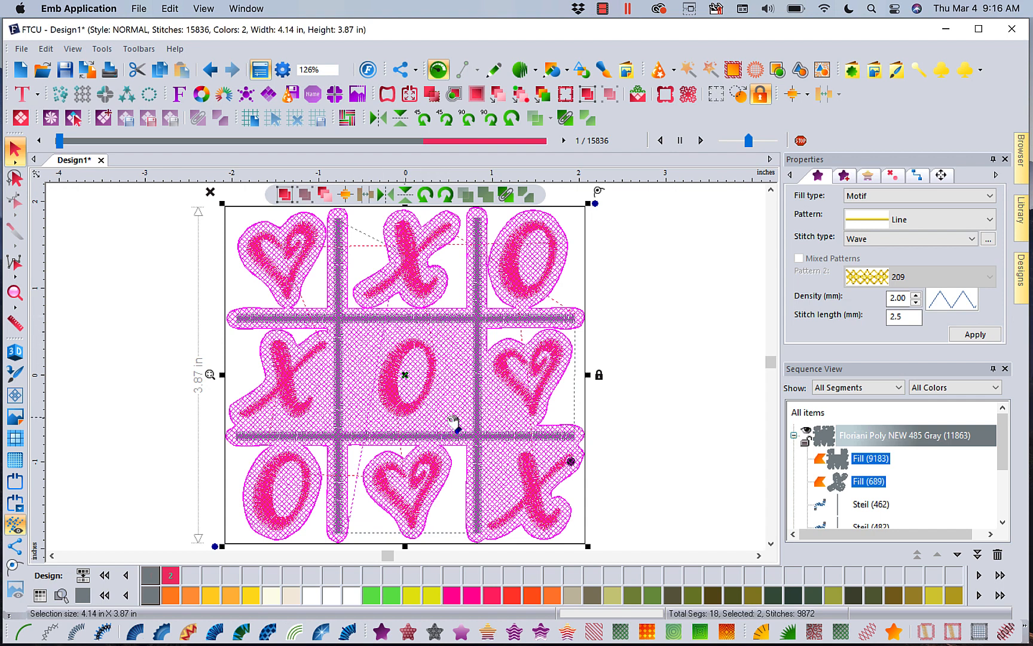
pyautogui.moveTo(359, 432)
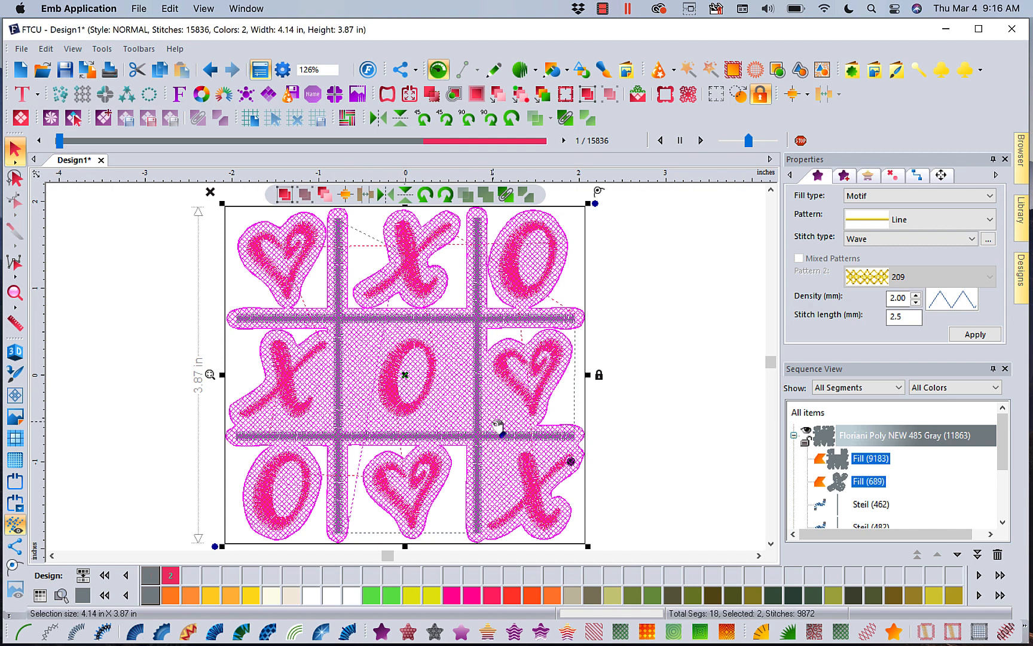
pyautogui.moveTo(343, 320)
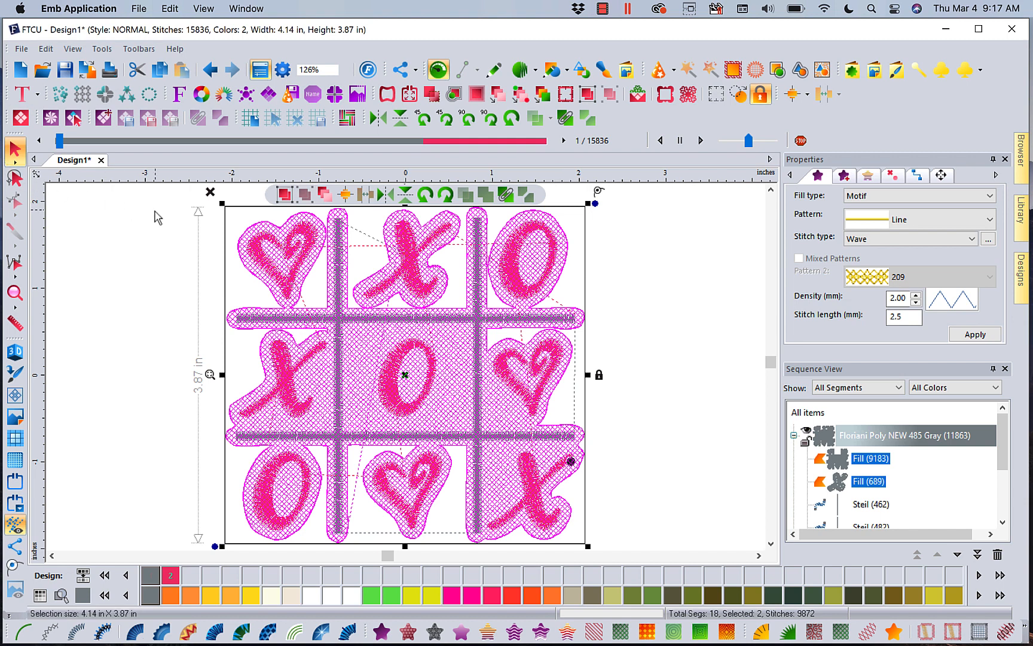
pyautogui.moveTo(211, 69)
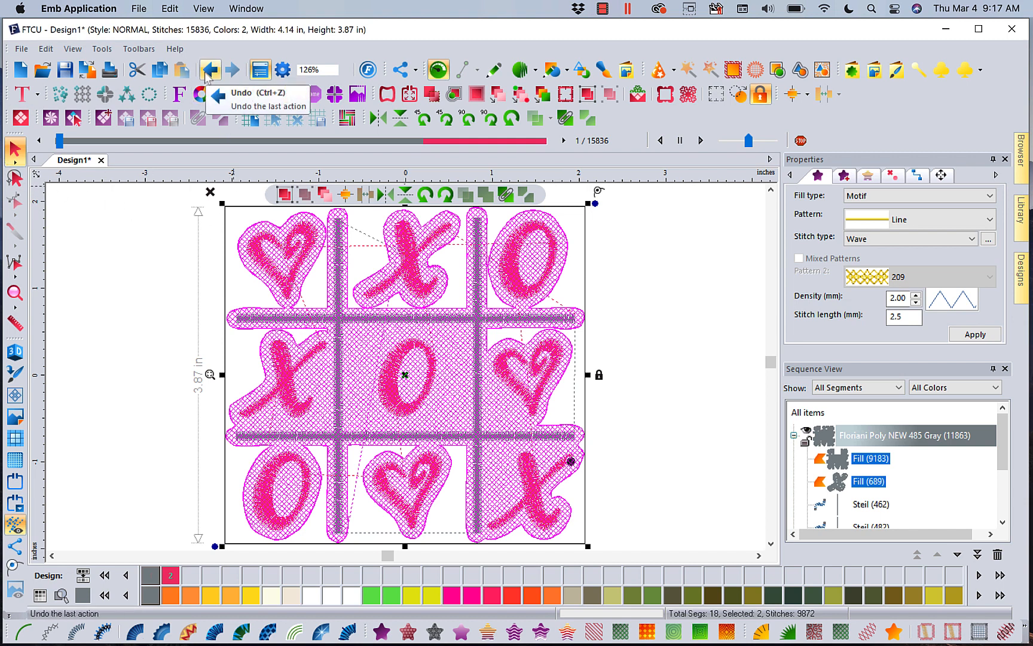
# Undo the nap blocker and expand the gray thread group to list its satin grid lines
pyautogui.click(210, 69)
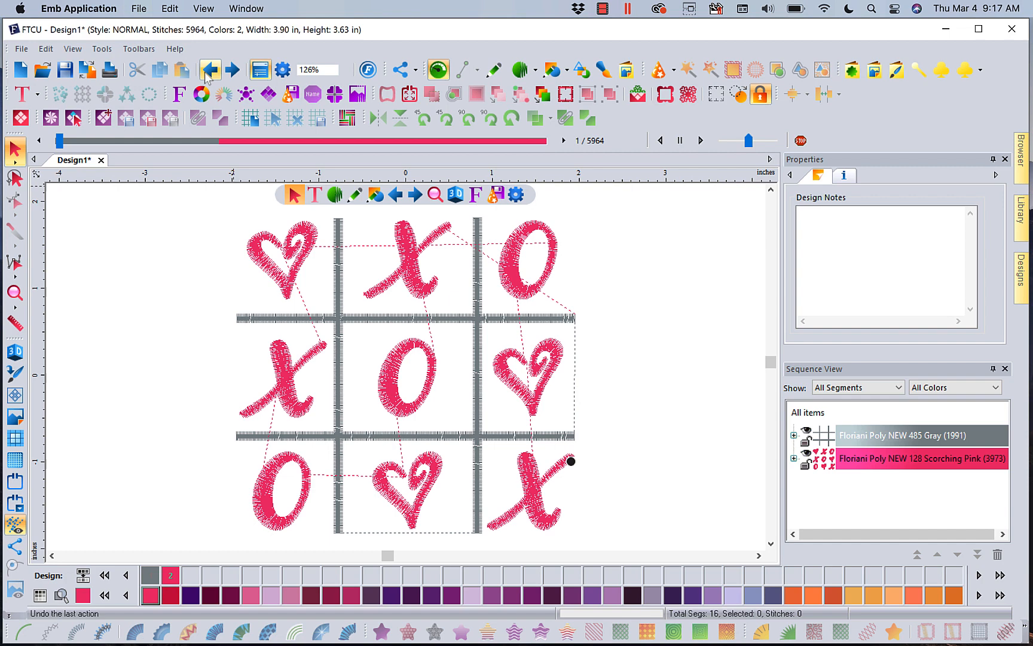
pyautogui.moveTo(209, 69)
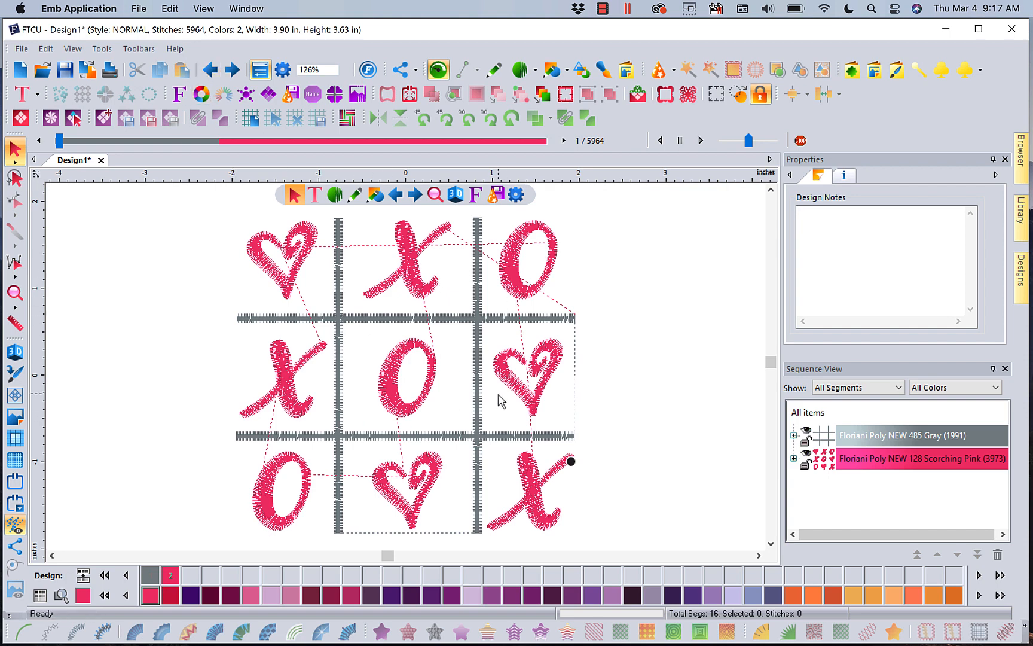
pyautogui.moveTo(763, 483)
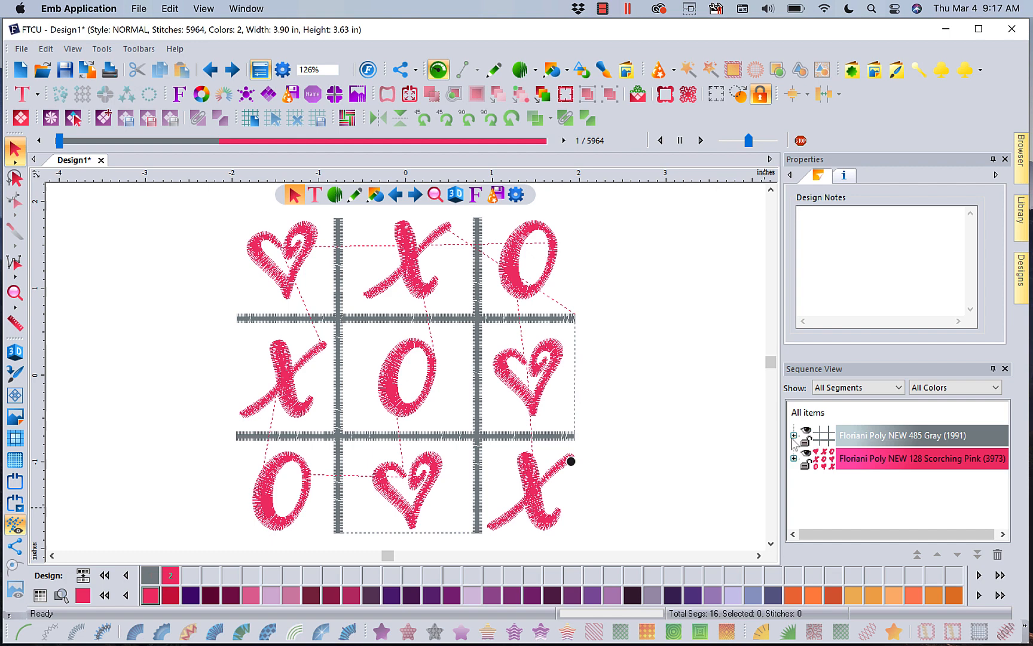
pyautogui.click(794, 435)
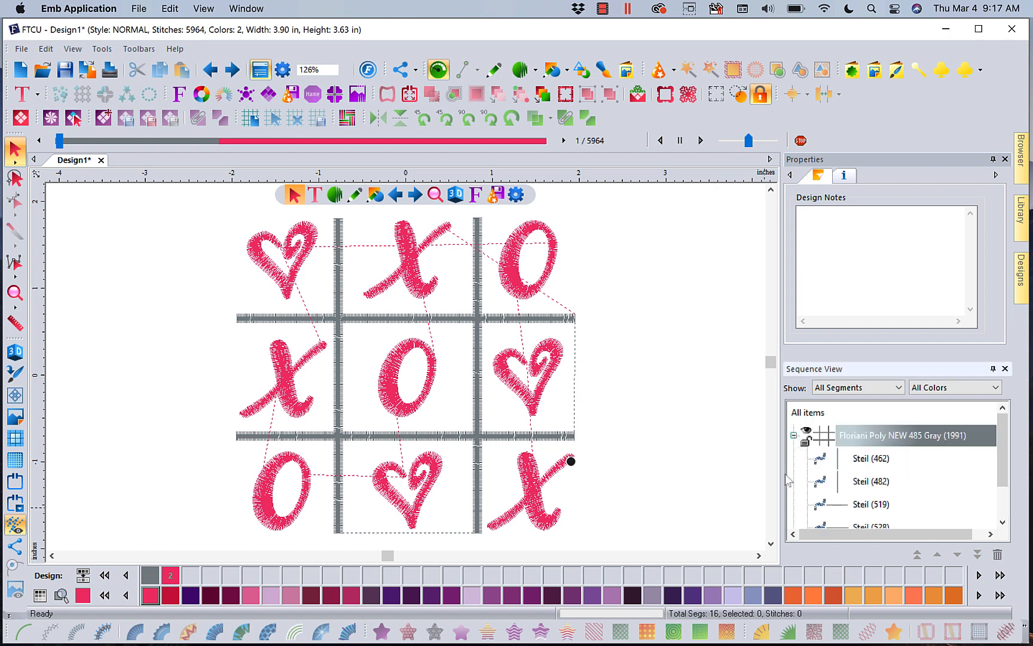
pyautogui.moveTo(481, 336)
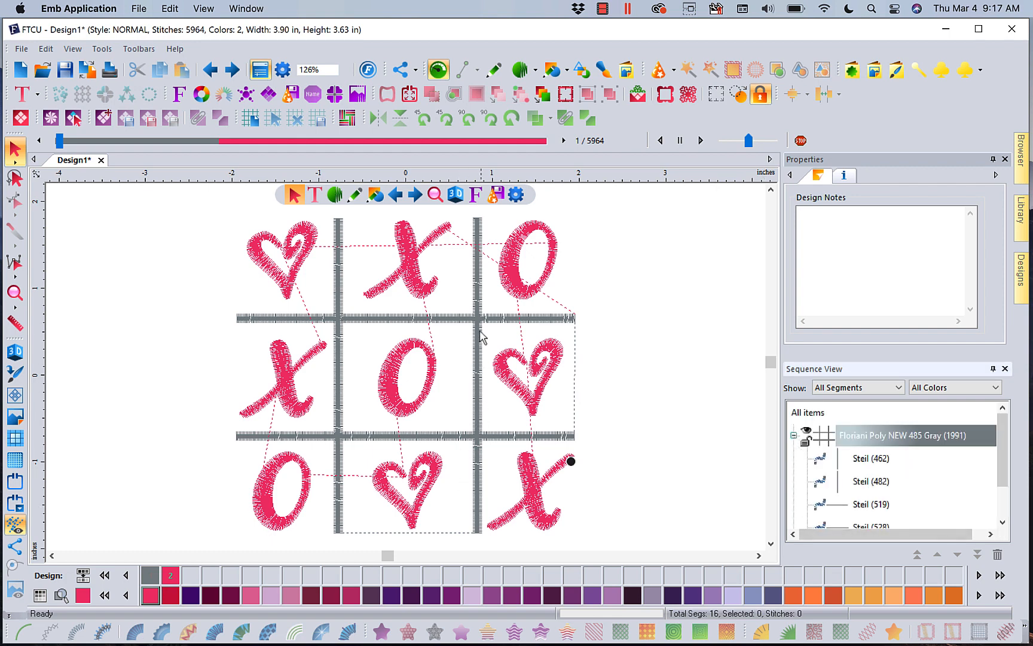
pyautogui.moveTo(891, 415)
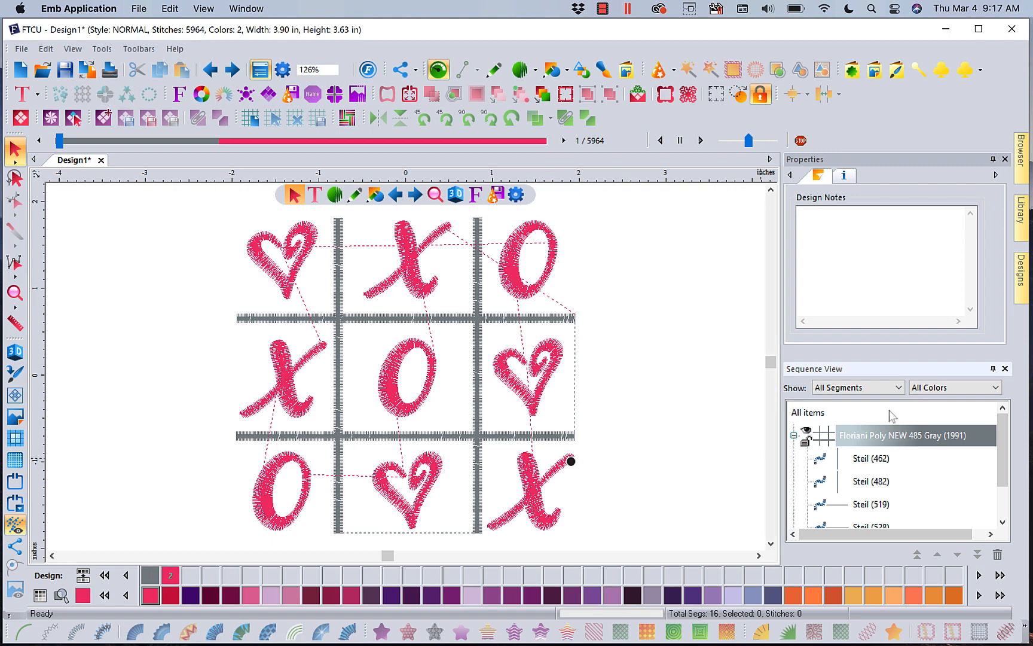
pyautogui.scroll(-3)
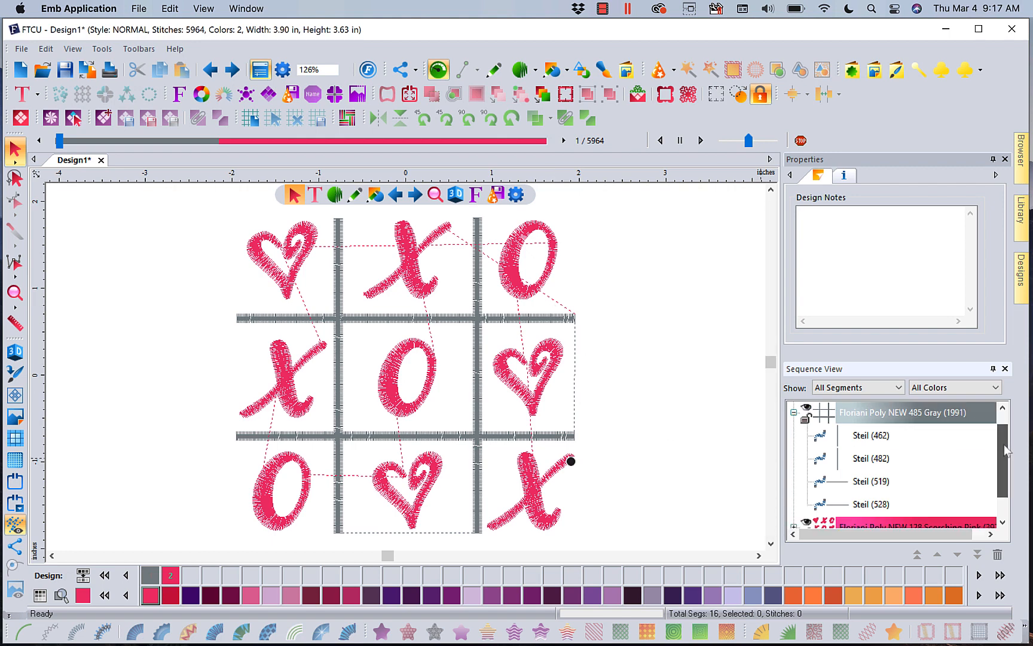
pyautogui.moveTo(890, 436)
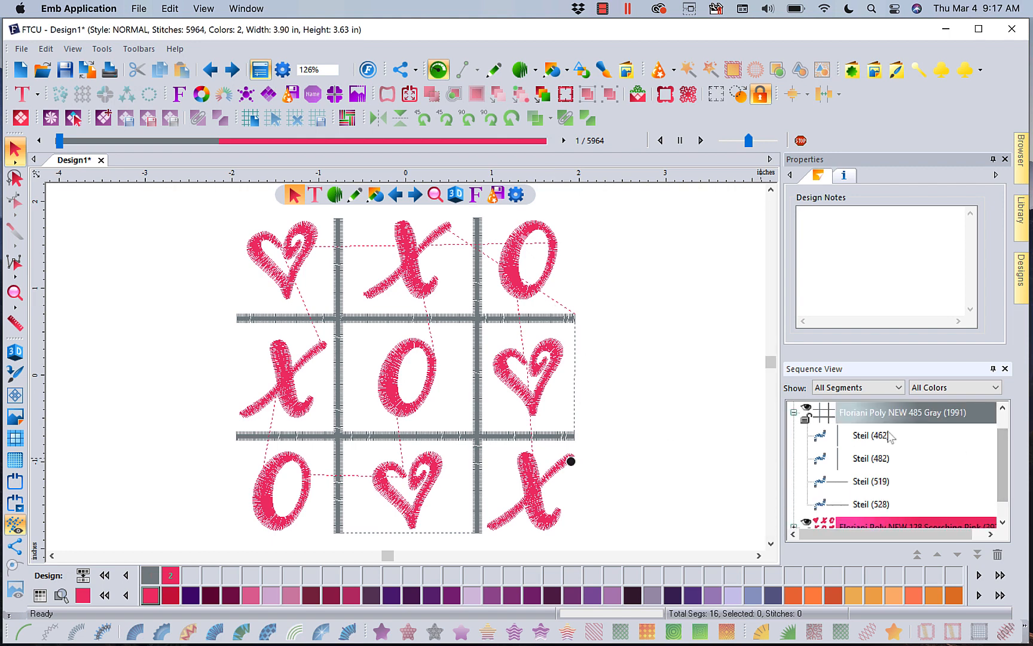
# Add a separate nap blocker under each of the four gray grid lines, reaching 9,057 stitches
pyautogui.click(871, 434)
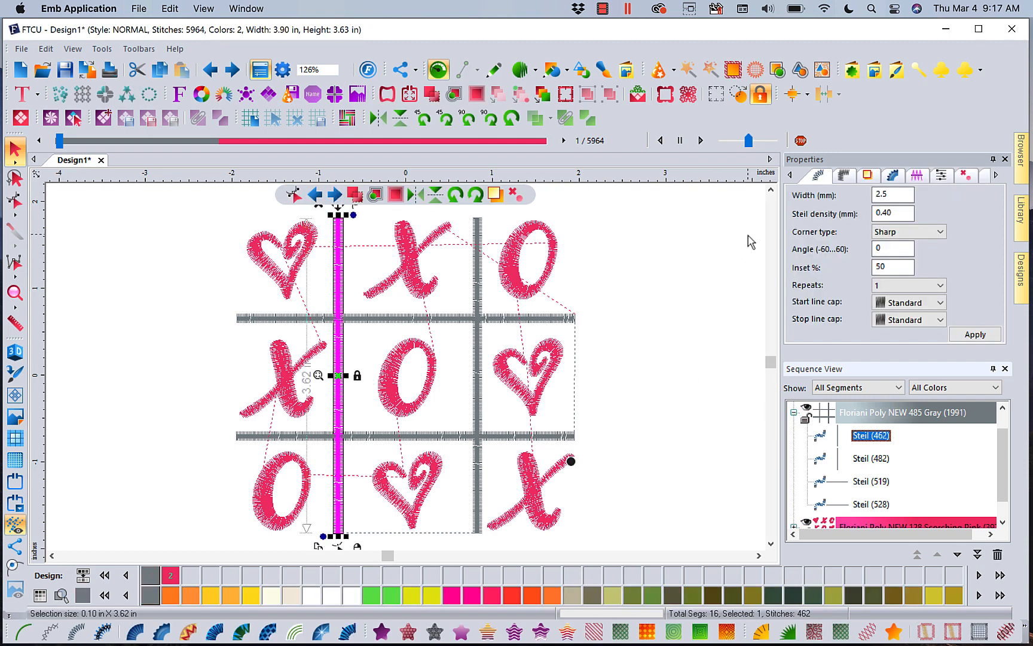
pyautogui.click(731, 69)
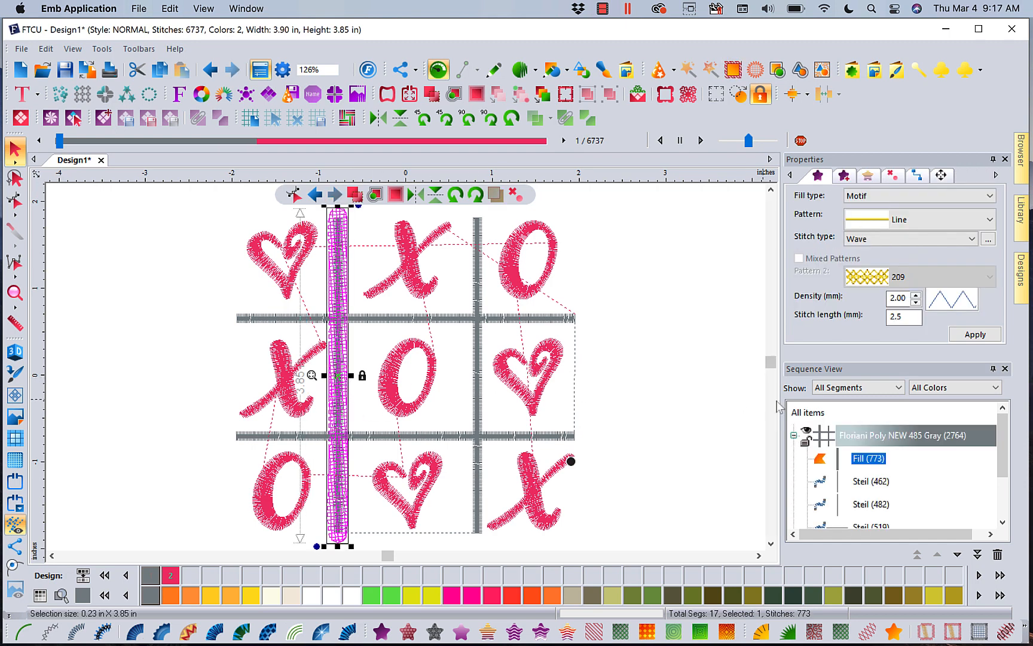
pyautogui.click(870, 504)
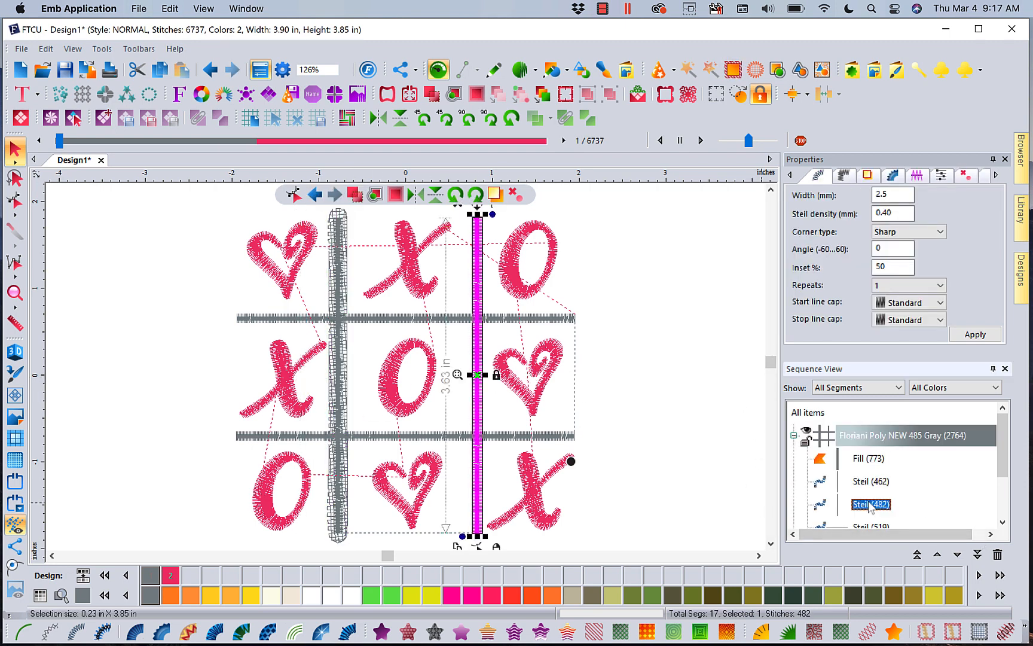
pyautogui.moveTo(734, 71)
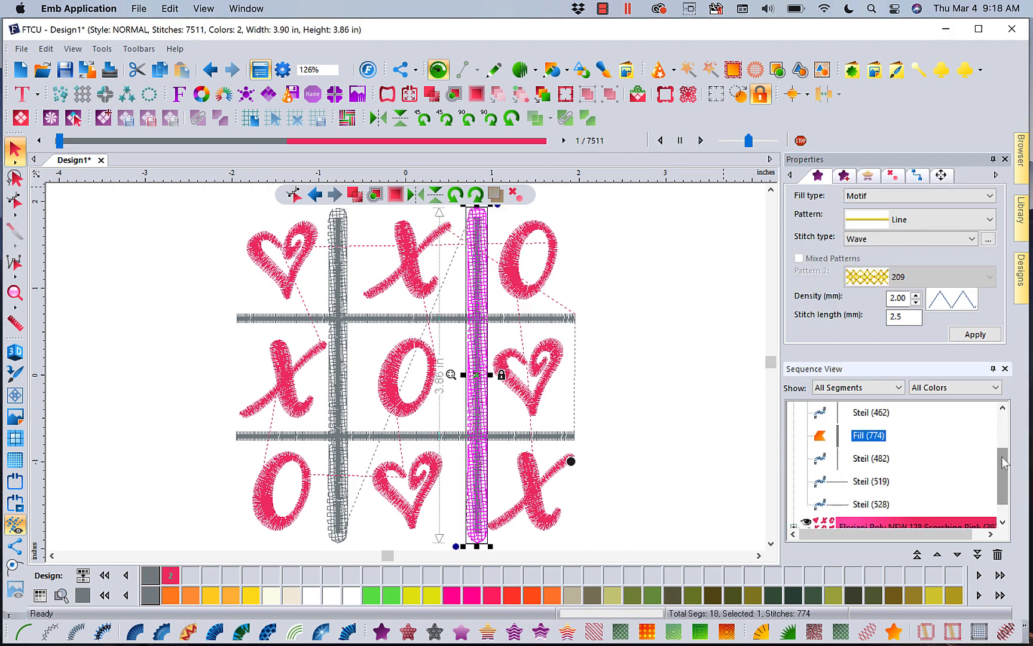
pyautogui.click(869, 480)
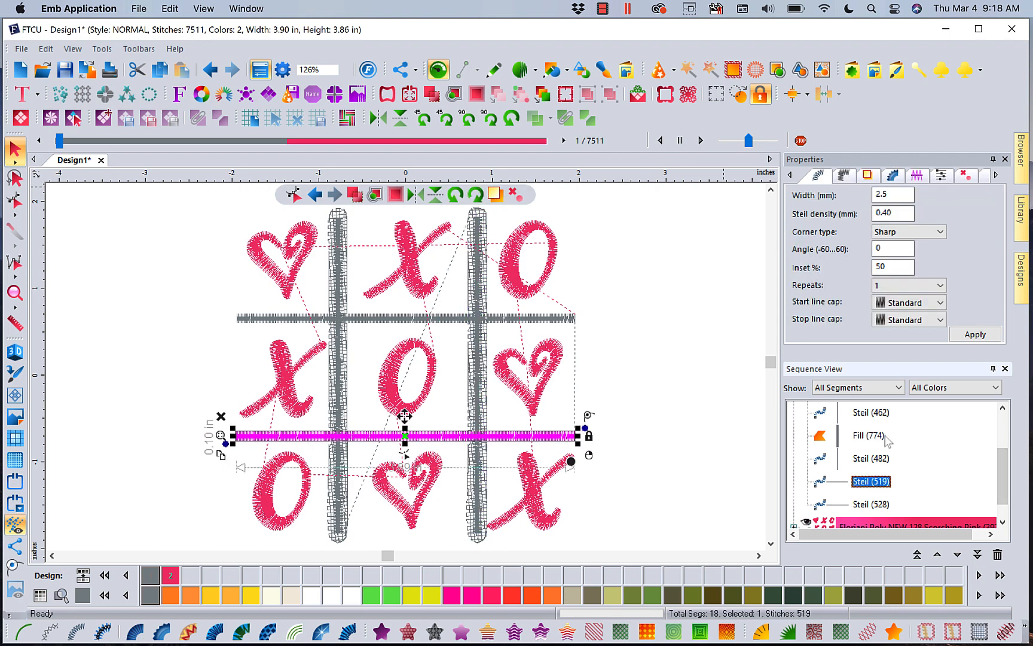
pyautogui.click(731, 69)
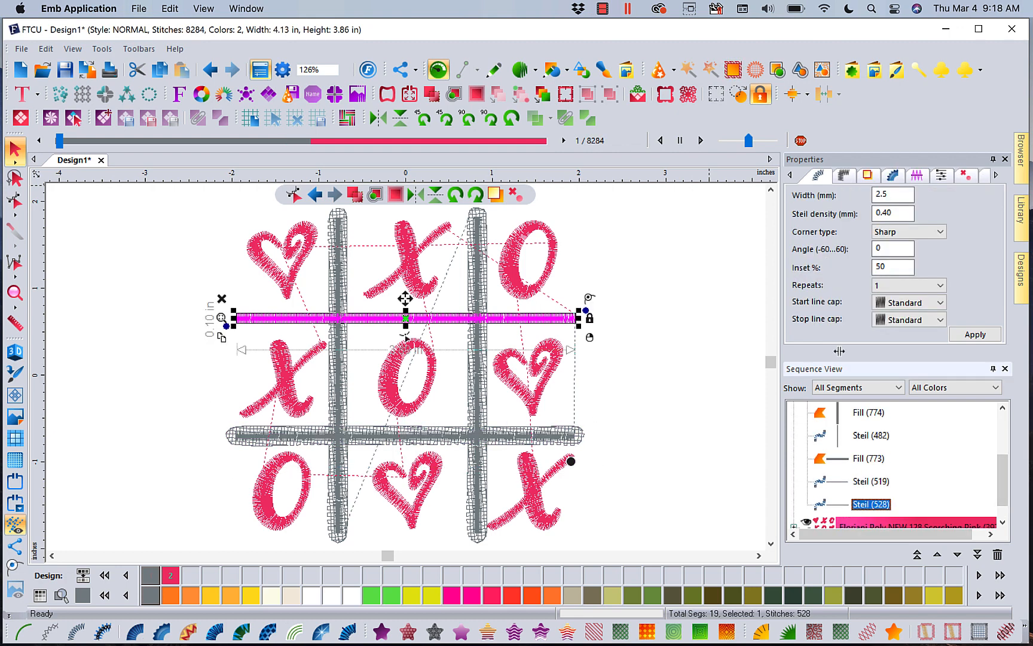
pyautogui.click(731, 69)
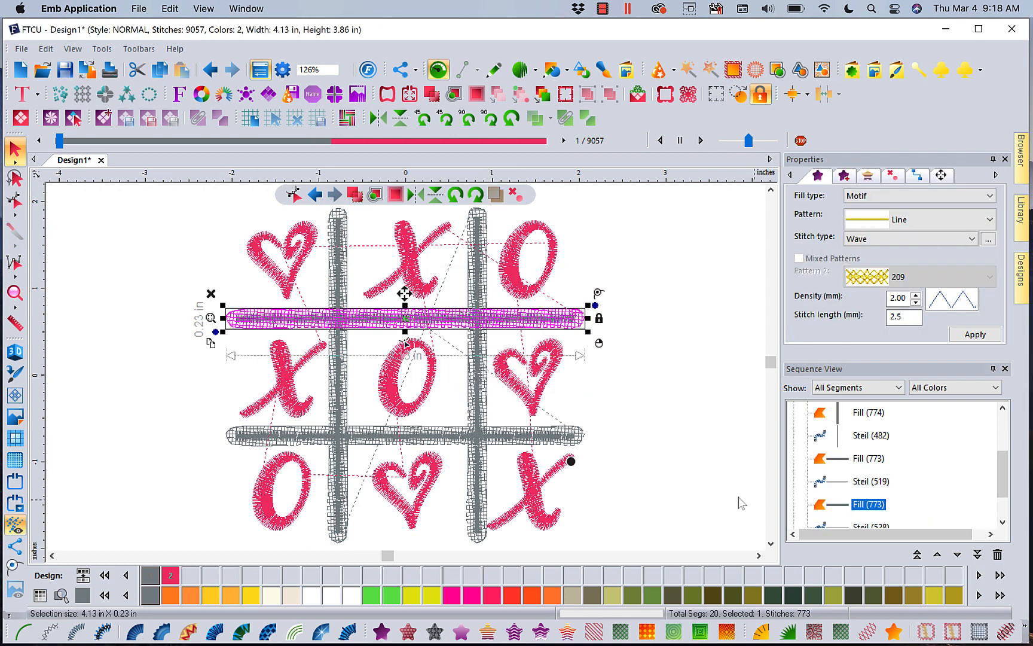
pyautogui.moveTo(449, 318)
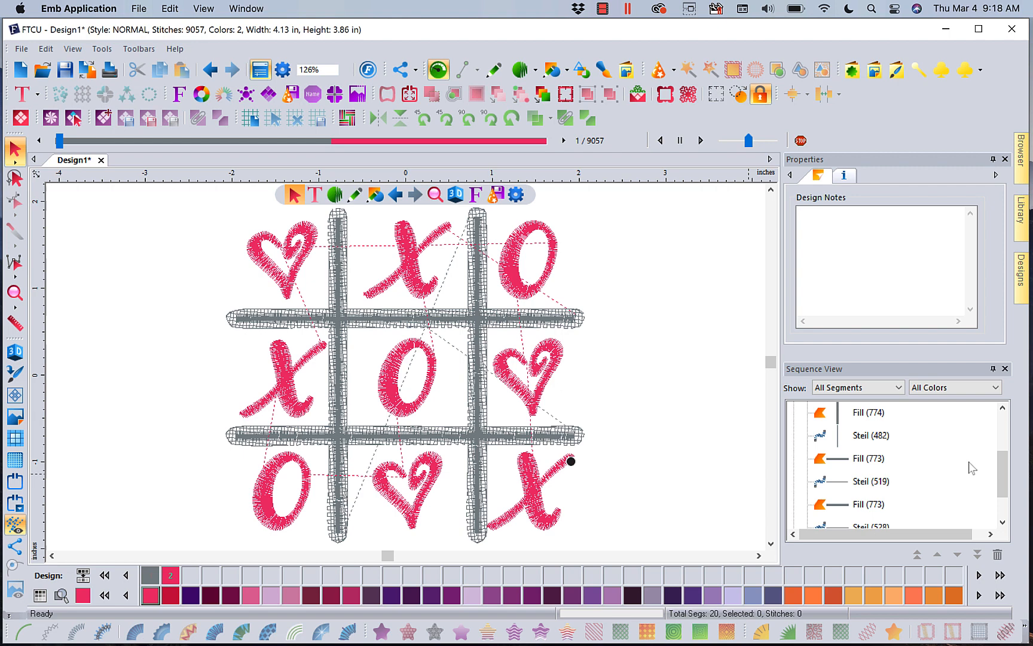
# Select the four grid-line nap blocker fills together and show grey and black thread colours
pyautogui.scroll(-3)
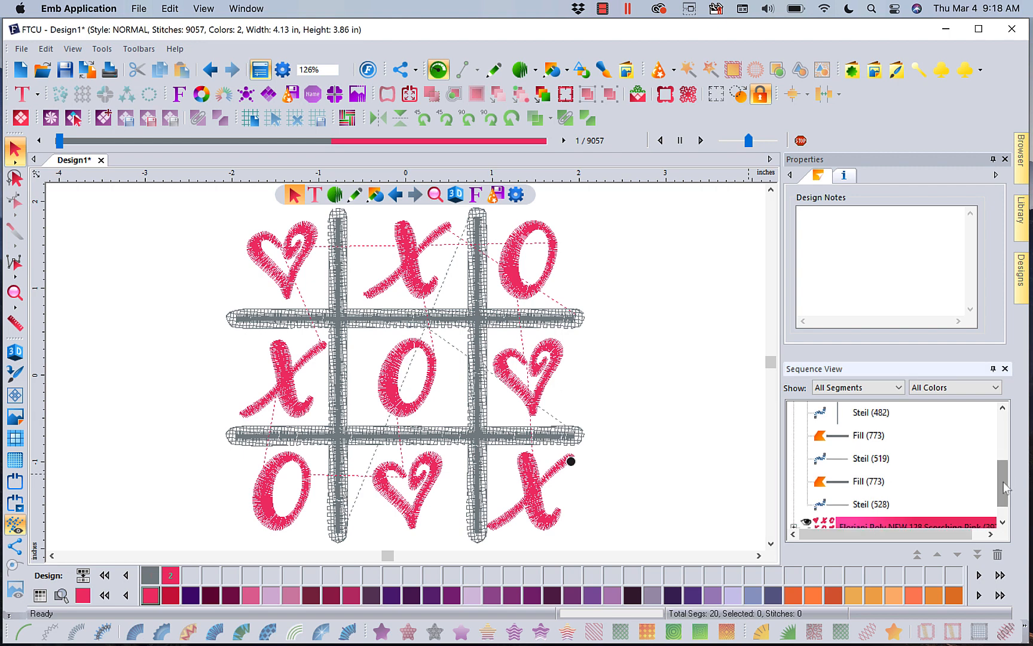
pyautogui.click(867, 481)
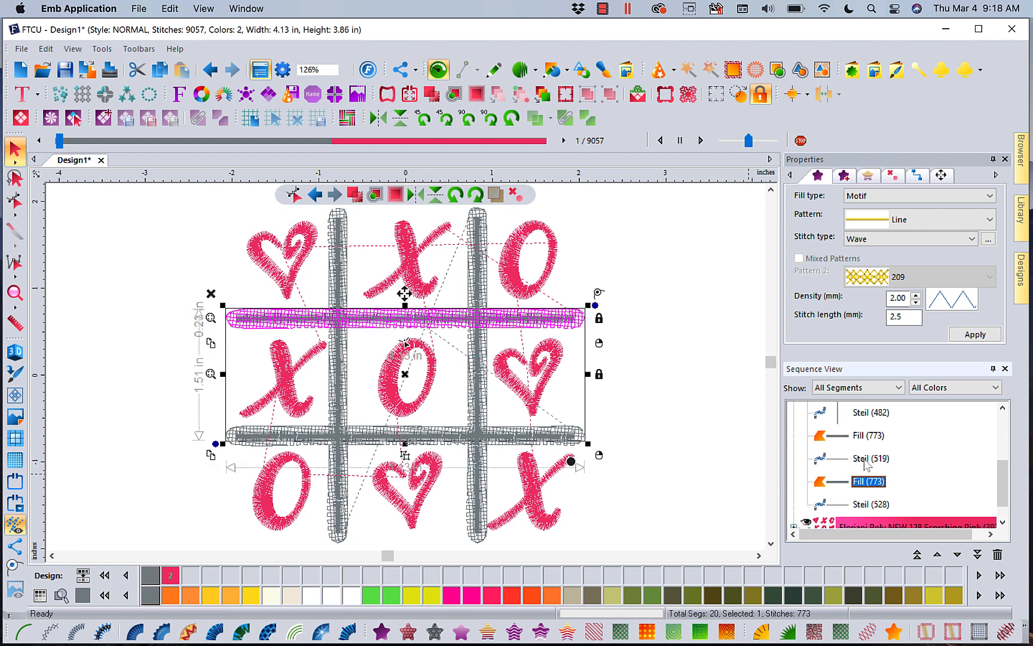
pyautogui.click(870, 458)
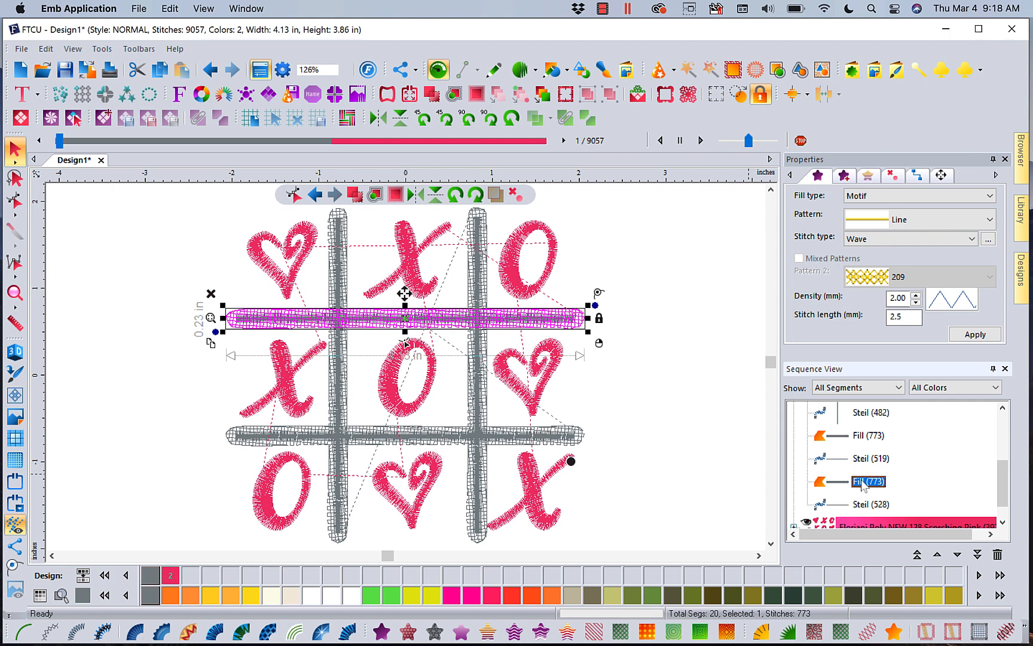
pyautogui.moveTo(871, 441)
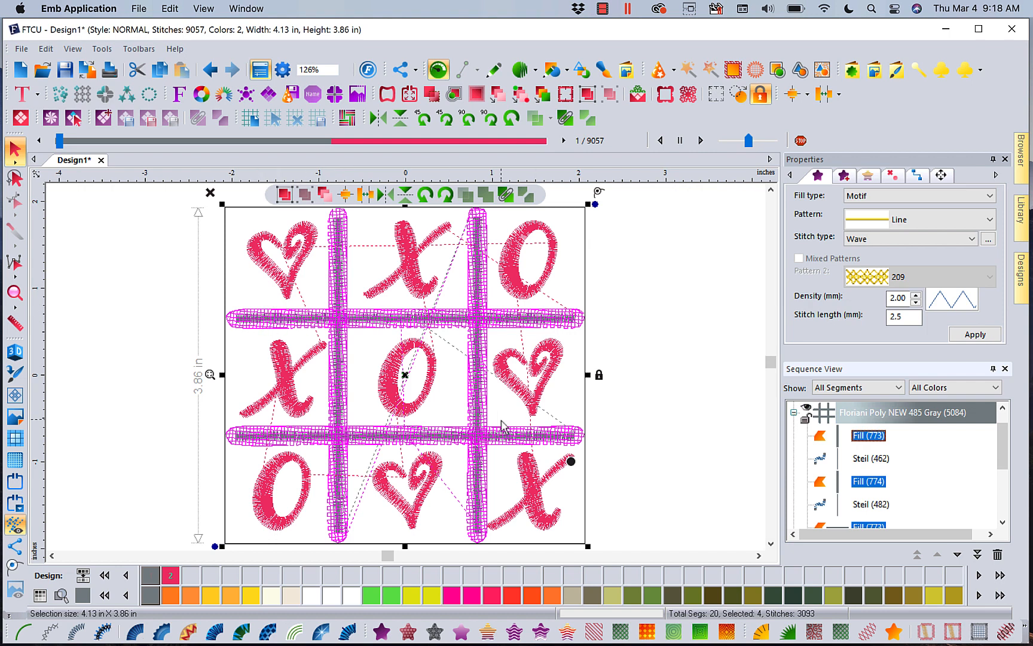
pyautogui.moveTo(115, 466)
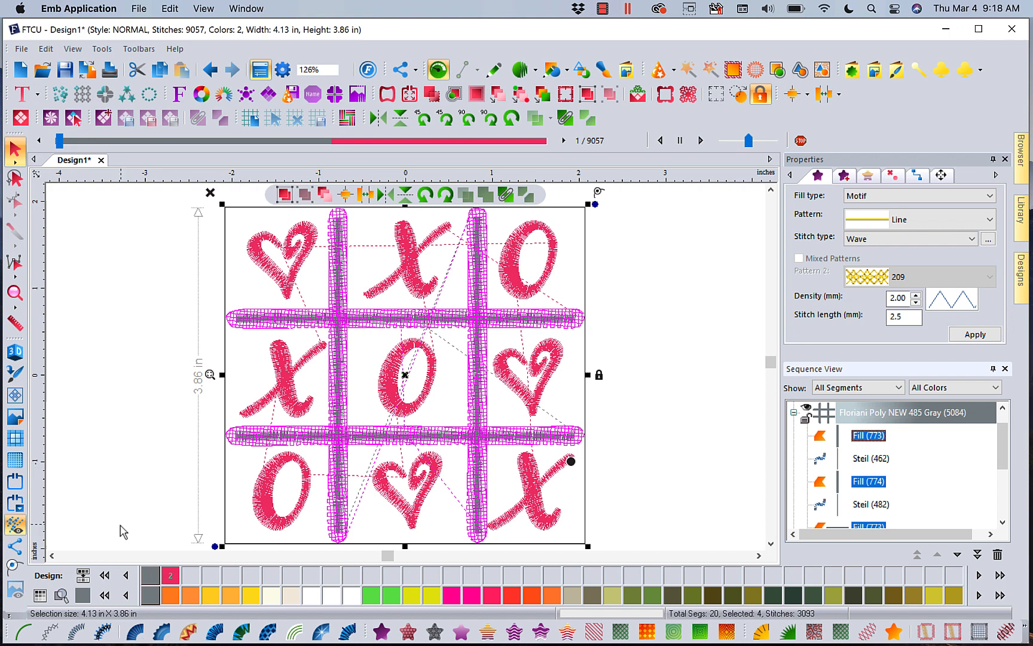
pyautogui.click(103, 576)
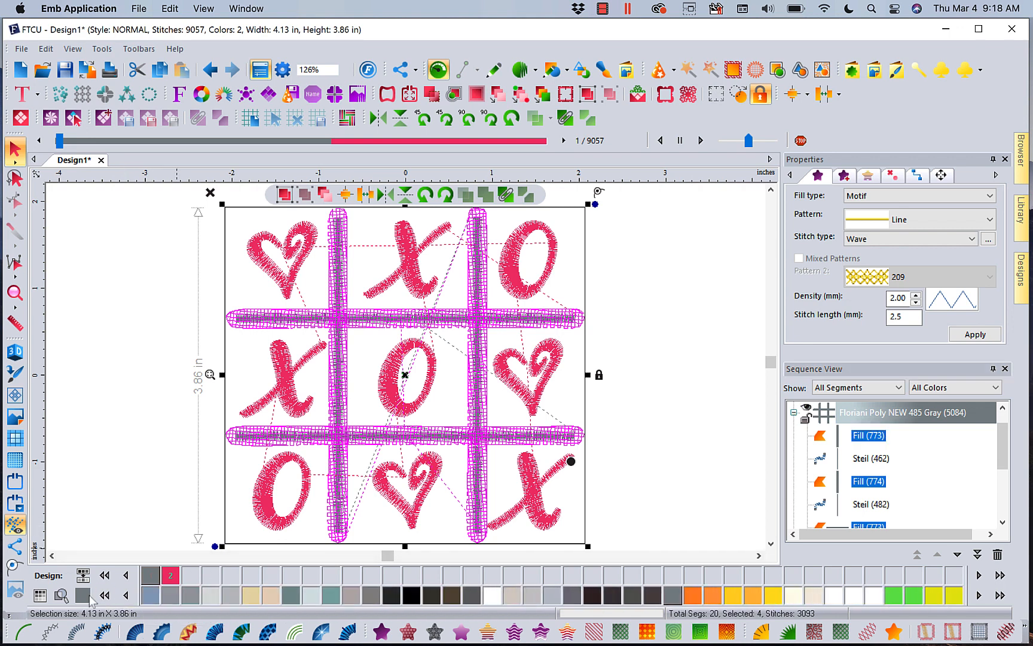
# Look up thread colour 900 and apply Floriani Poly 900 Black to the four nap blocker fills
pyautogui.click(60, 593)
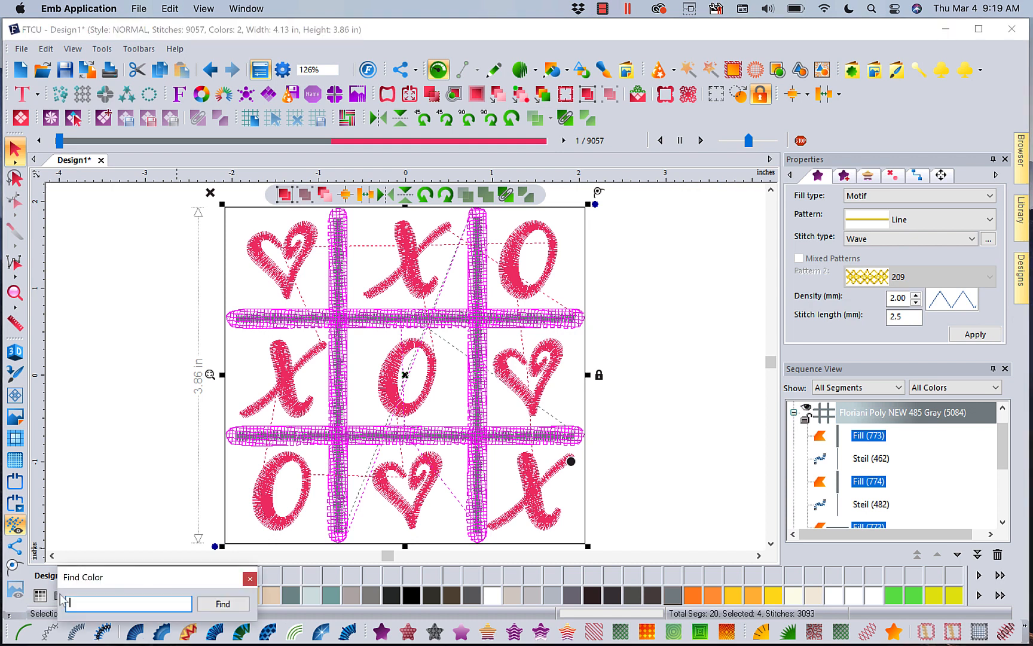
pyautogui.click(128, 603)
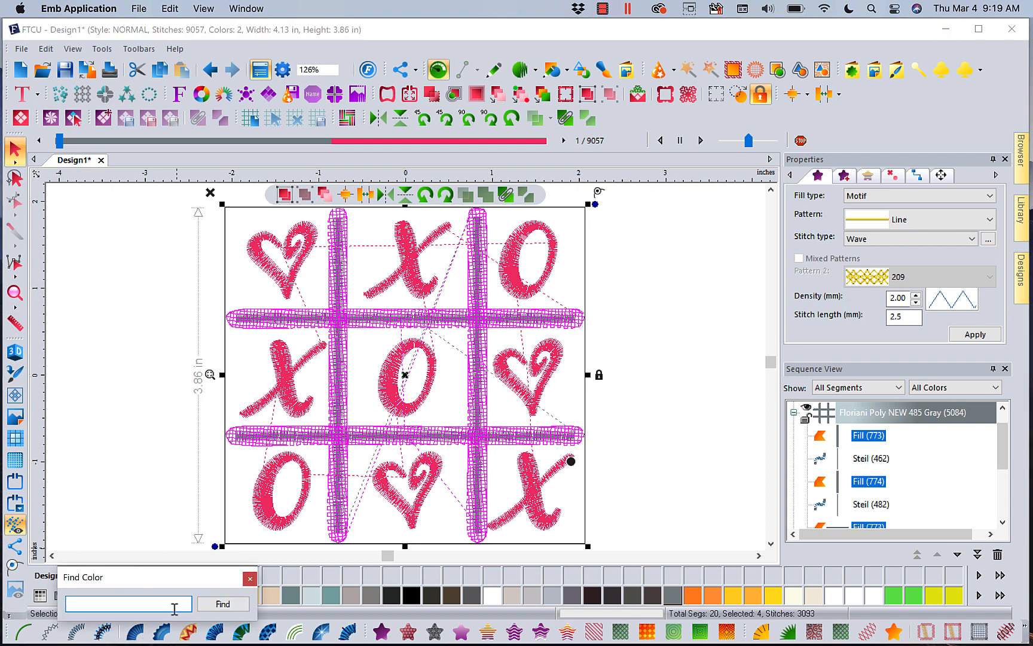
pyautogui.write('900')
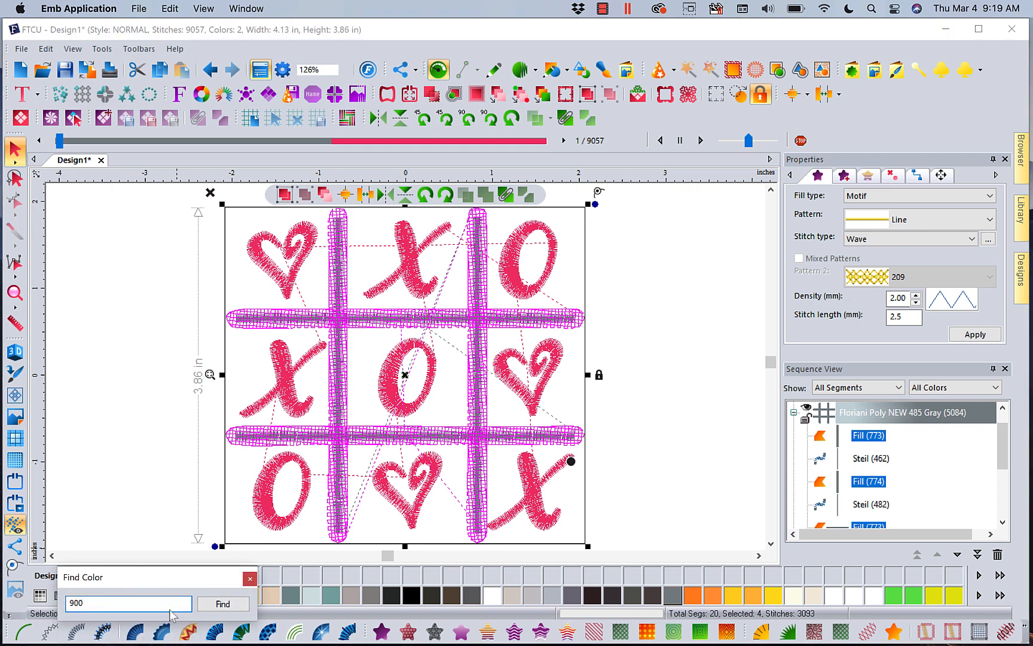
pyautogui.click(249, 577)
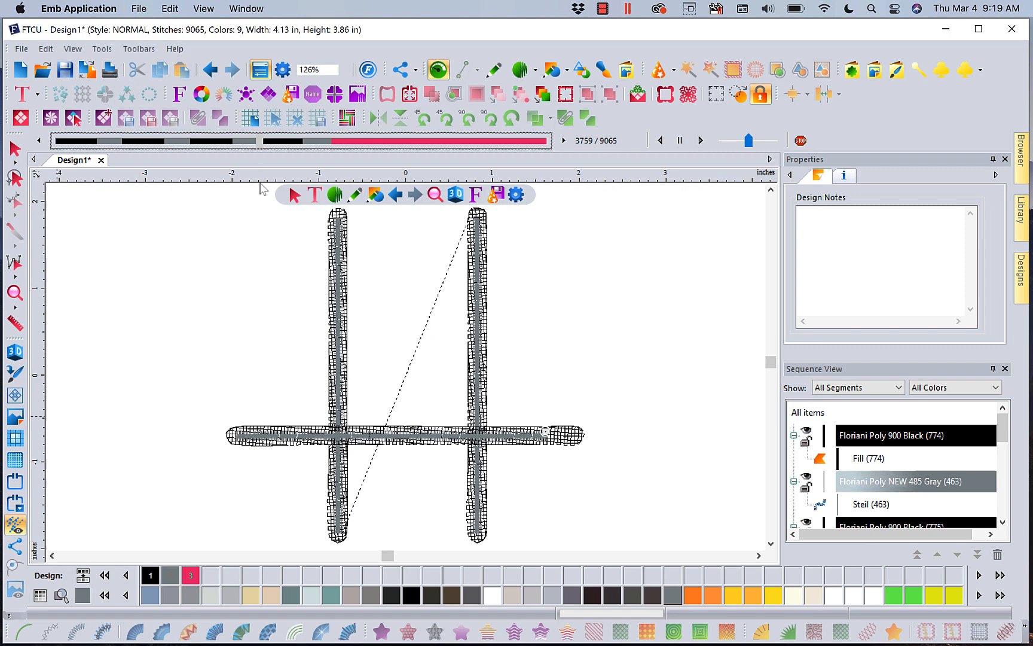
# Select the Floriani Poly NEW 128 Scorching Pink group to grab all twelve hearts and XO motifs
pyautogui.click(700, 140)
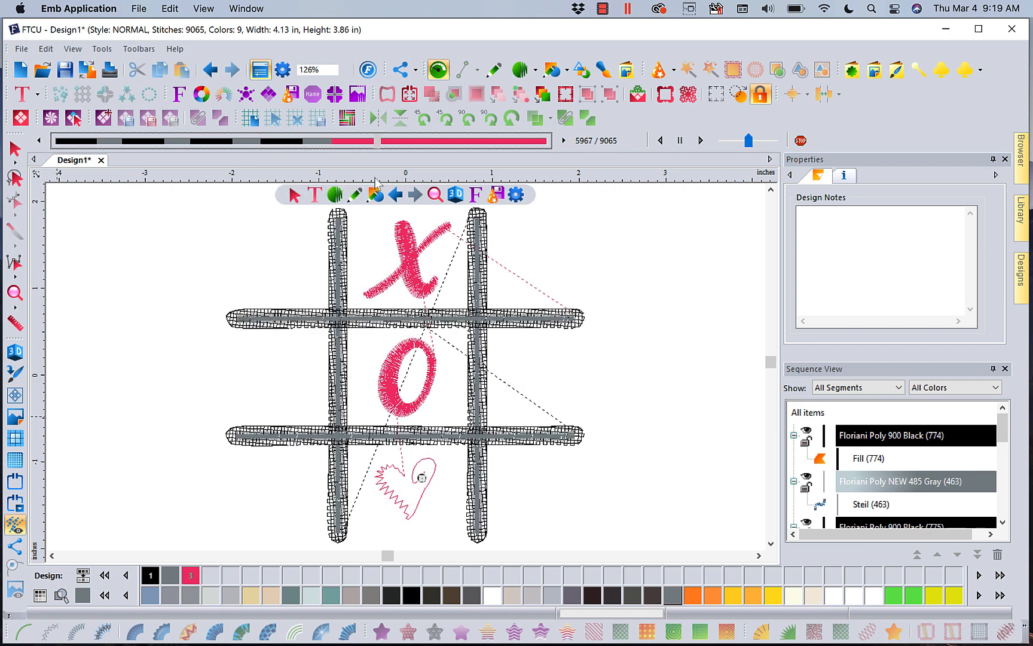
pyautogui.click(700, 140)
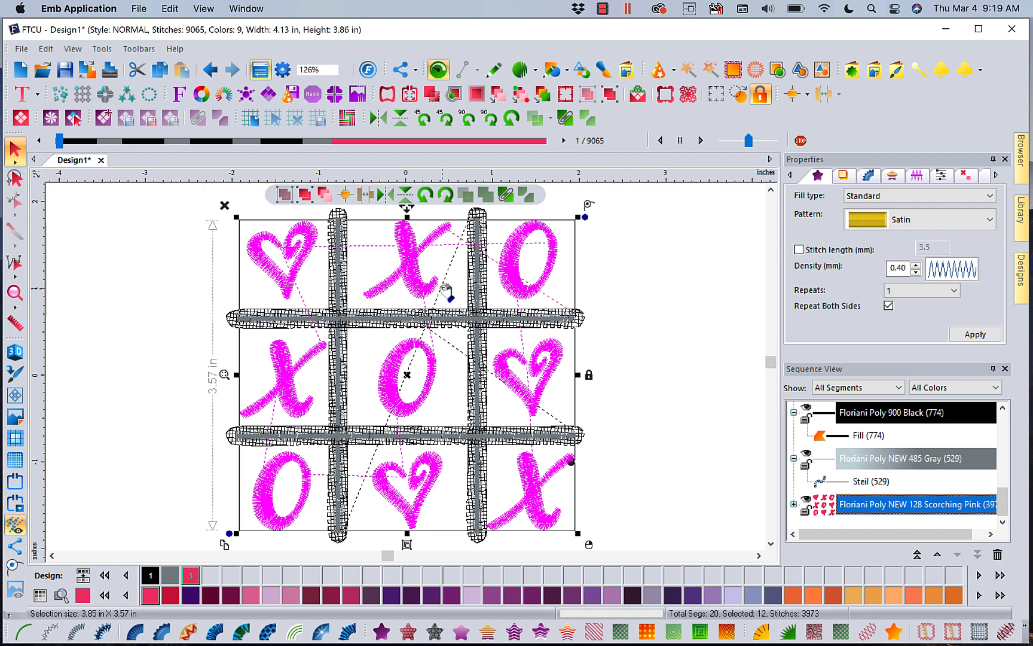
pyautogui.moveTo(634, 522)
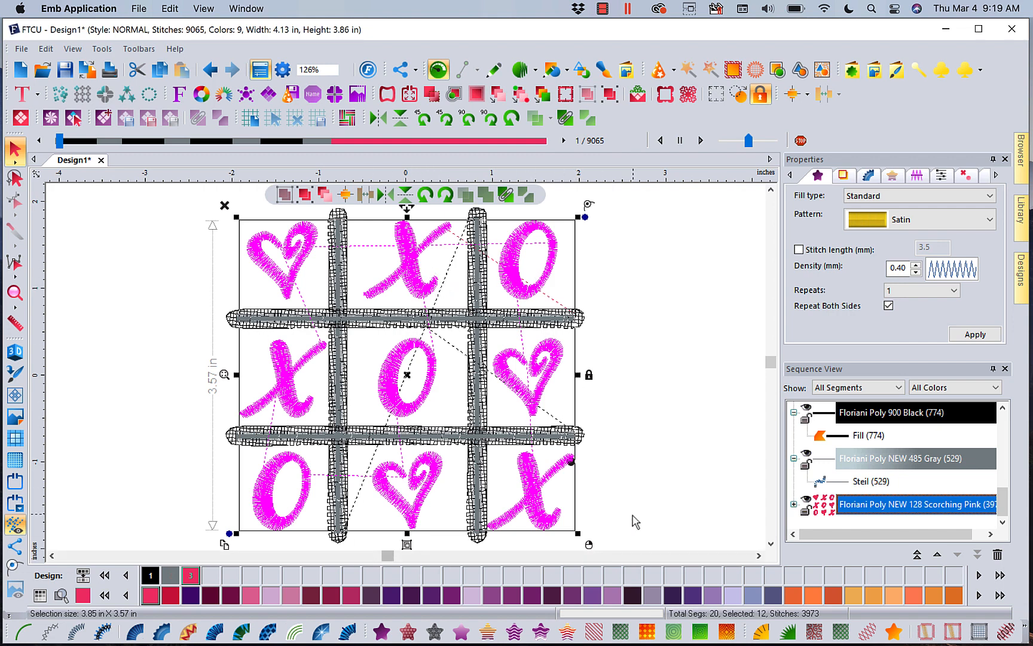
pyautogui.moveTo(730, 68)
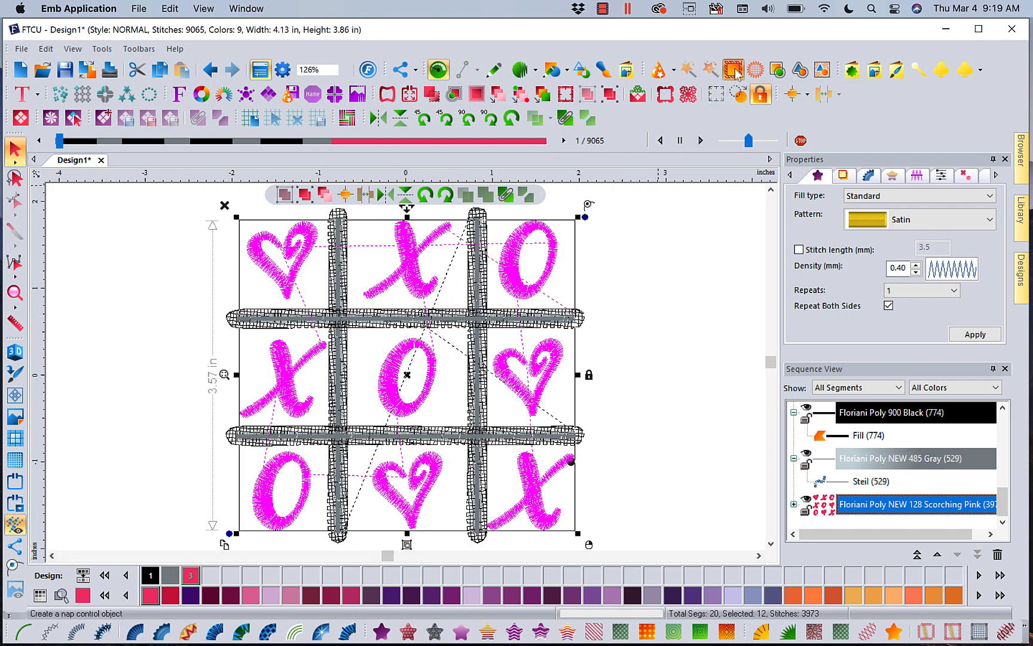
pyautogui.click(731, 69)
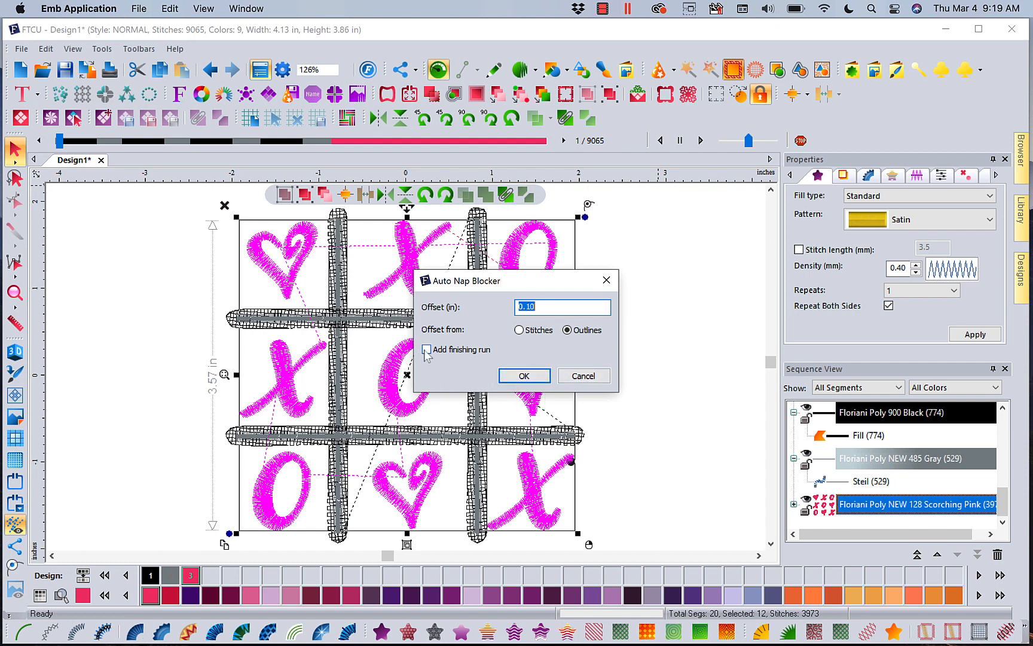
pyautogui.click(427, 349)
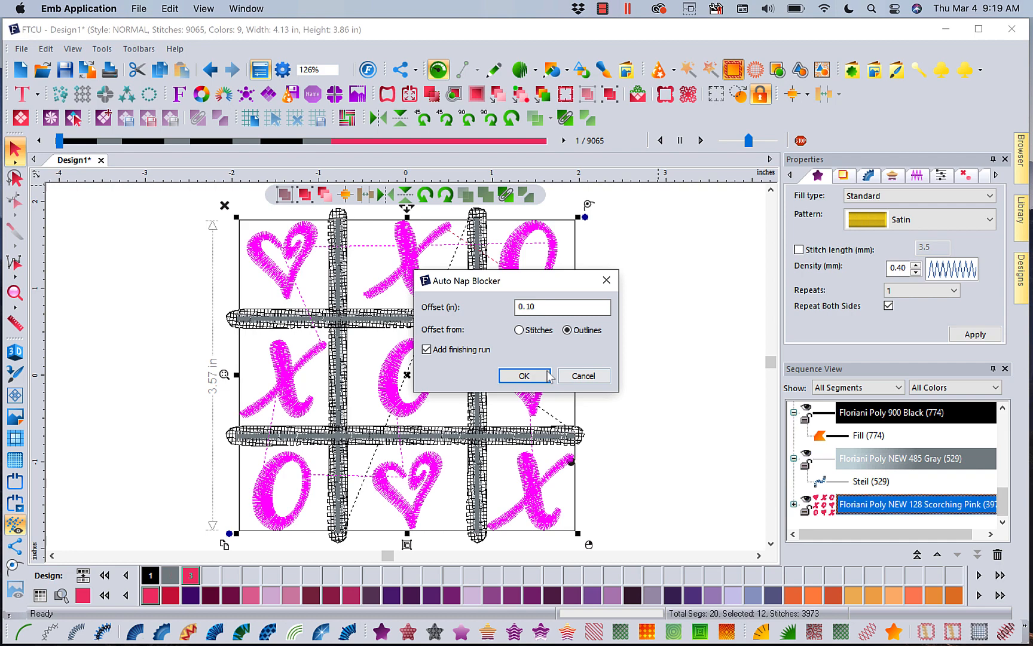
pyautogui.click(524, 375)
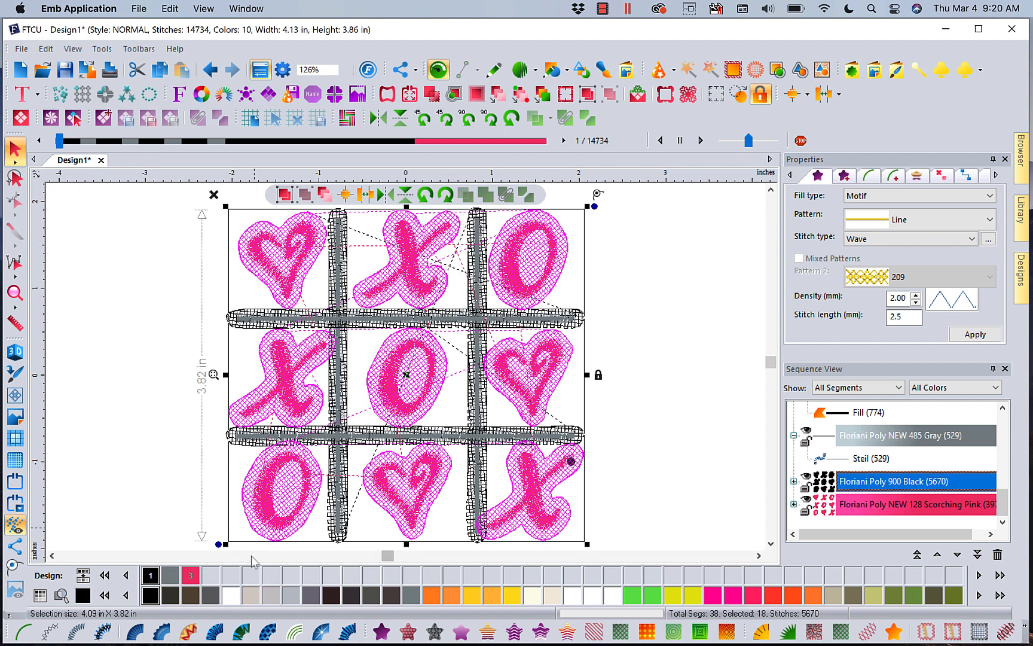
pyautogui.moveTo(190, 277)
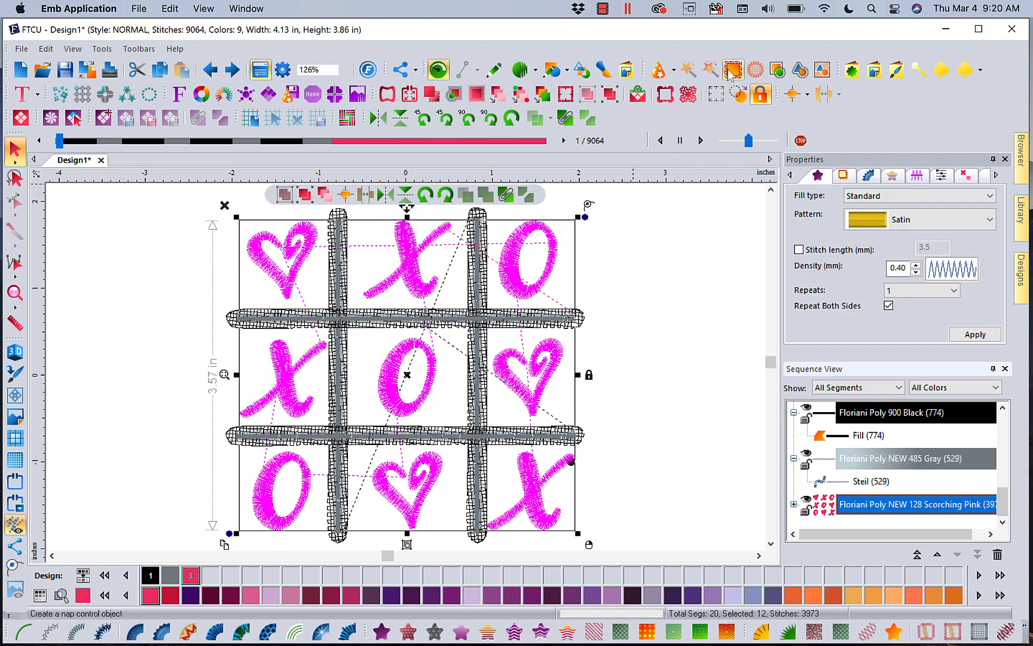
# Generate the pink-motif nap blocker without a finishing run, then reopen settings to enter 0.12 in offset
pyautogui.click(731, 69)
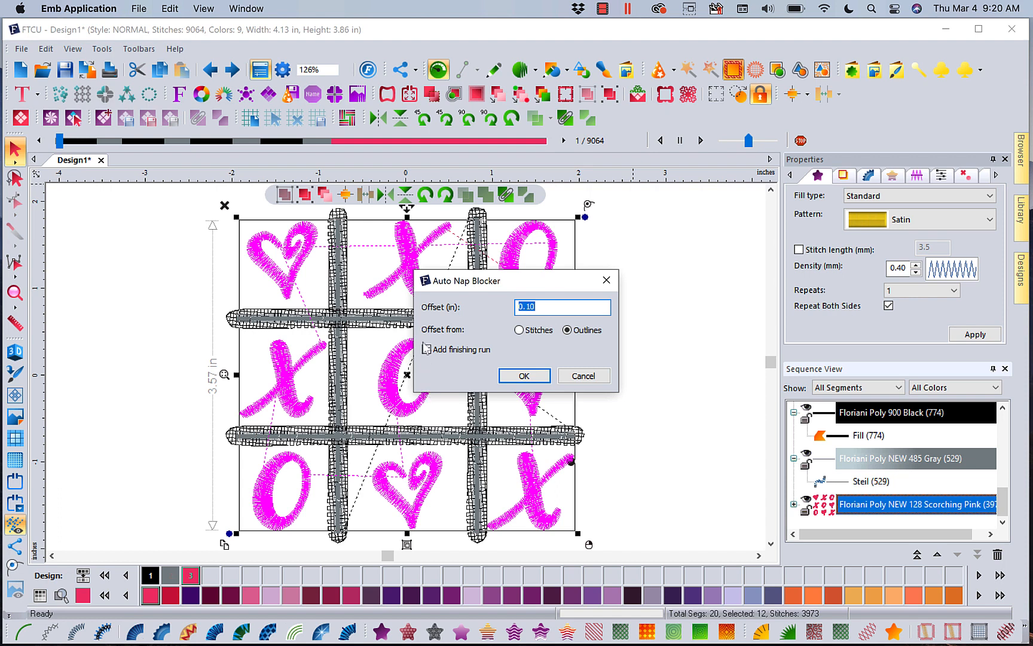
pyautogui.click(427, 349)
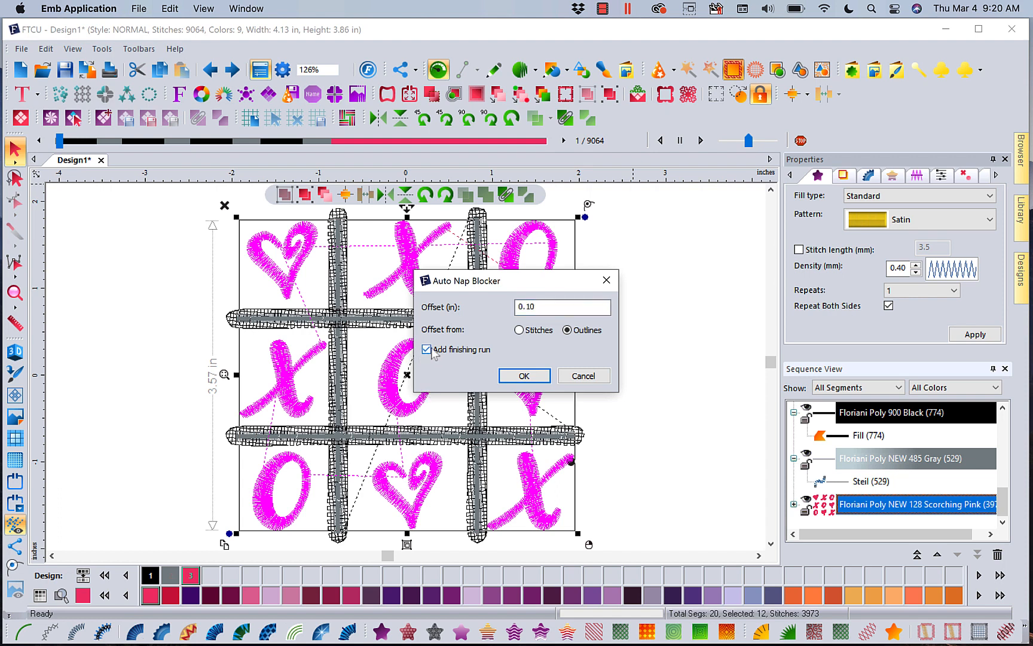
pyautogui.click(426, 349)
pyautogui.write('0.118')
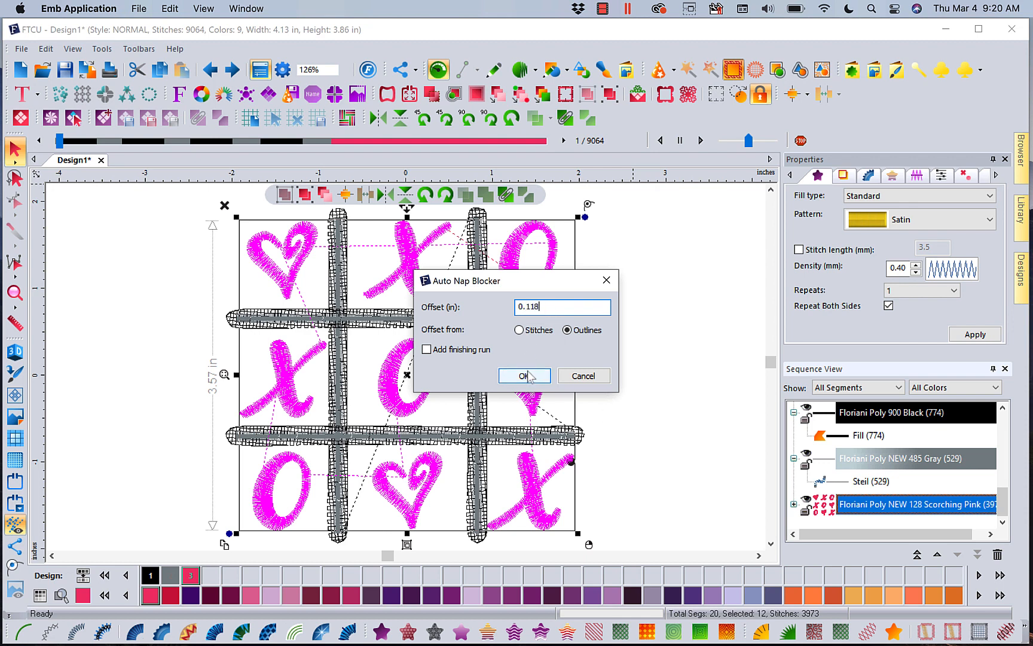
pyautogui.click(522, 374)
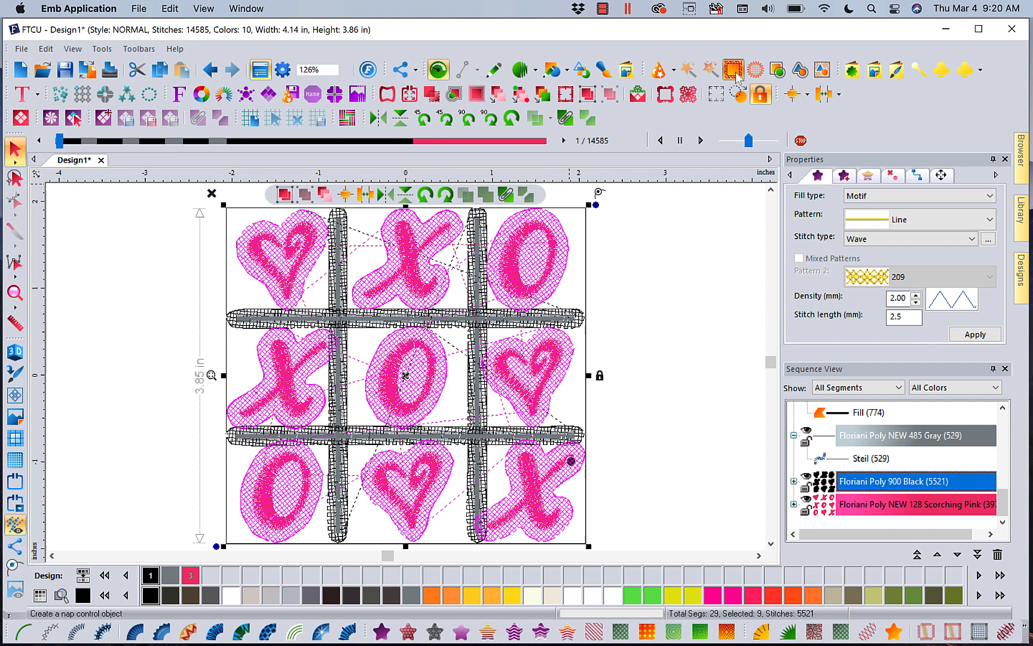
pyautogui.click(733, 68)
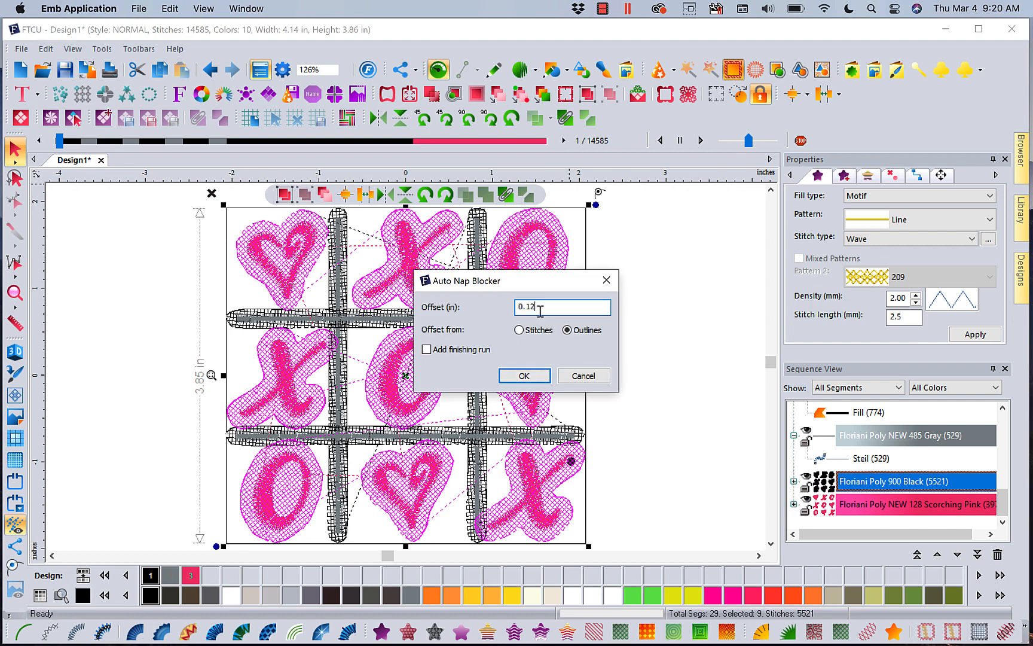
# Undo both nap blockers back to 9,064 stitches, then reselect the pink pieces
pyautogui.write('0.10')
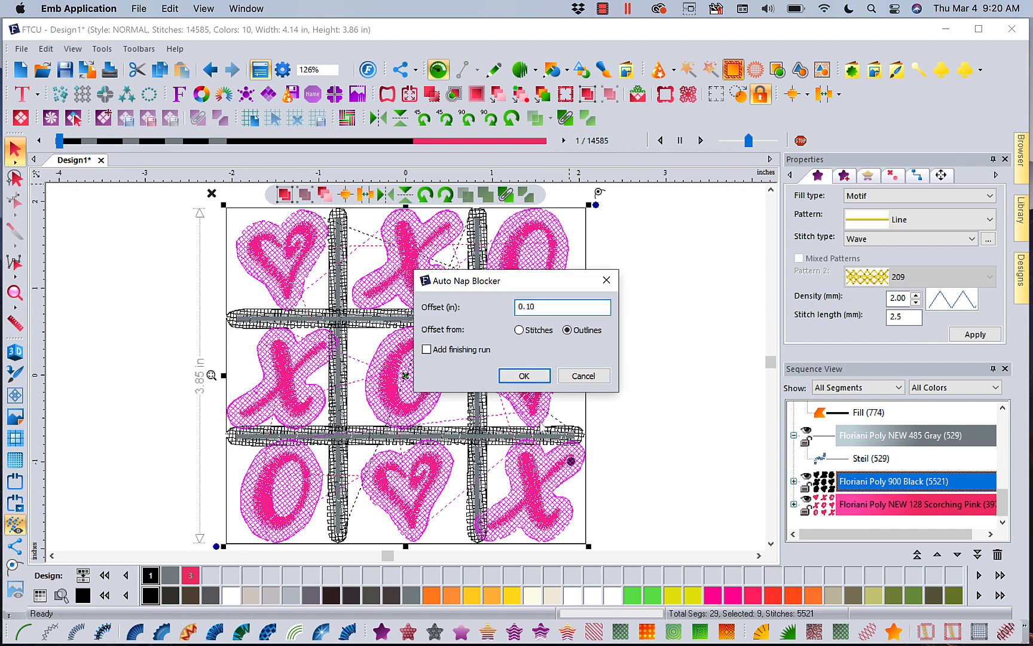
pyautogui.click(523, 375)
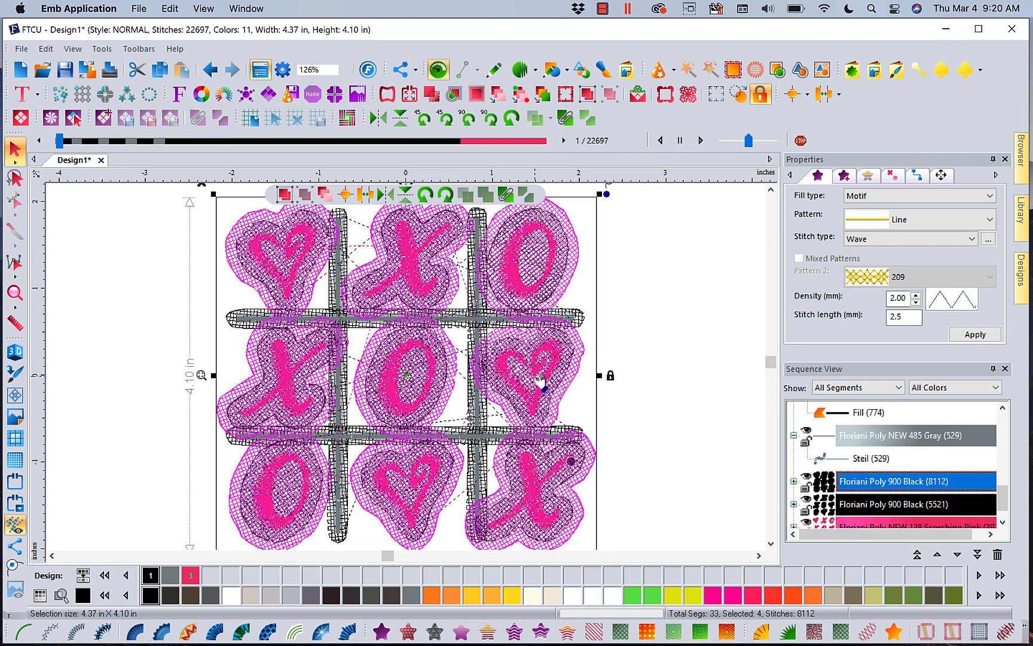
pyautogui.click(211, 70)
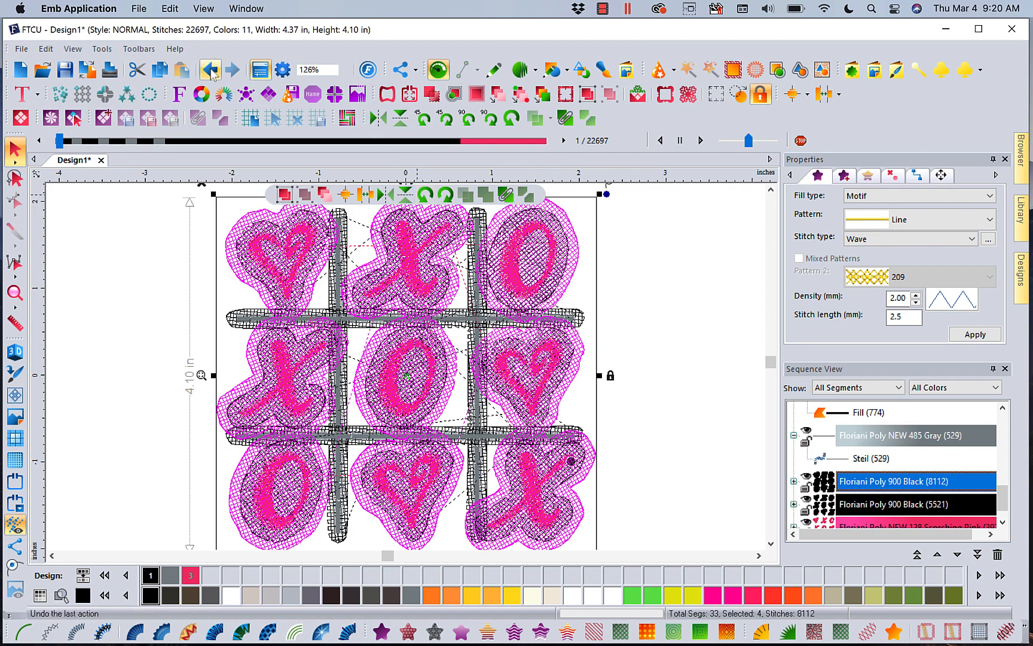
pyautogui.click(209, 69)
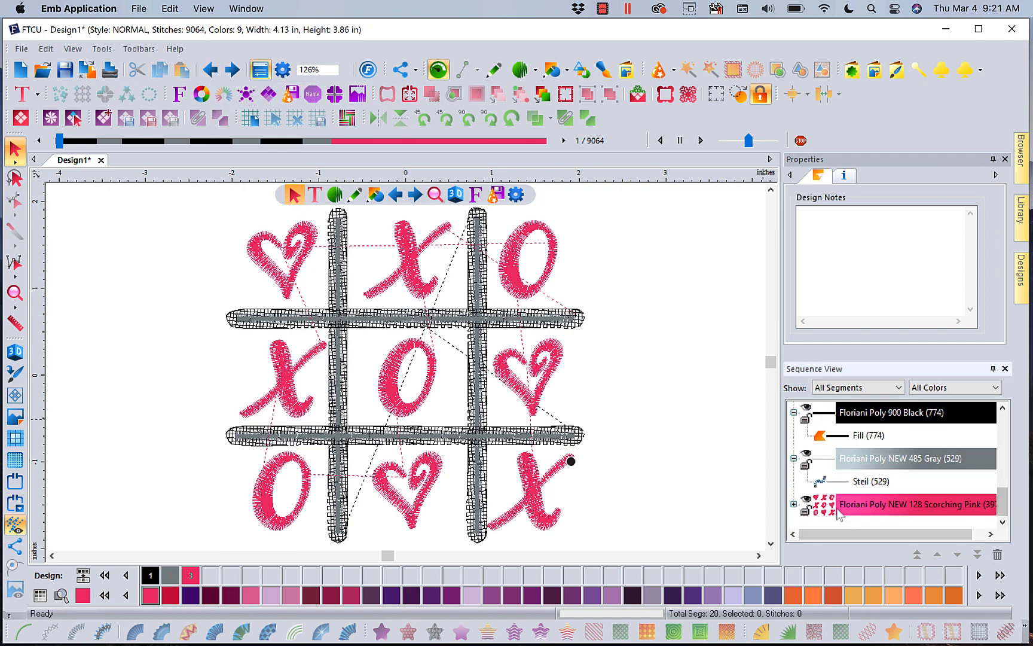
pyautogui.click(914, 503)
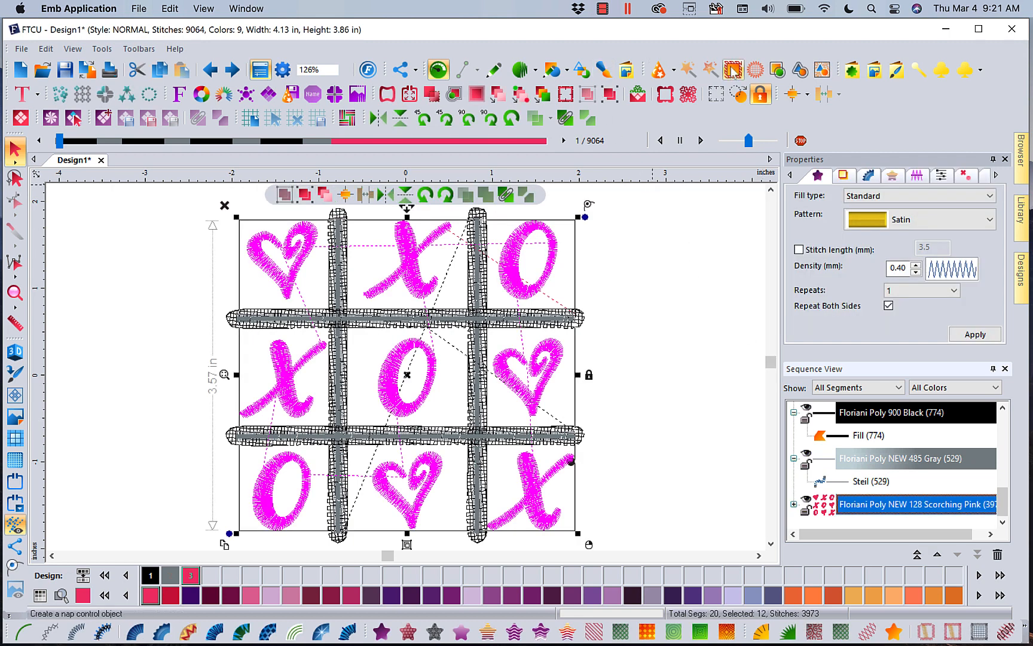
pyautogui.click(731, 69)
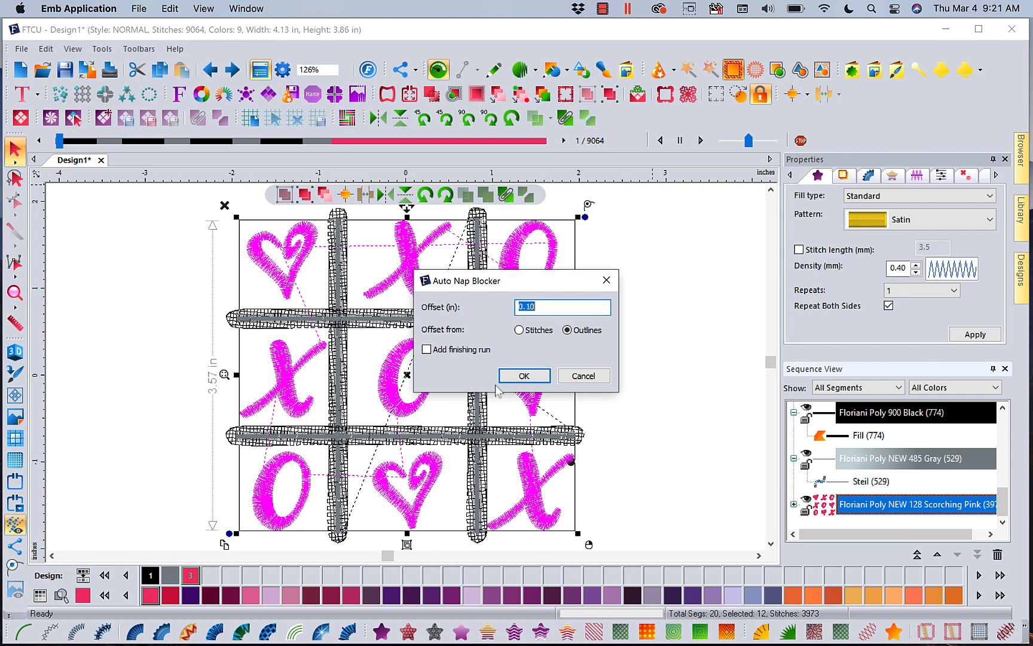
# Create mesh nap blockers at 0.10 in offset, then review the 10 colors in Sequence View
pyautogui.click(524, 375)
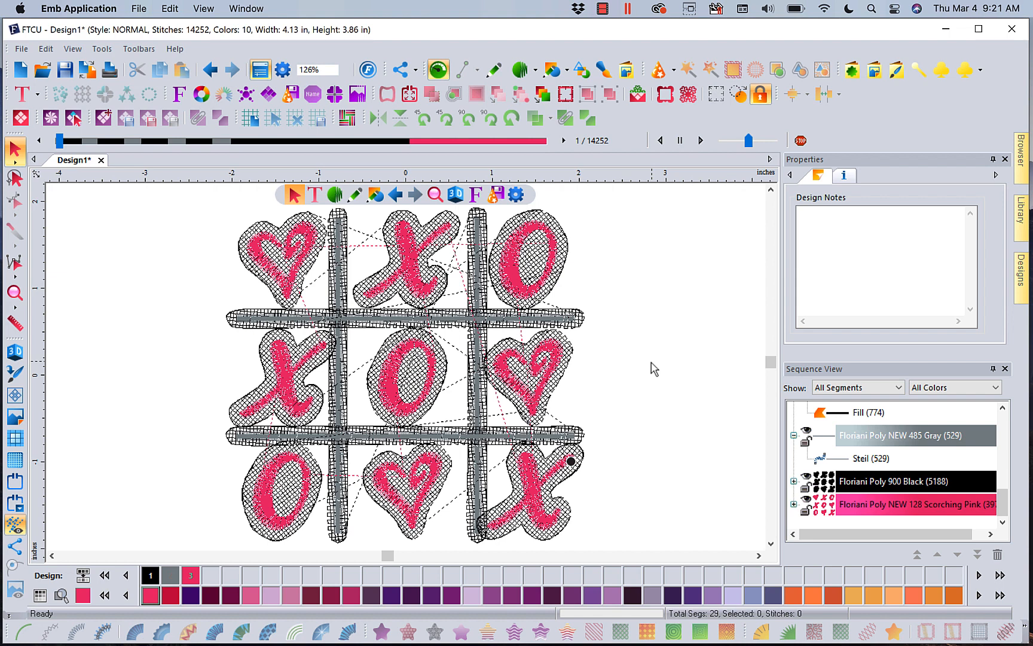
pyautogui.moveTo(260, 163)
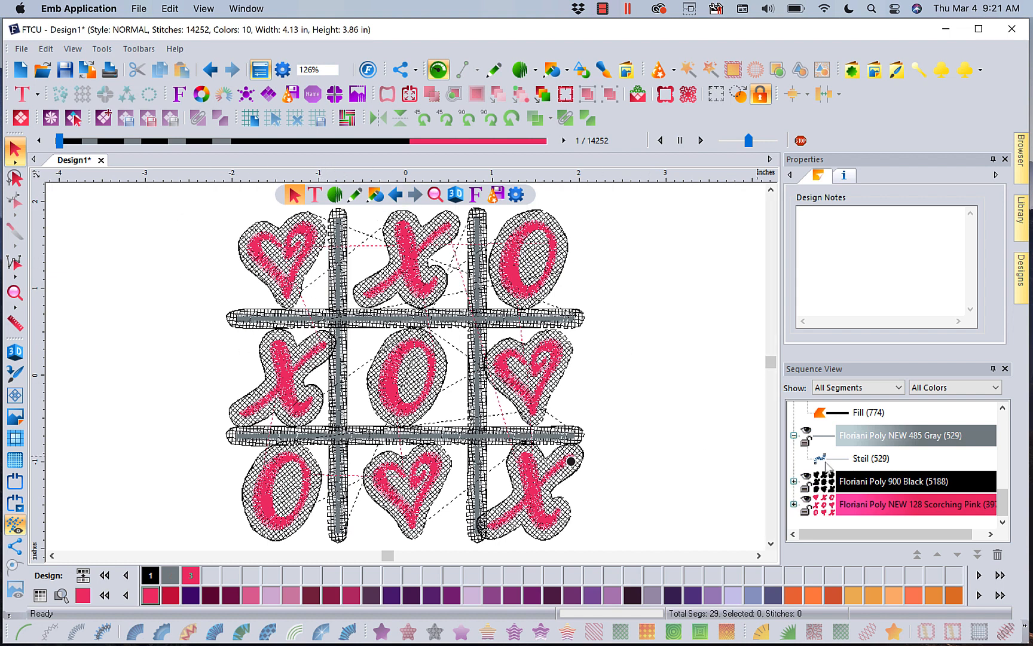
pyautogui.scroll(-3)
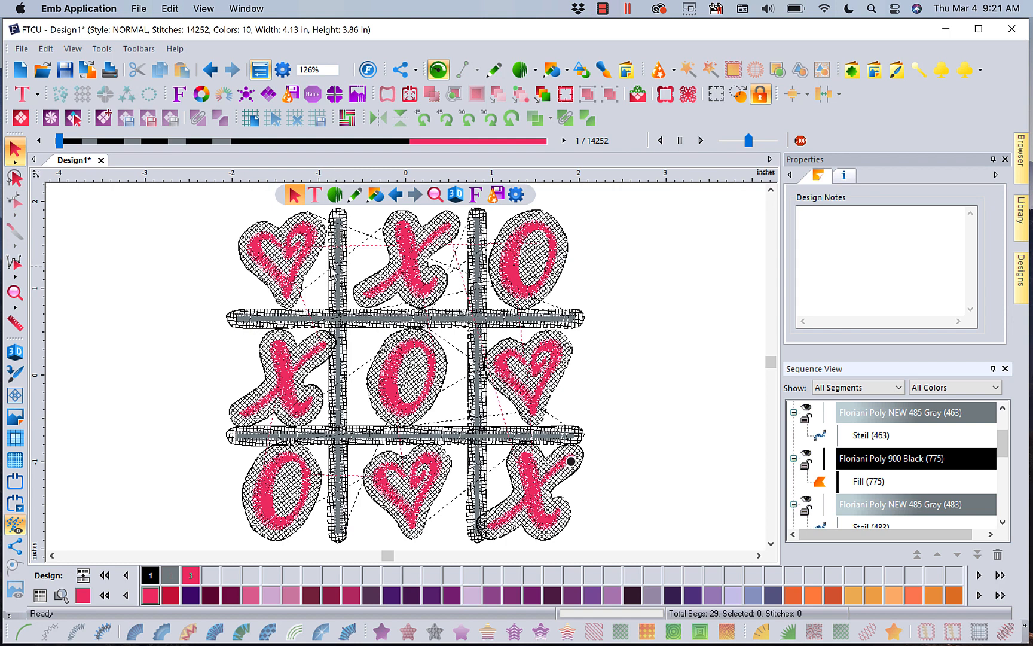
pyautogui.moveTo(573, 511)
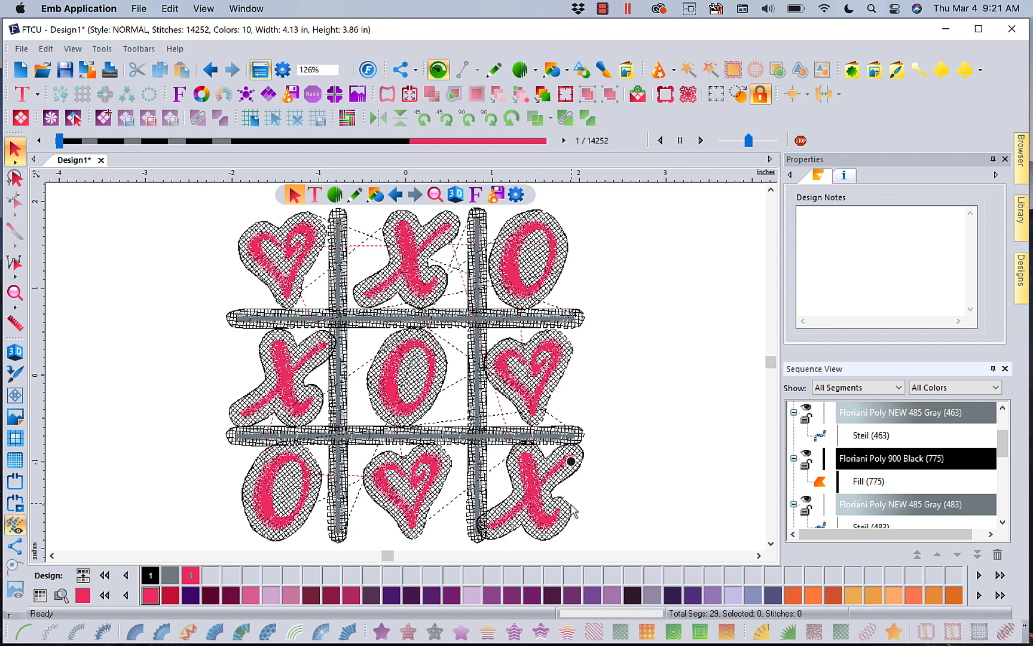
pyautogui.moveTo(667, 484)
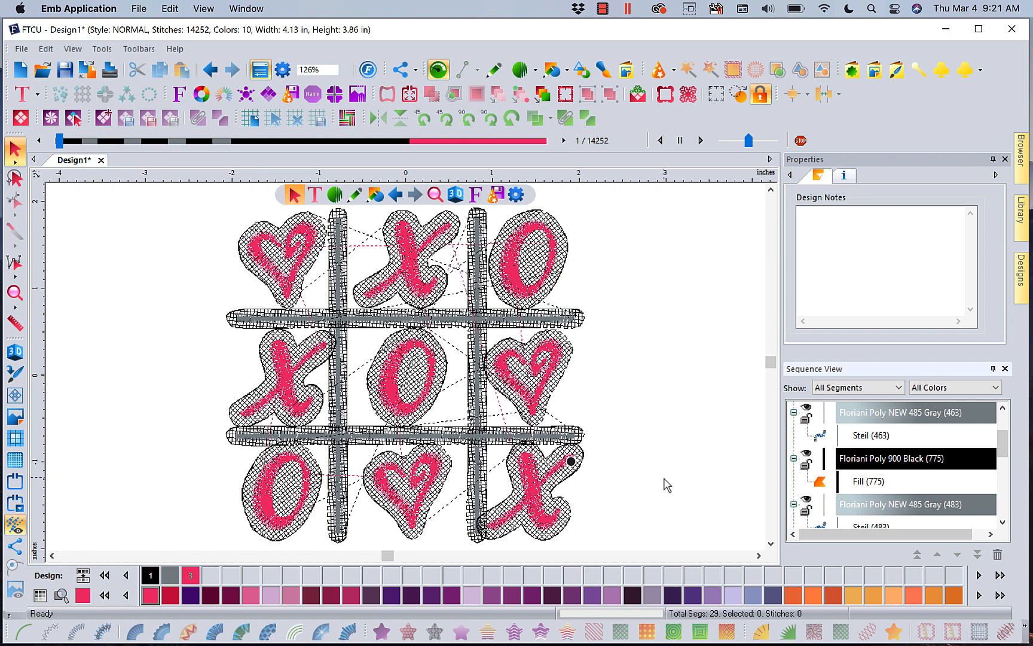
pyautogui.moveTo(368, 344)
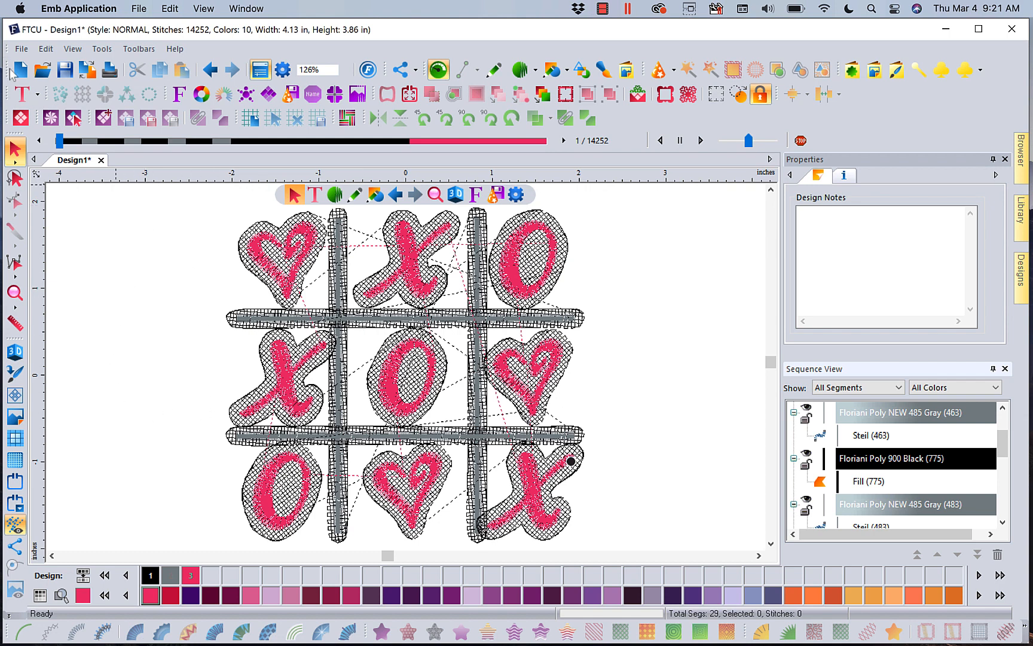
# Start blank Design3 and add 'MY TEXT' lettering in Childs Play, 5.27 × 0.97 in
pyautogui.click(20, 69)
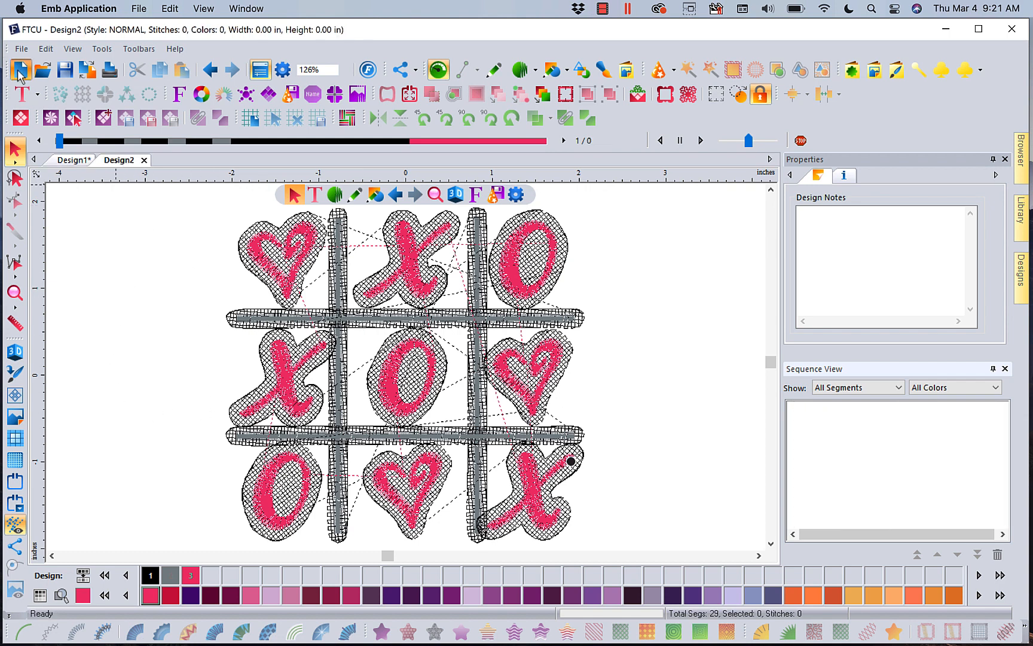
pyautogui.click(20, 70)
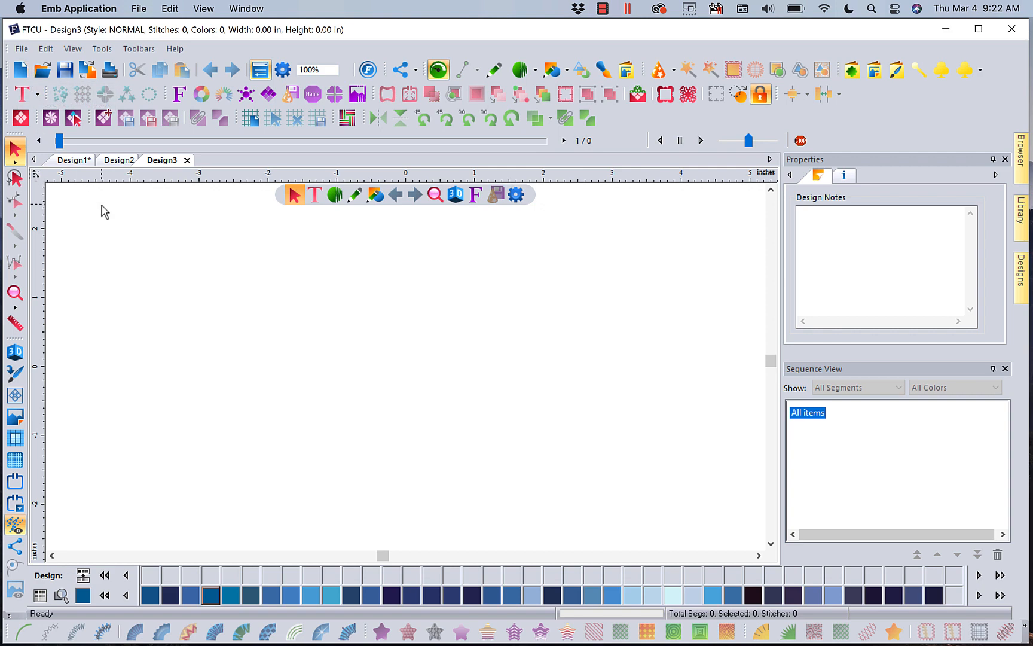
pyautogui.moveTo(293, 194)
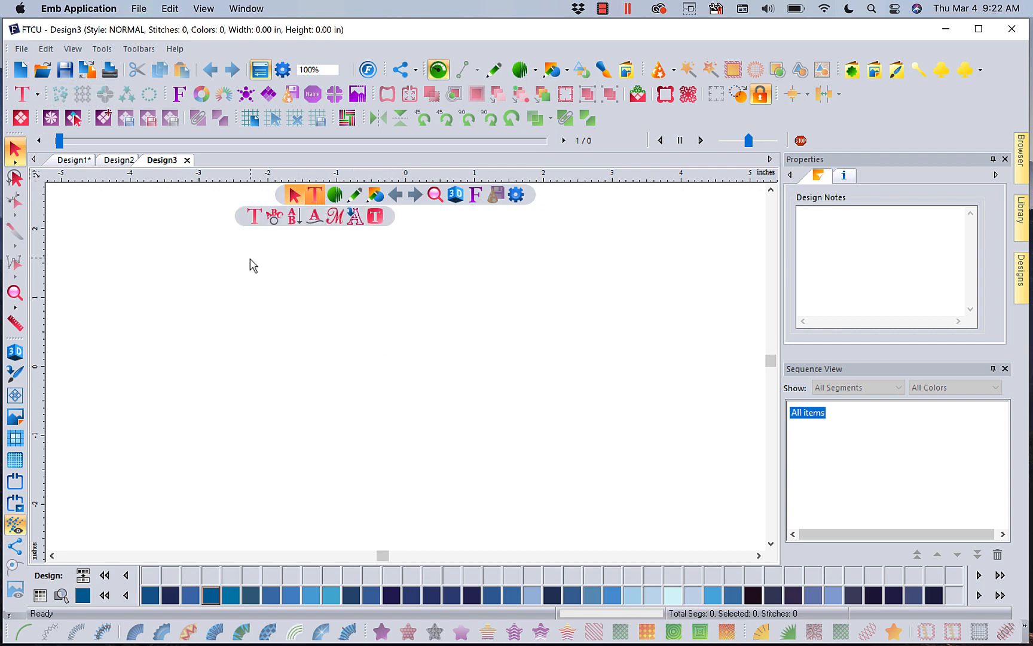
pyautogui.moveTo(253, 217)
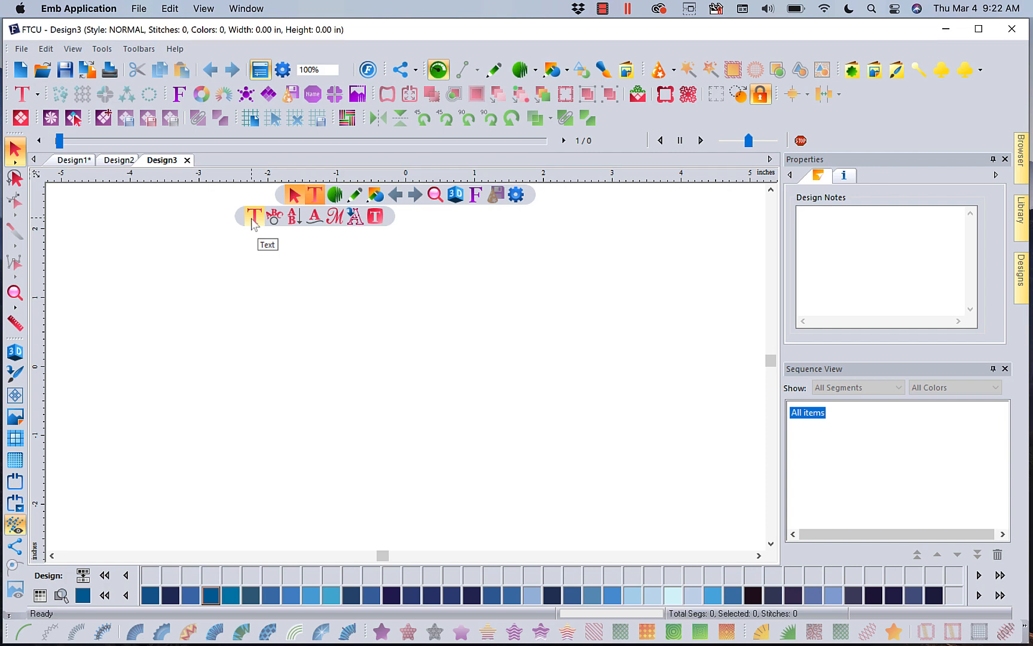
pyautogui.click(252, 215)
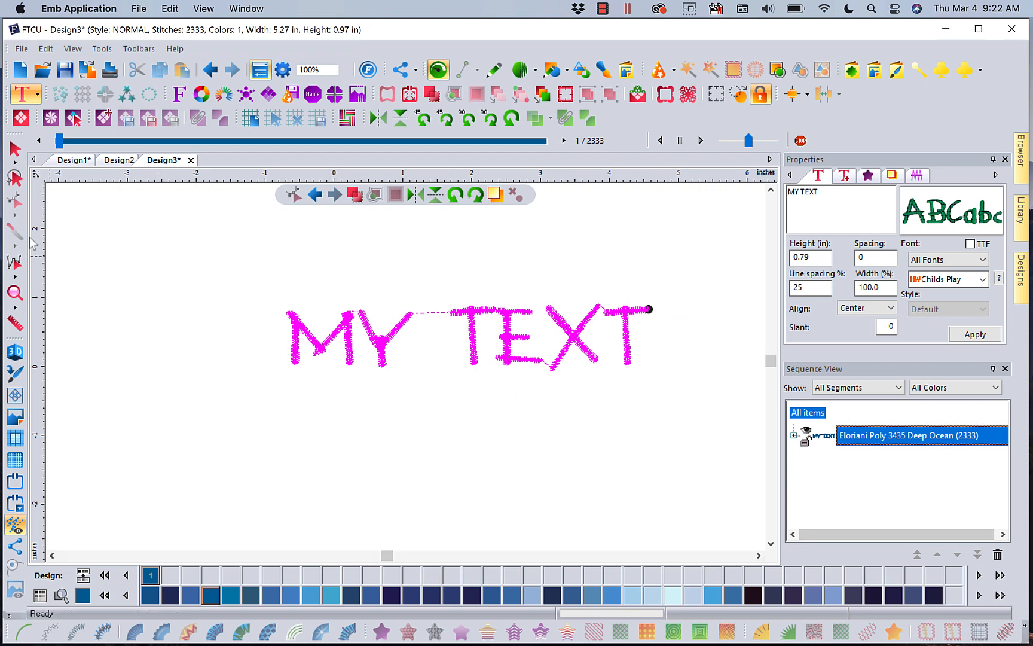
pyautogui.click(461, 336)
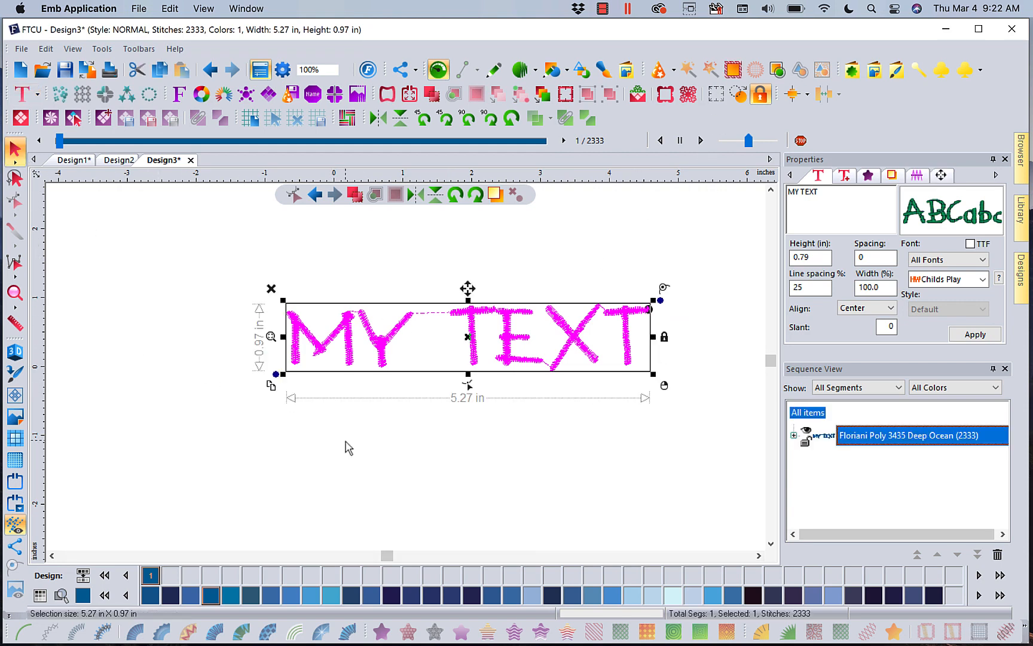
pyautogui.moveTo(731, 68)
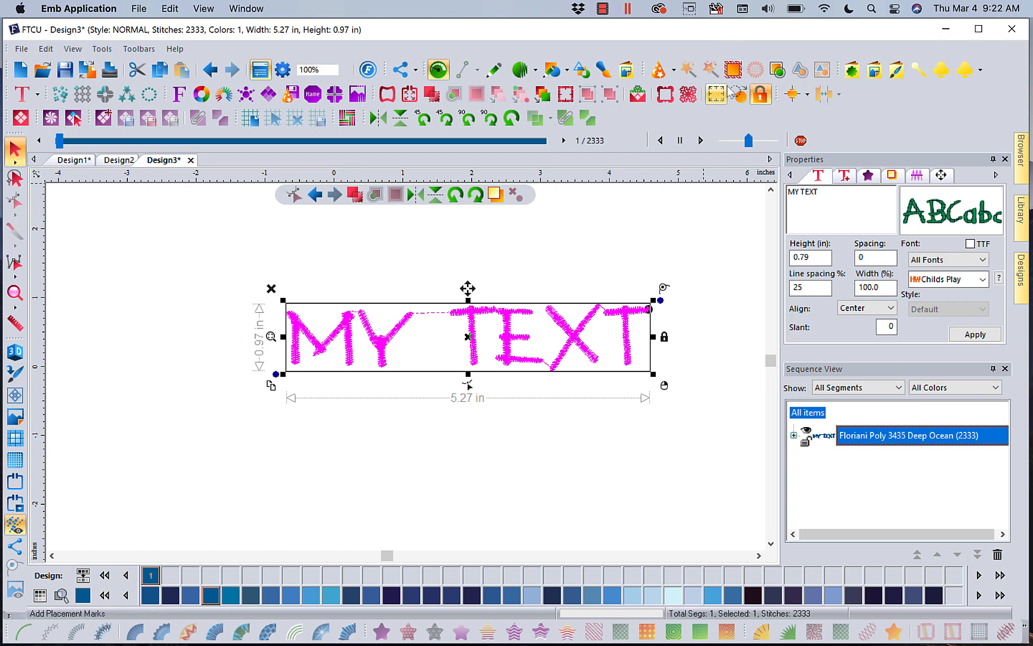
pyautogui.moveTo(731, 69)
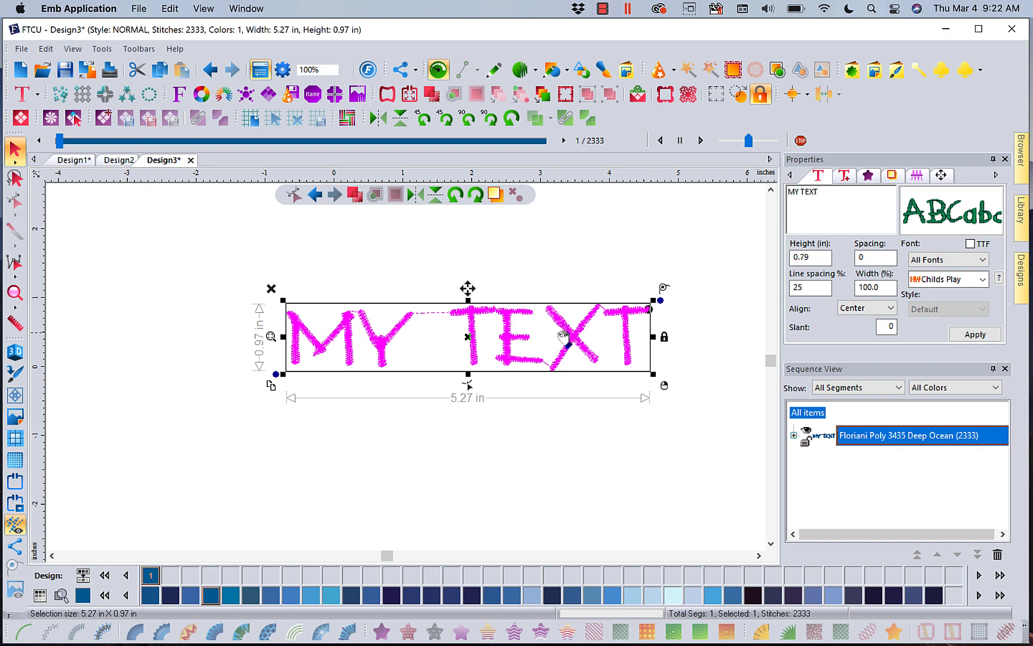
pyautogui.rightClick(563, 337)
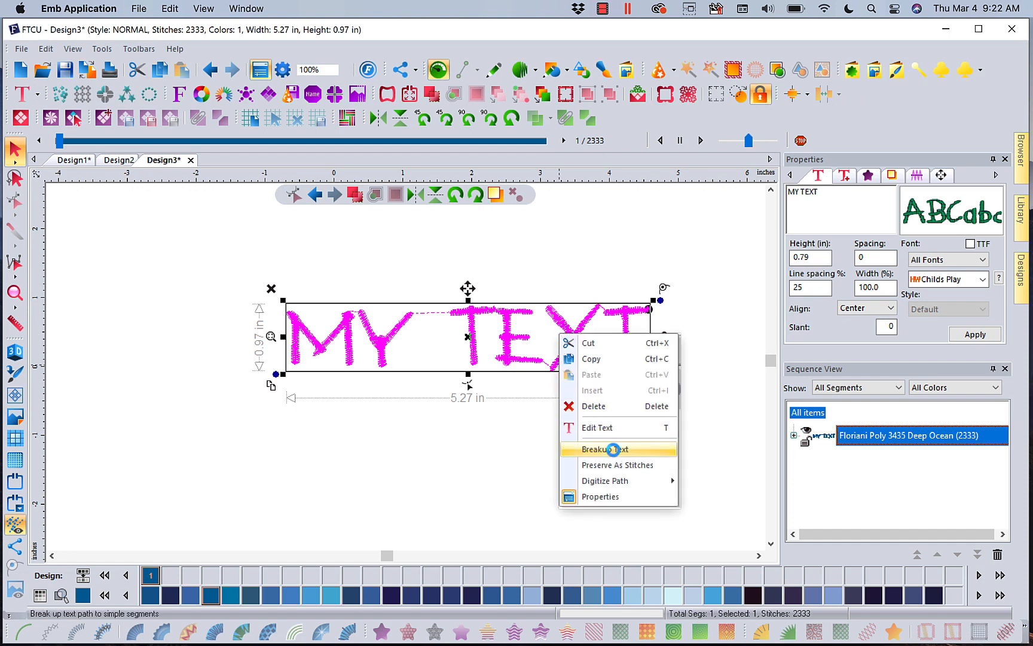
pyautogui.click(604, 448)
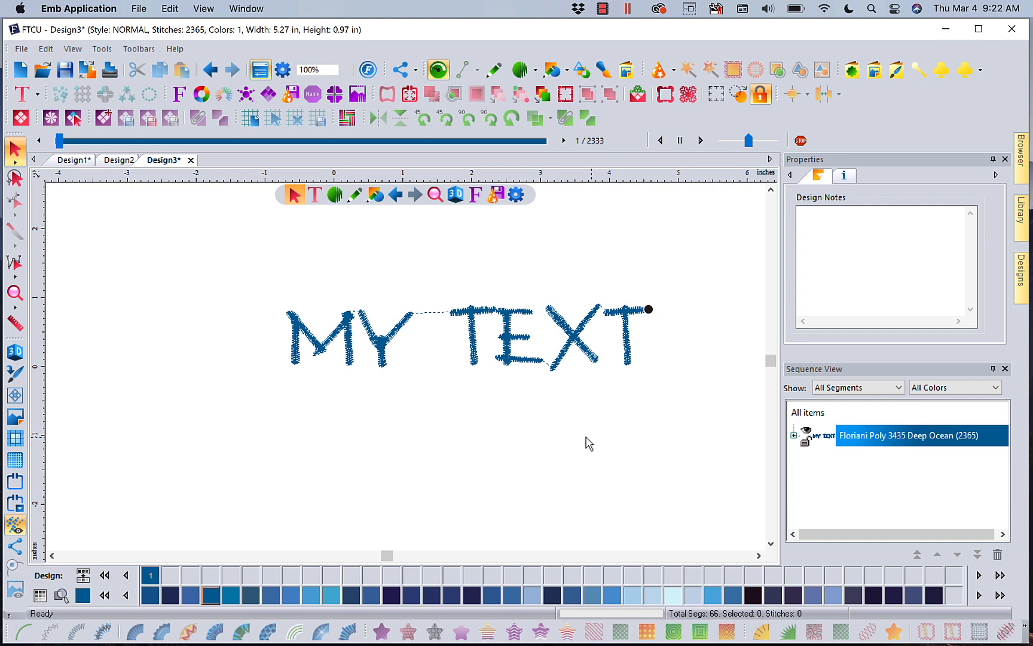
pyautogui.click(306, 323)
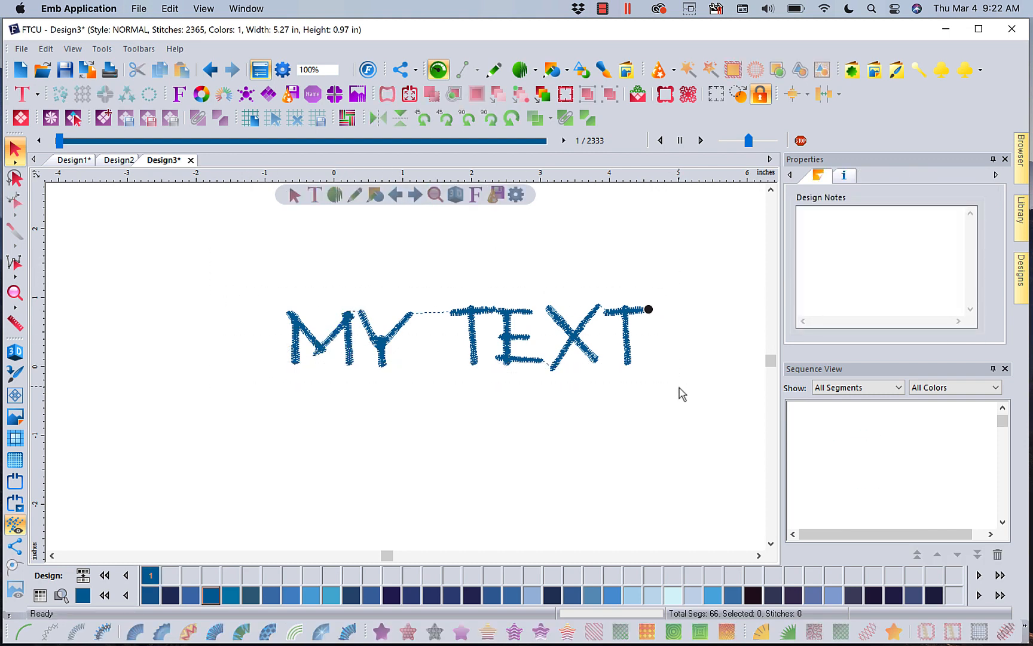
pyautogui.click(688, 93)
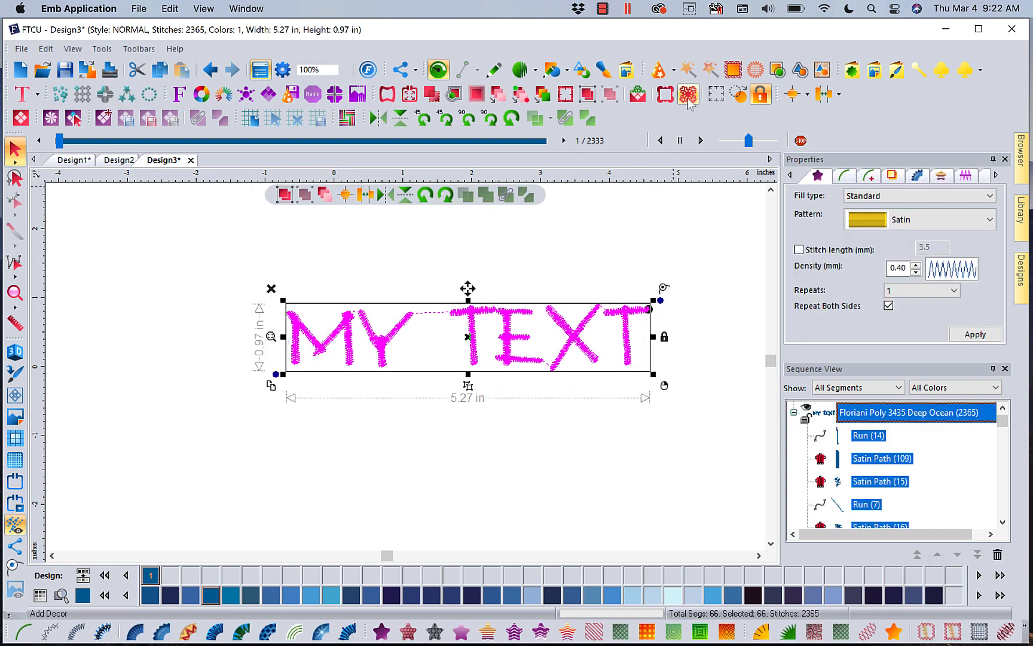
pyautogui.click(688, 94)
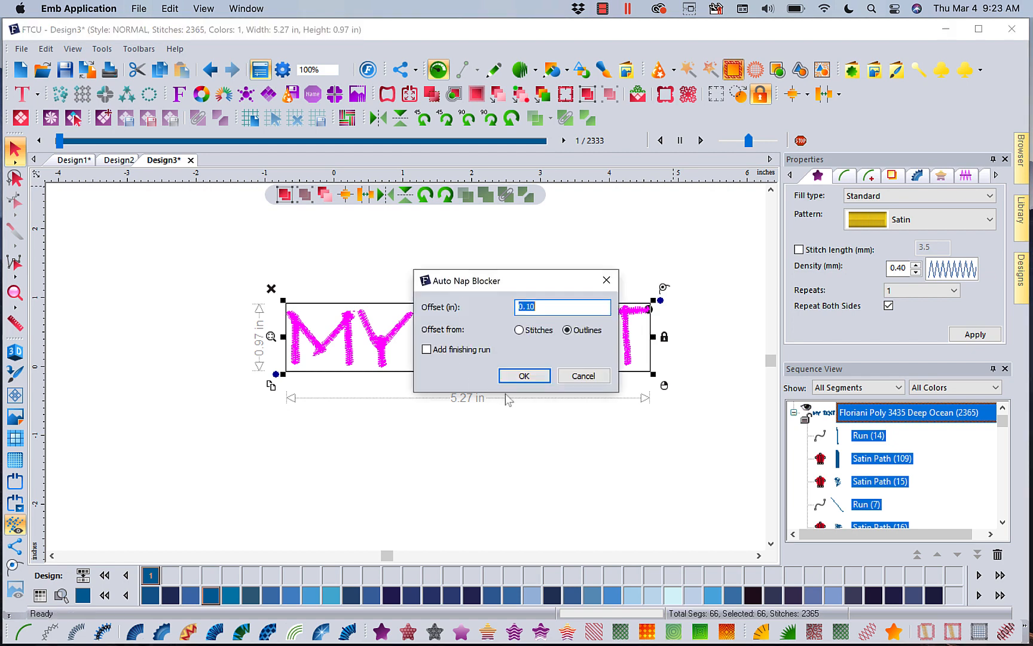
pyautogui.click(524, 376)
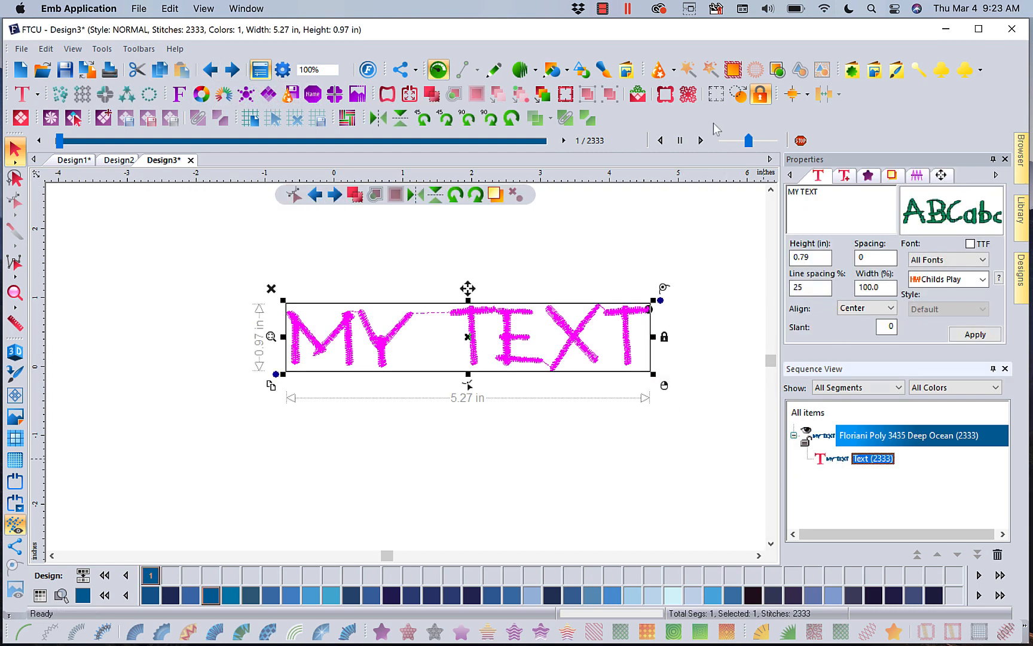
pyautogui.click(731, 68)
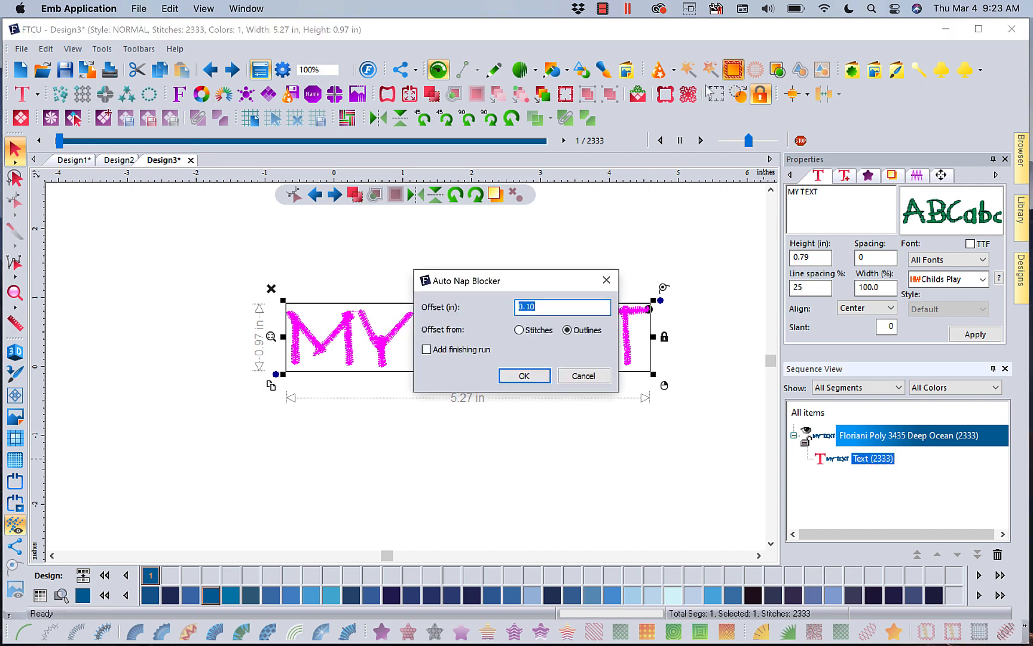
pyautogui.click(523, 375)
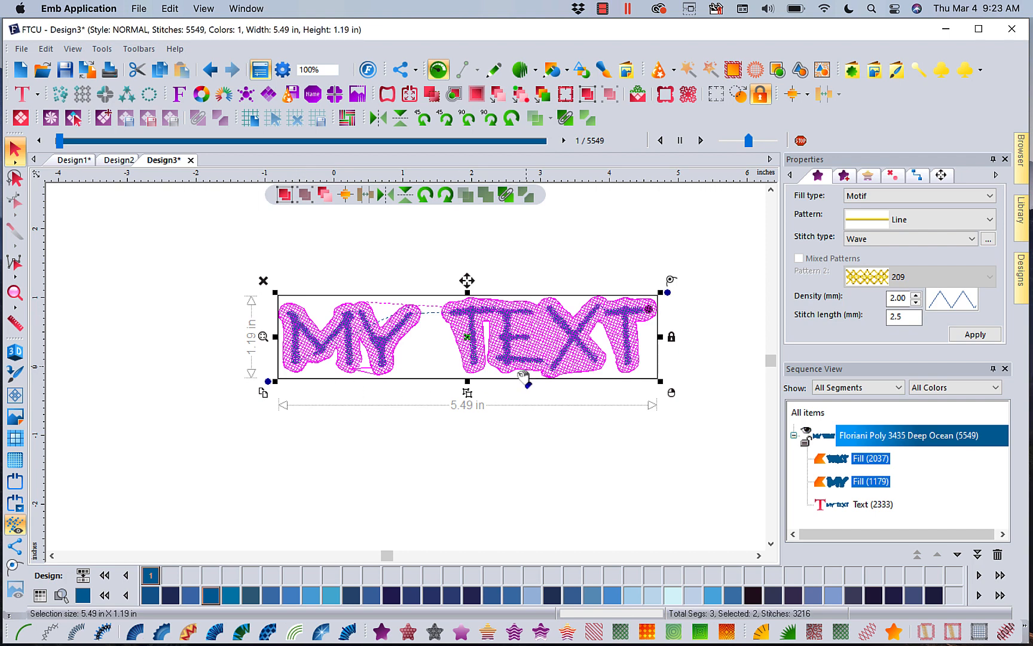
pyautogui.moveTo(541, 349)
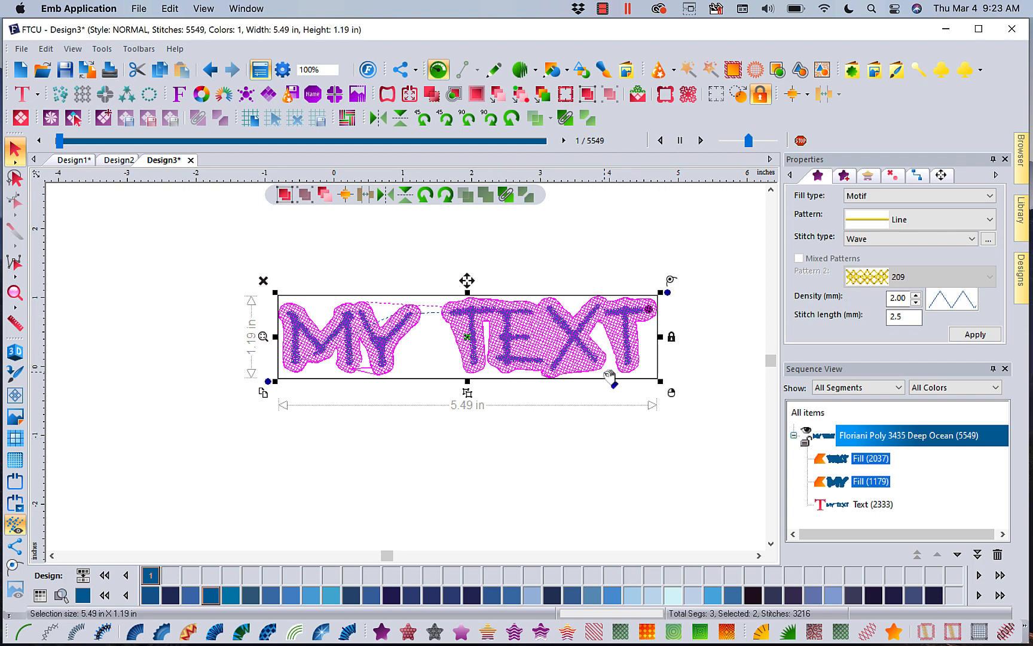
pyautogui.moveTo(560, 392)
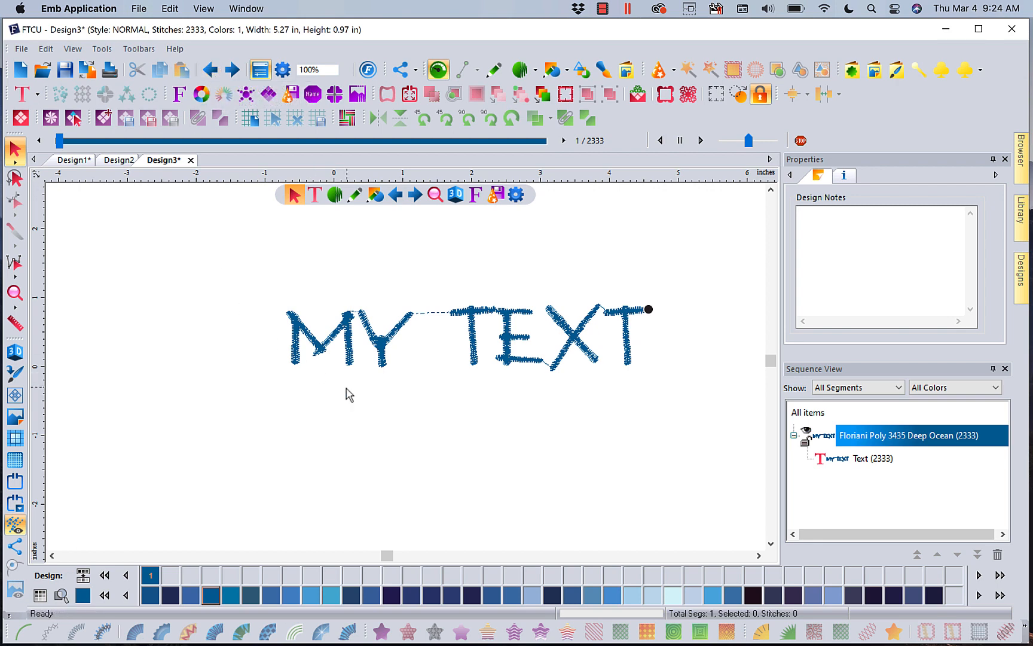
pyautogui.moveTo(341, 361)
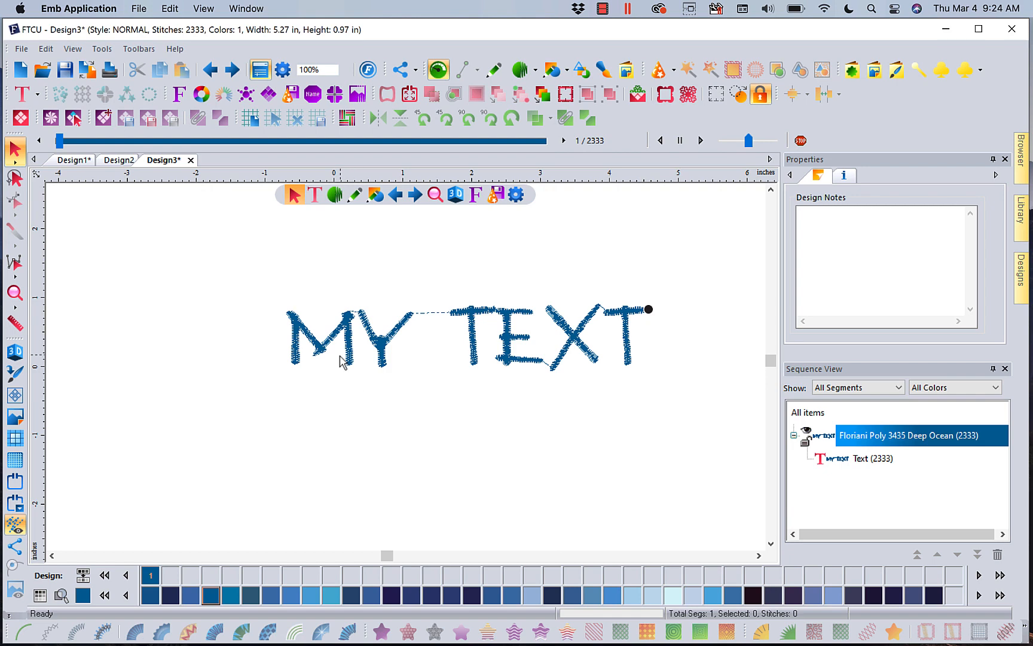
pyautogui.moveTo(354, 361)
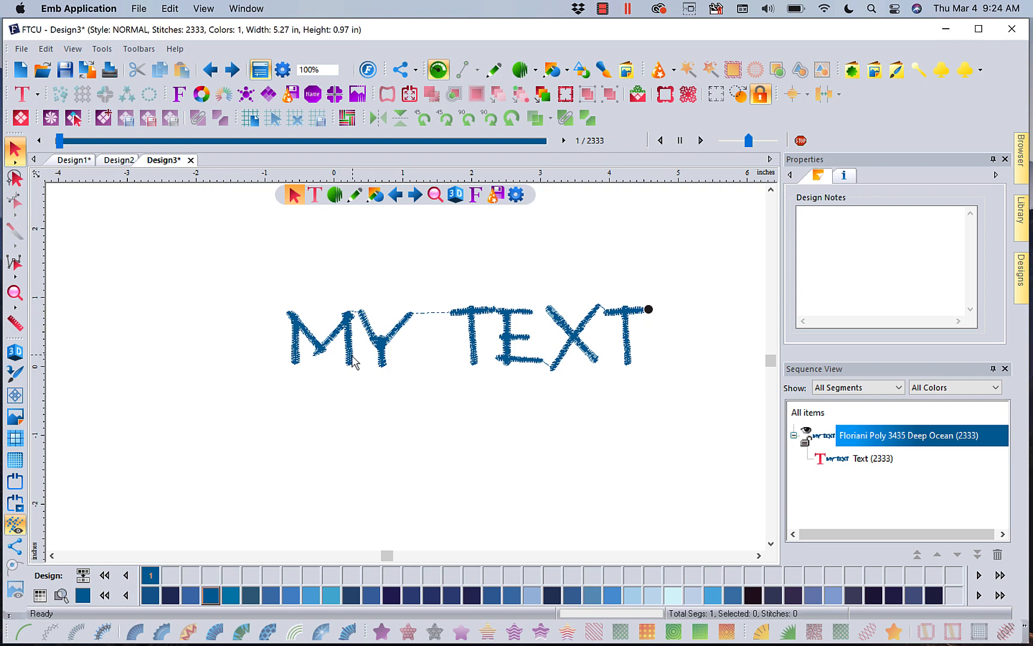
# Select MY TEXT and add a 4,420-stitch nap blocker offset 0.25 in from the outlines
pyautogui.click(368, 340)
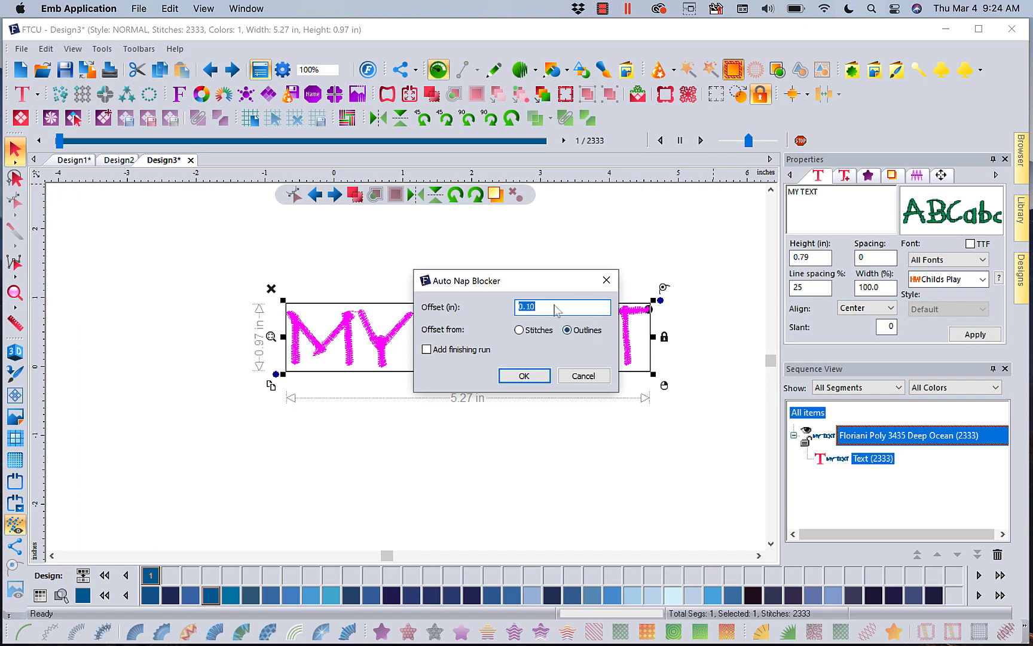
pyautogui.moveTo(489, 319)
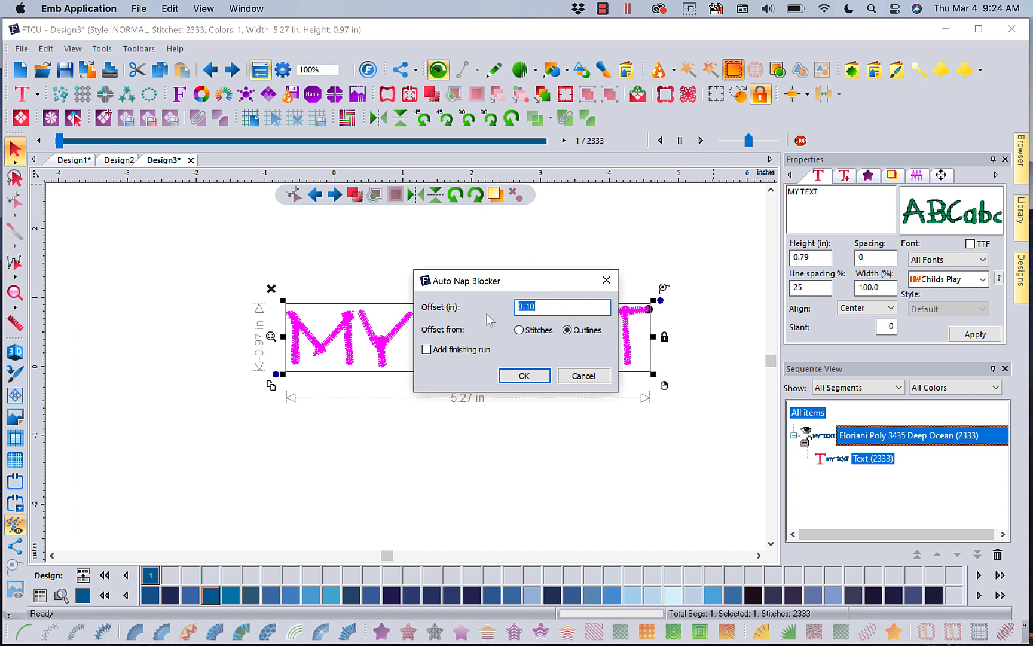
pyautogui.write('.25')
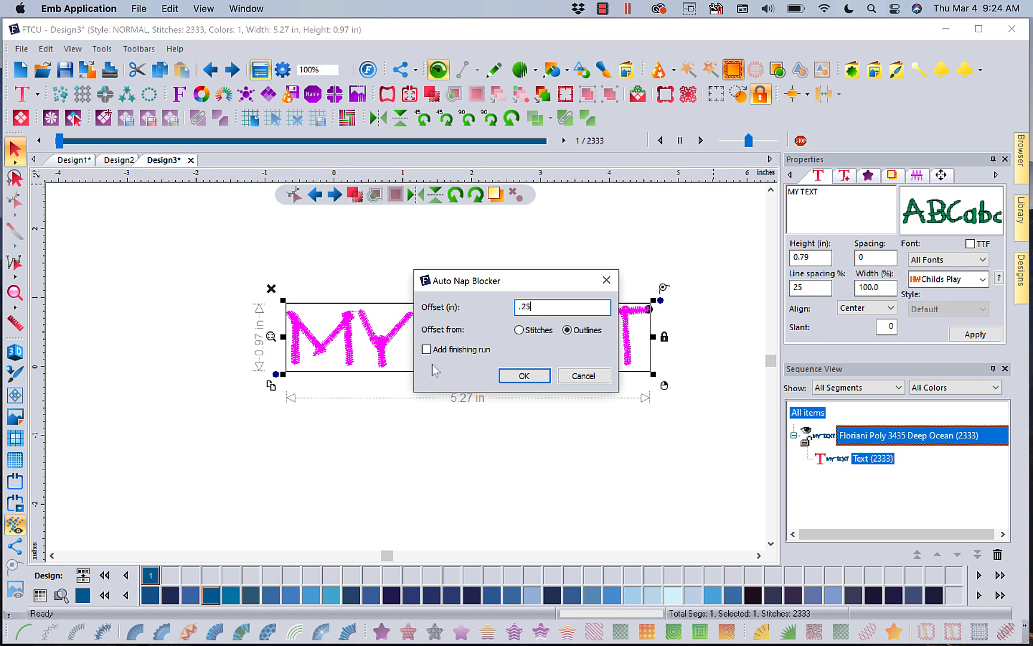
pyautogui.click(523, 375)
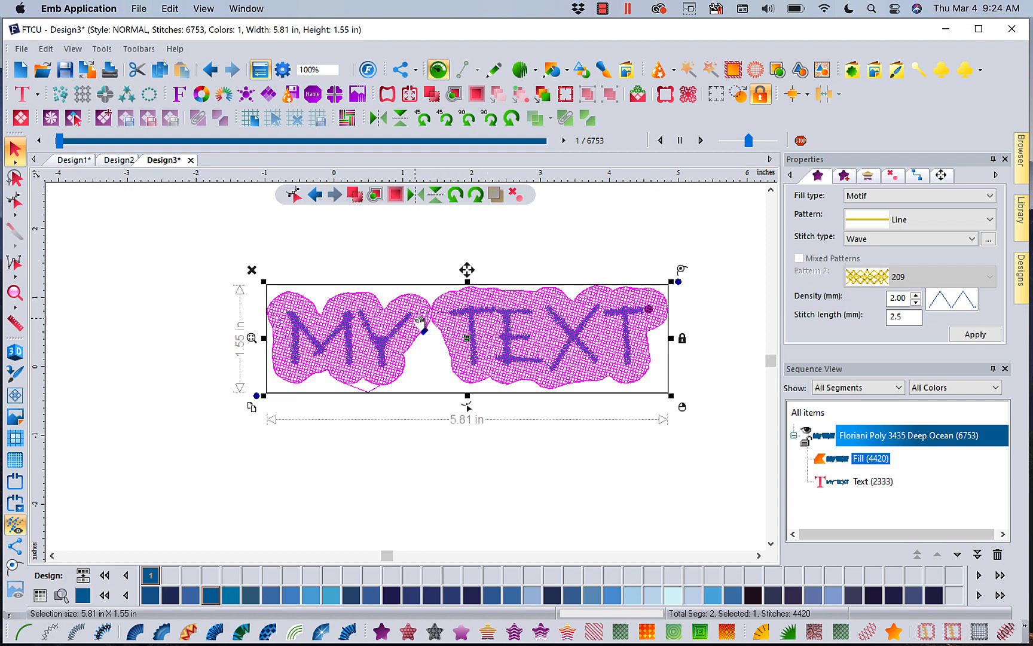
pyautogui.moveTo(429, 346)
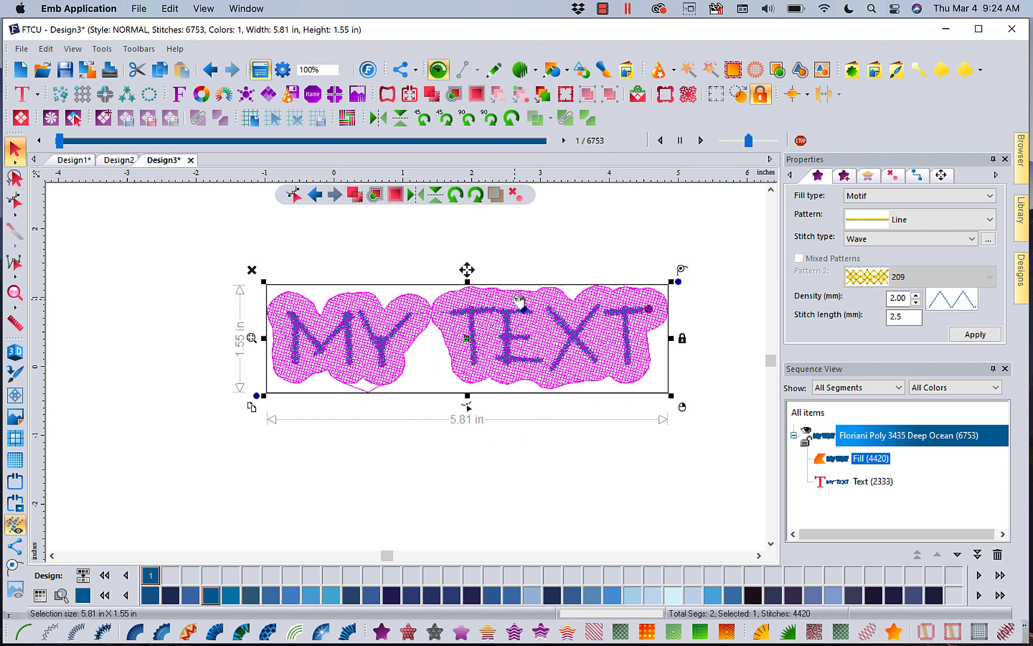
pyautogui.moveTo(606, 395)
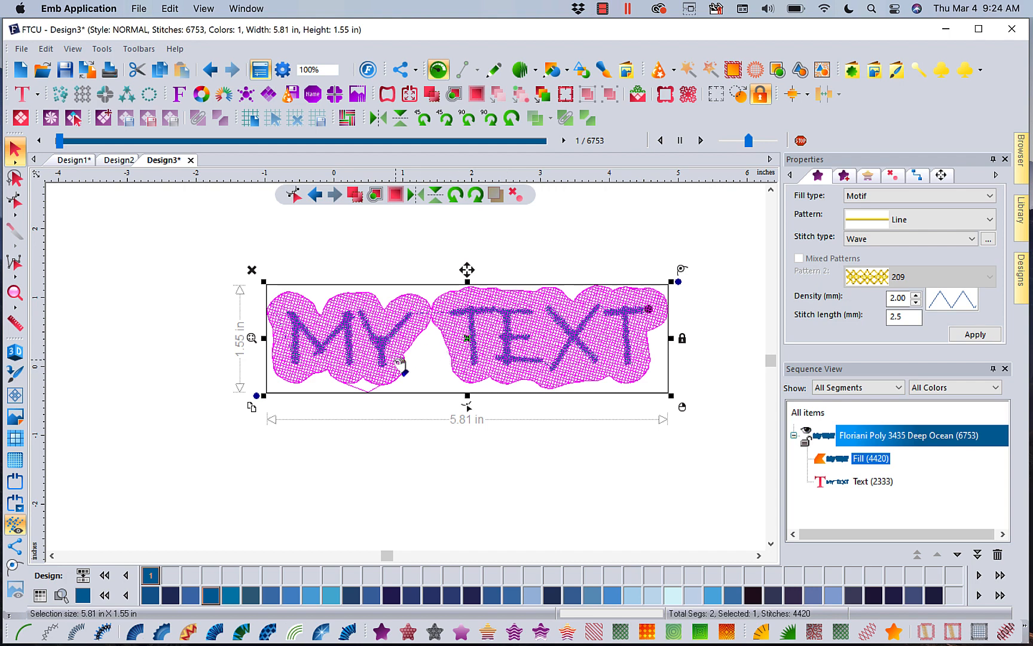
pyautogui.moveTo(517, 339)
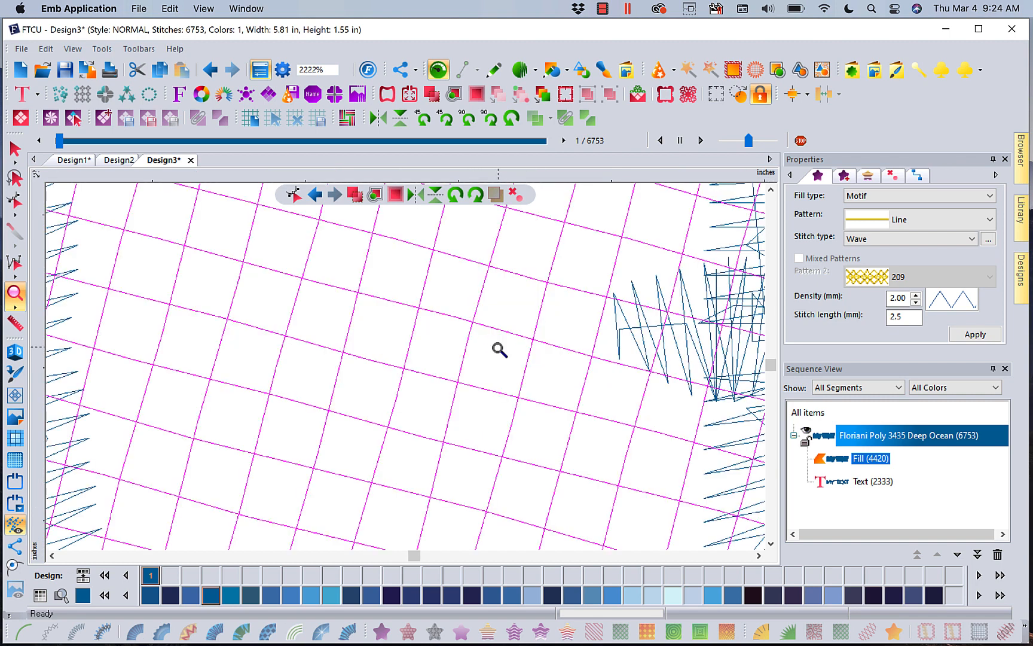
pyautogui.moveTo(484, 333)
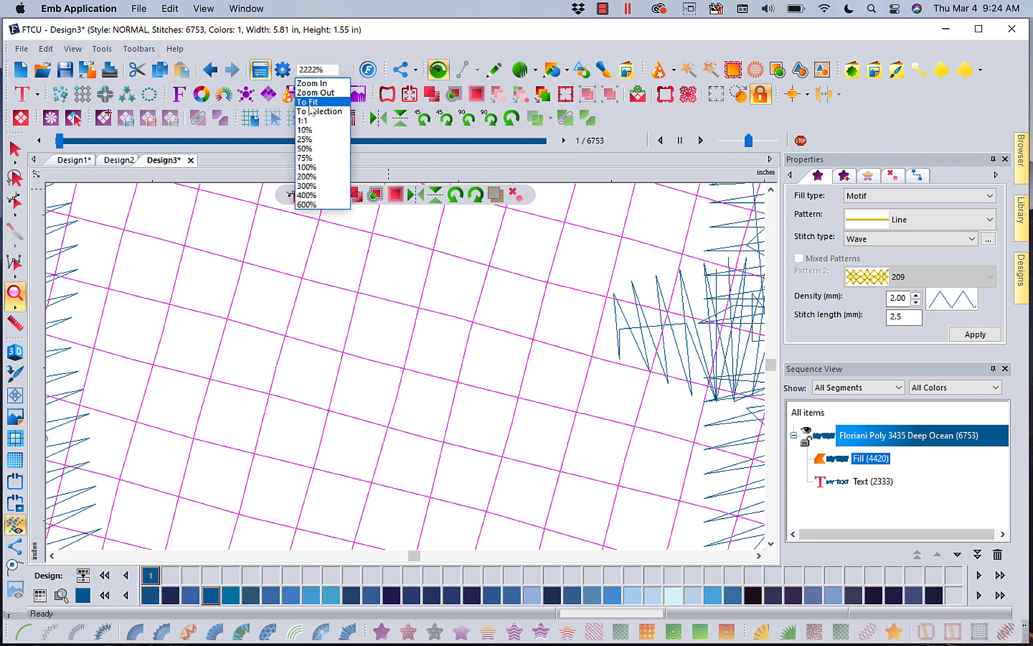
# Zoom to fit so the whole 5.81 × 1.55 in design fills the view
pyautogui.click(310, 103)
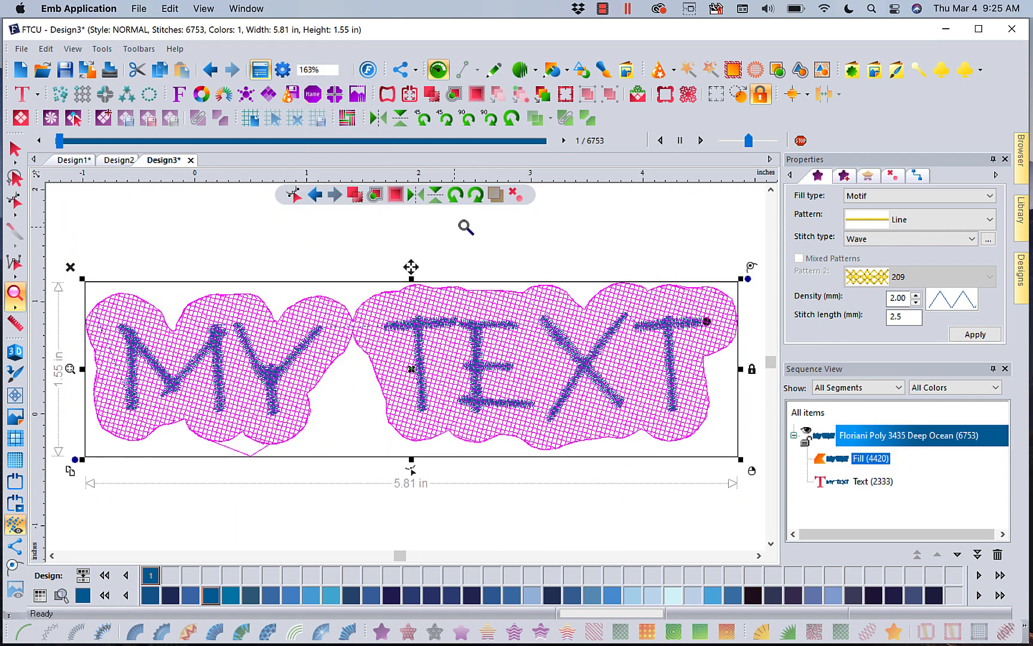
pyautogui.moveTo(733, 69)
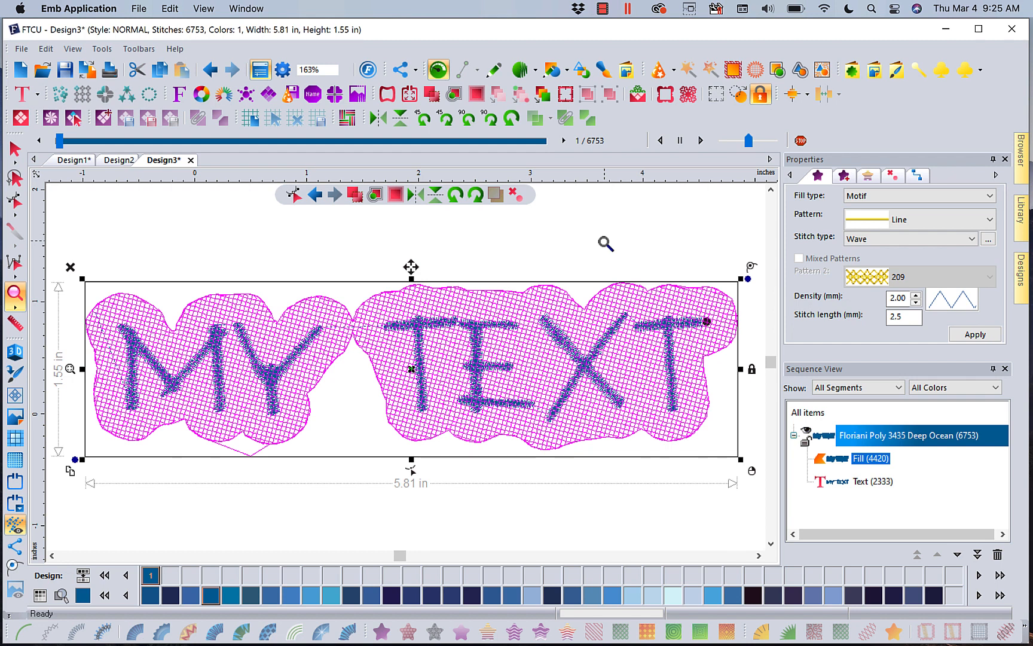
pyautogui.moveTo(453, 425)
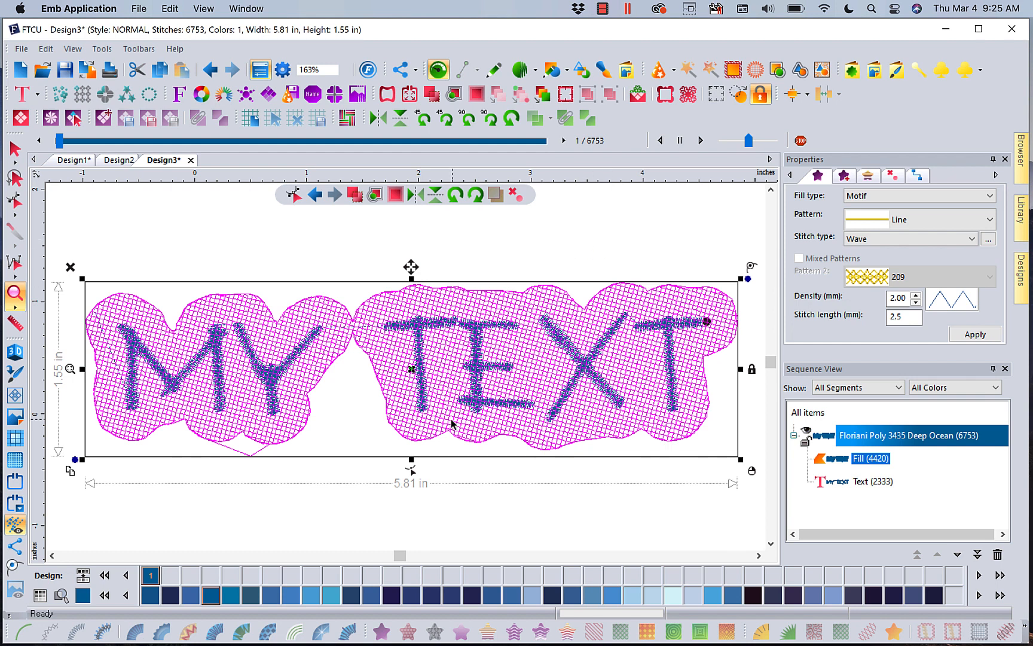